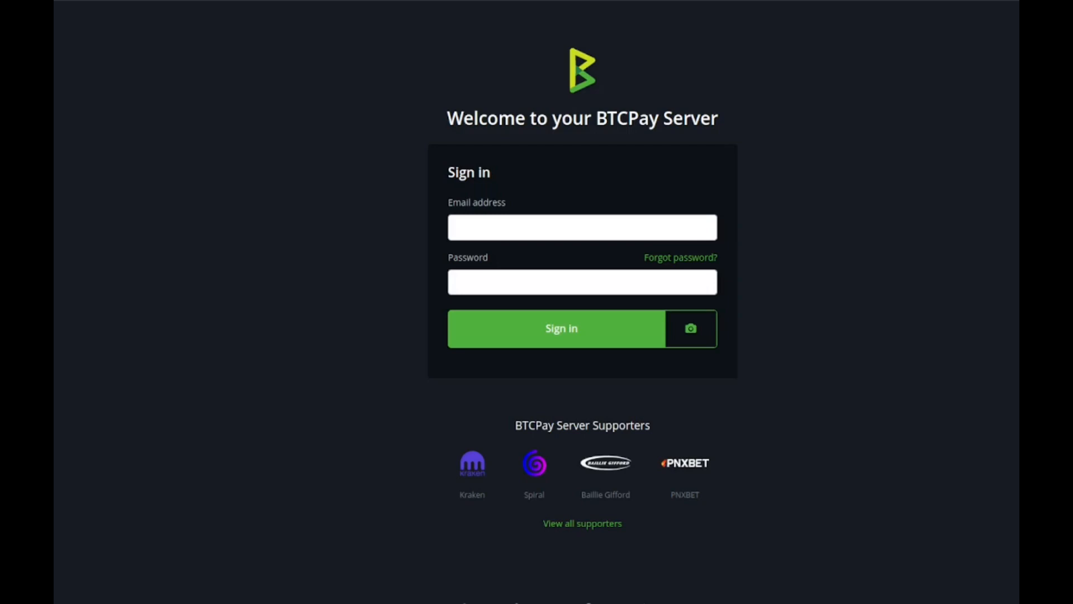
Step: Sign in with email and password to reach the Crypto Concierge store dashboard
left_click(561, 328)
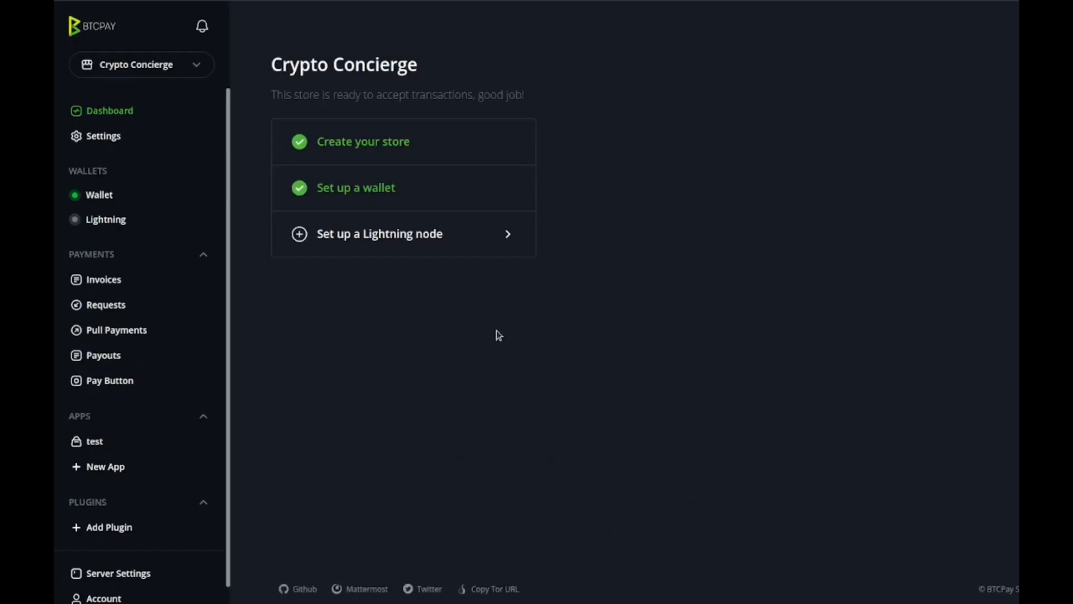
mouse_move(123, 597)
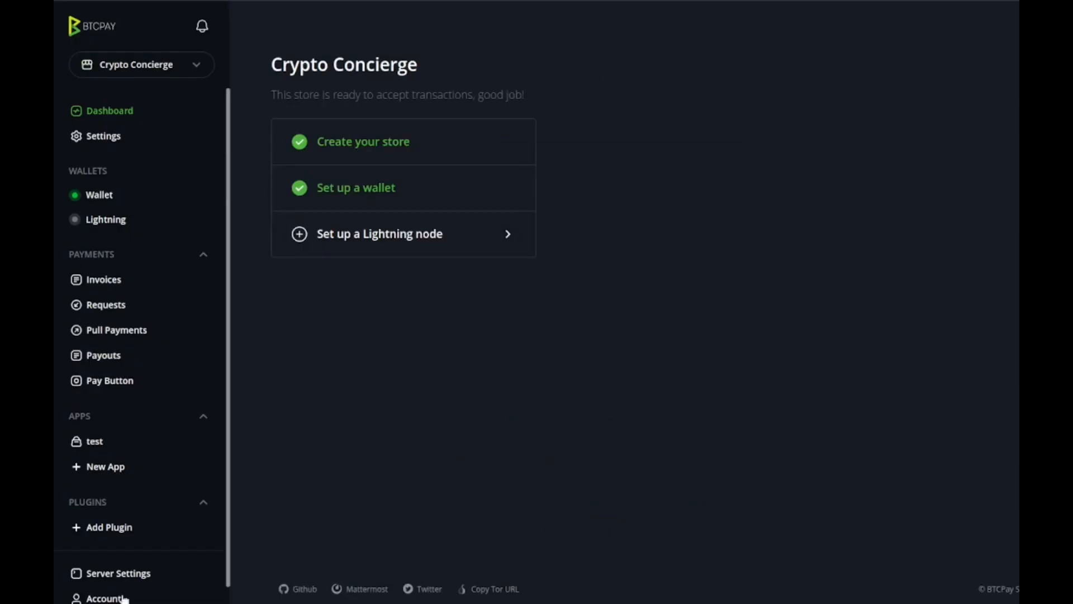
Step: Create a new store named 'Test Store' with USD currency and CoinGecko price source
left_click(141, 64)
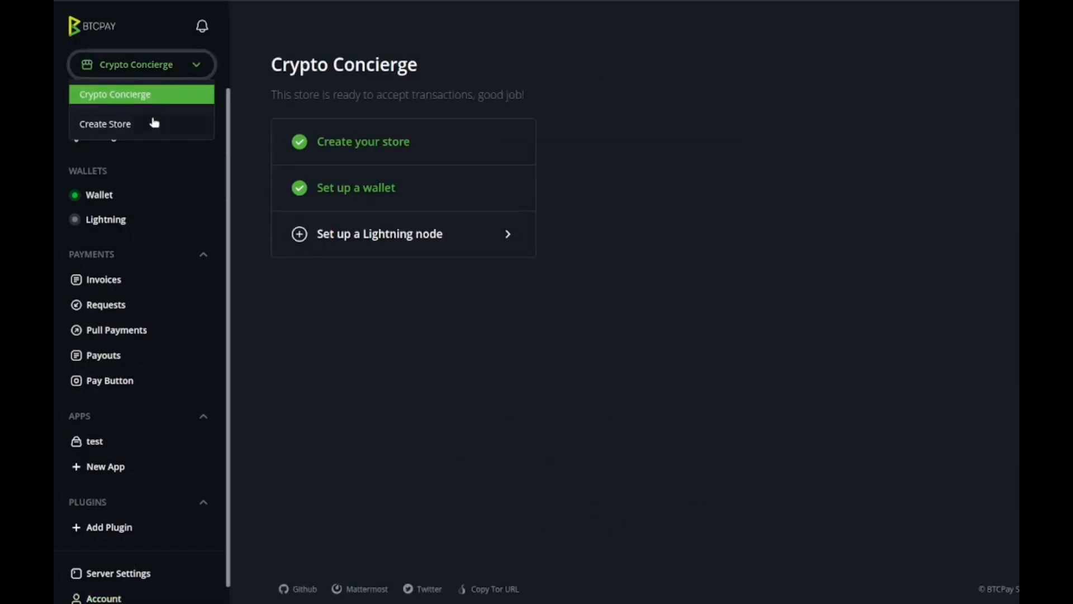
left_click(104, 124)
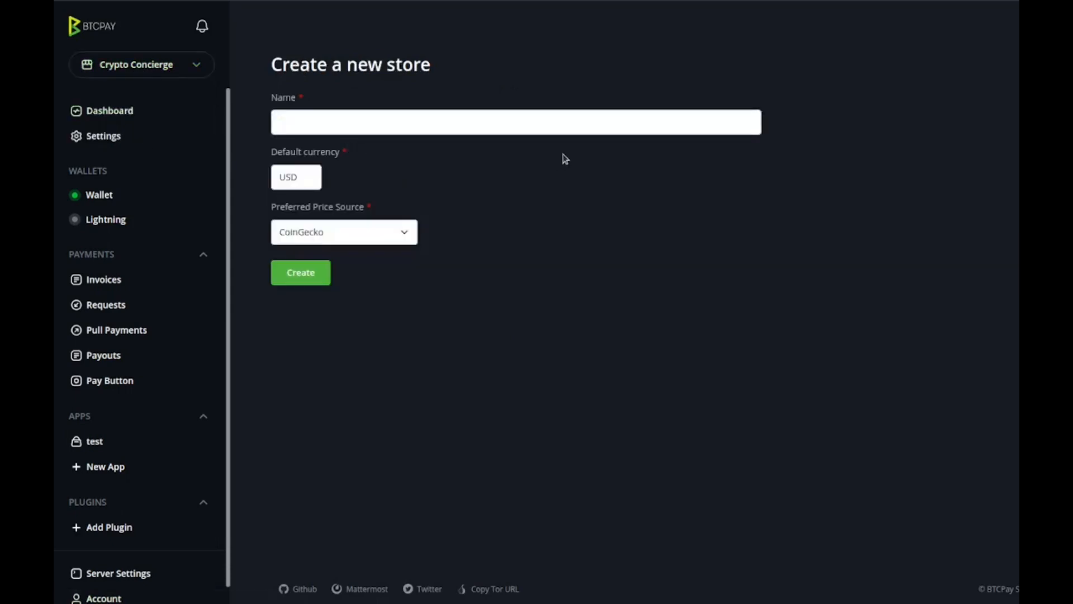
left_click(515, 122)
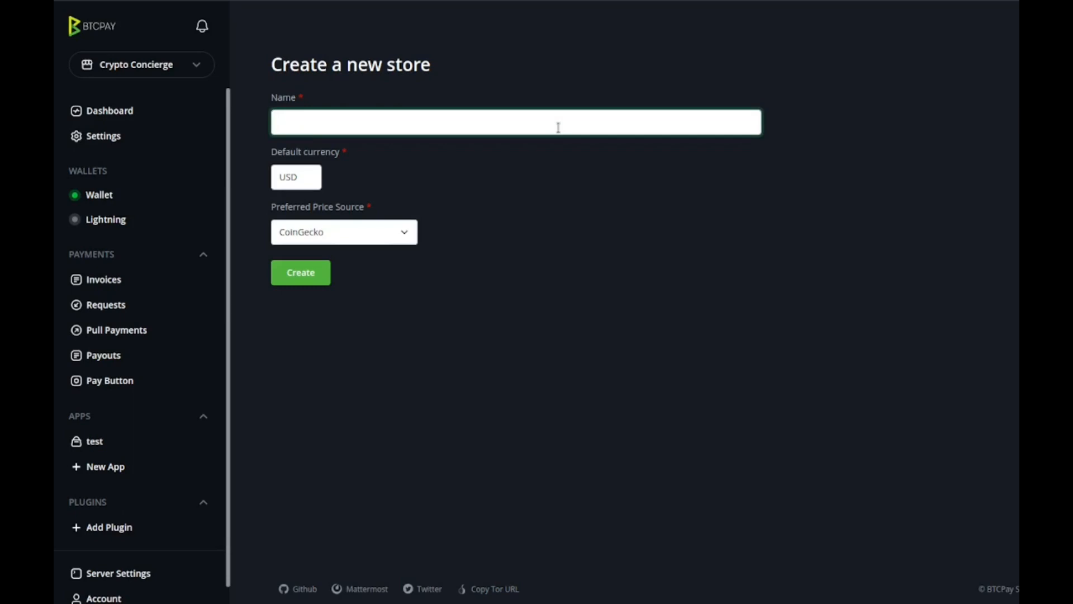
left_click(517, 122)
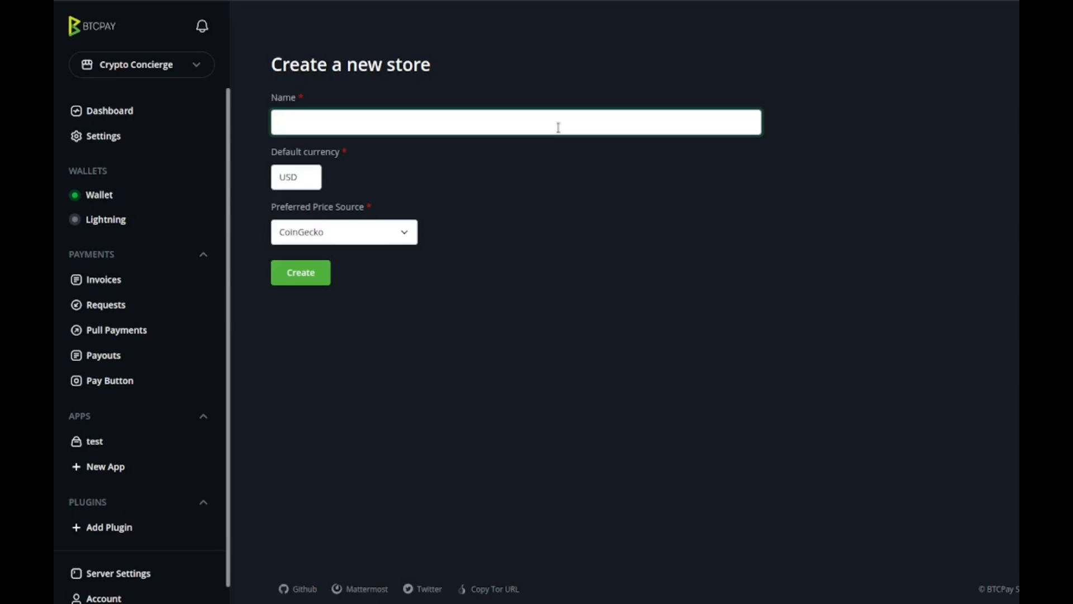
type("Test Te")
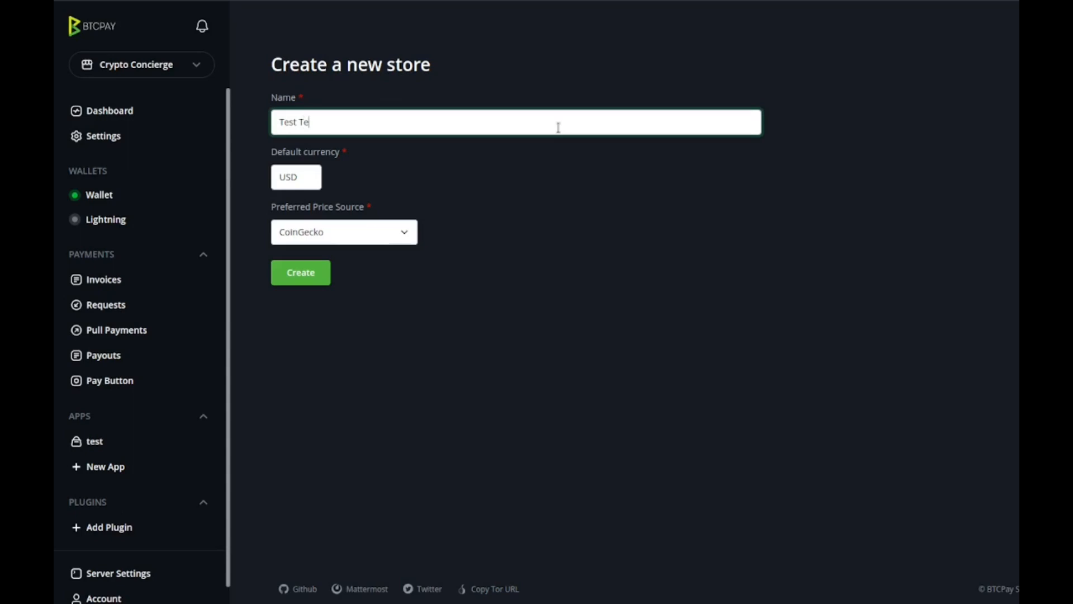
type("store")
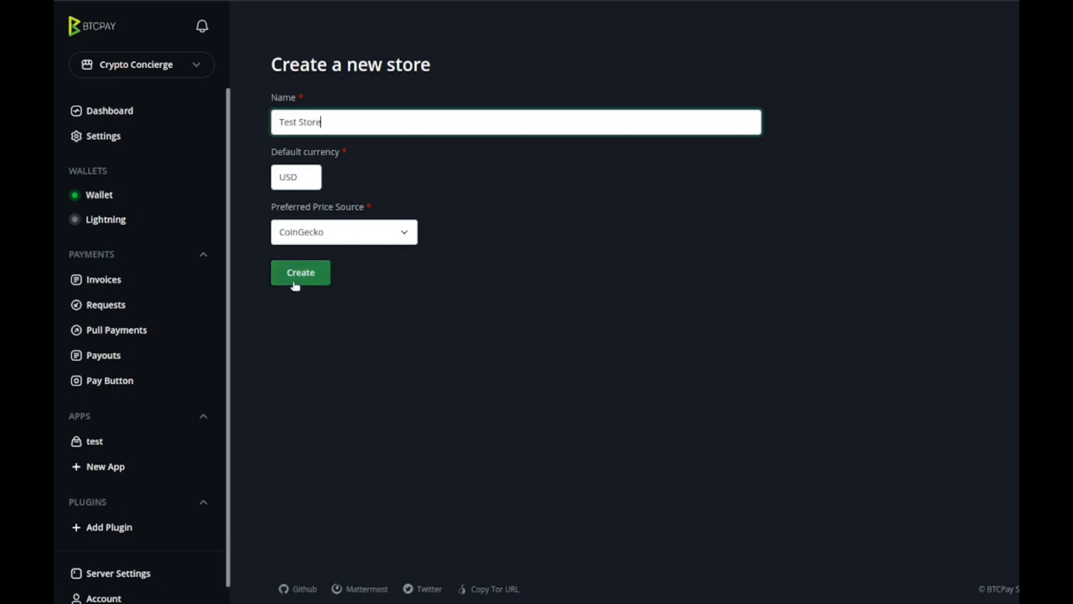
left_click(299, 273)
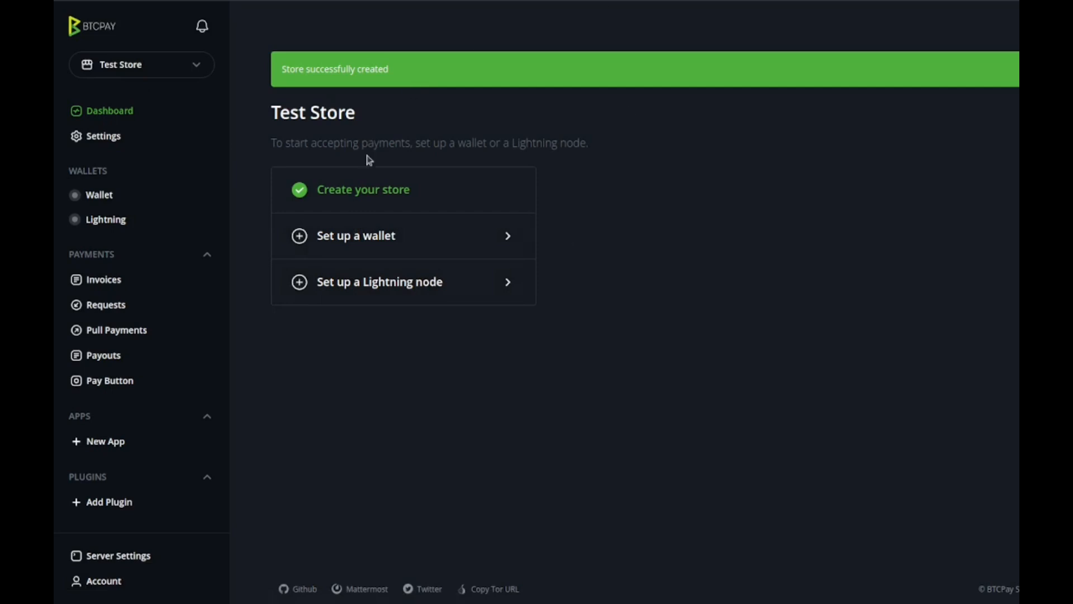
Step: Set up a new BTC hot wallet for Test Store so its recovery phrase is shown
left_click(356, 235)
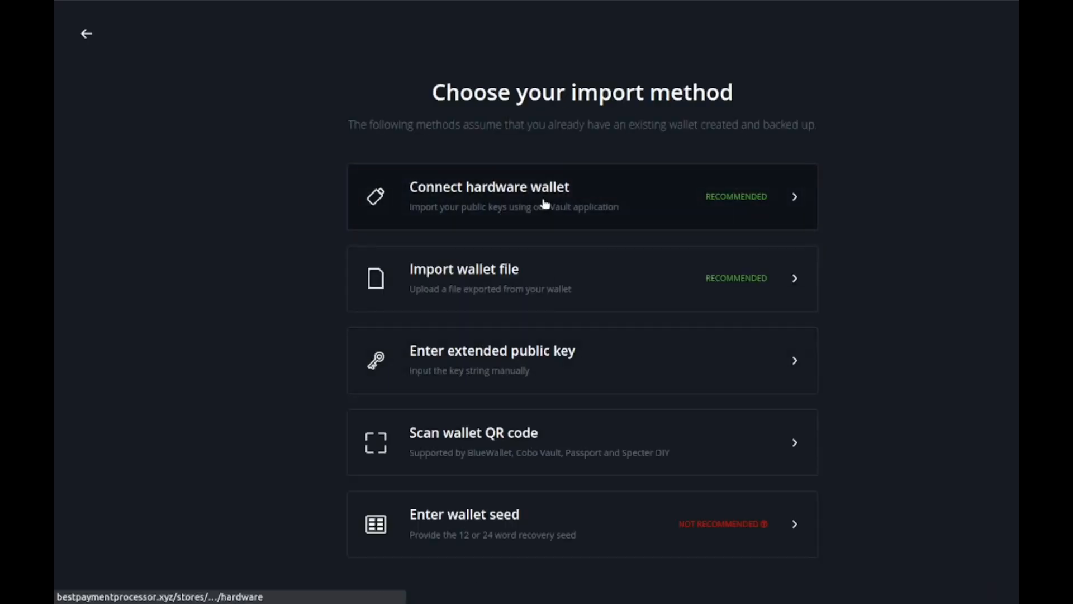
mouse_move(650, 201)
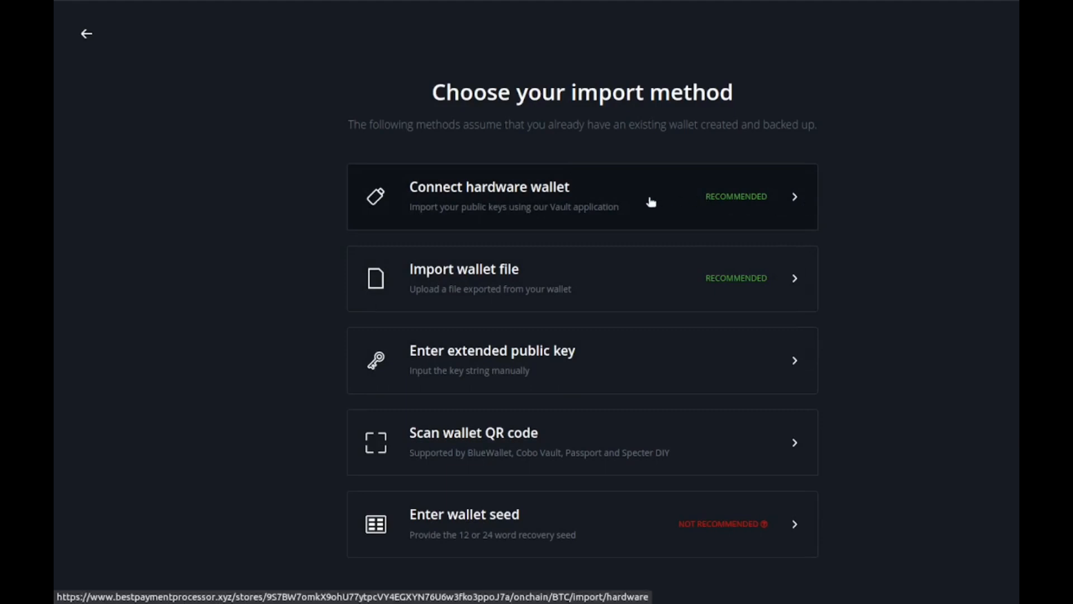
mouse_move(561, 190)
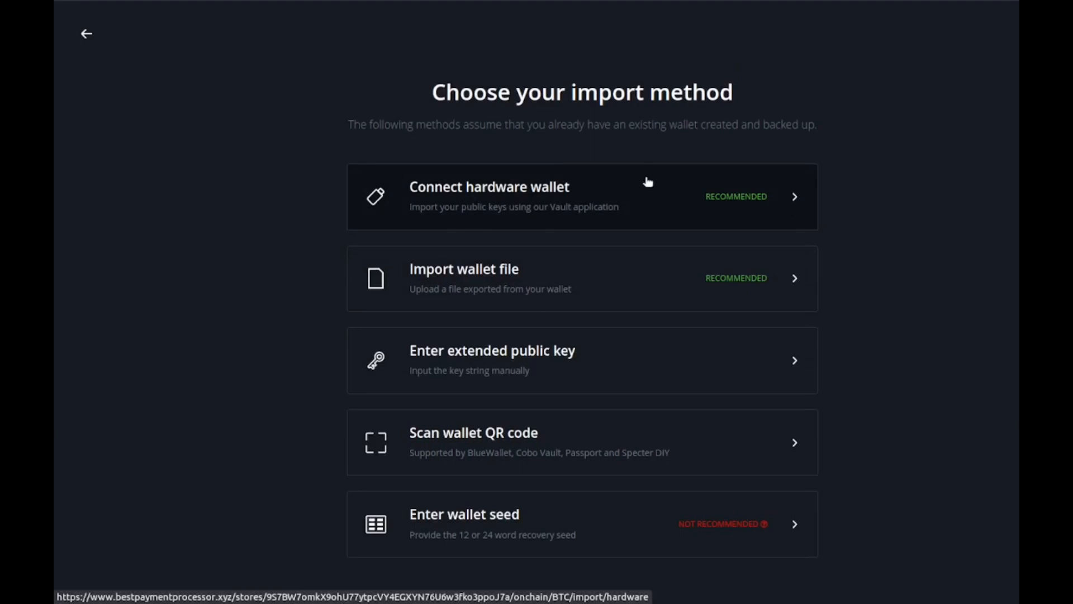
mouse_move(529, 287)
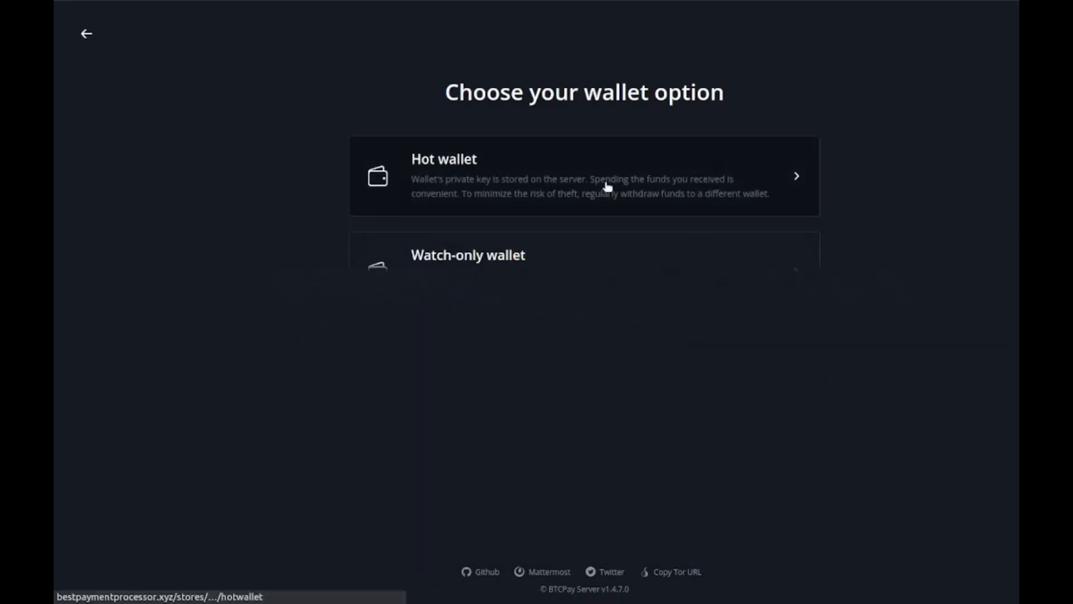
left_click(583, 176)
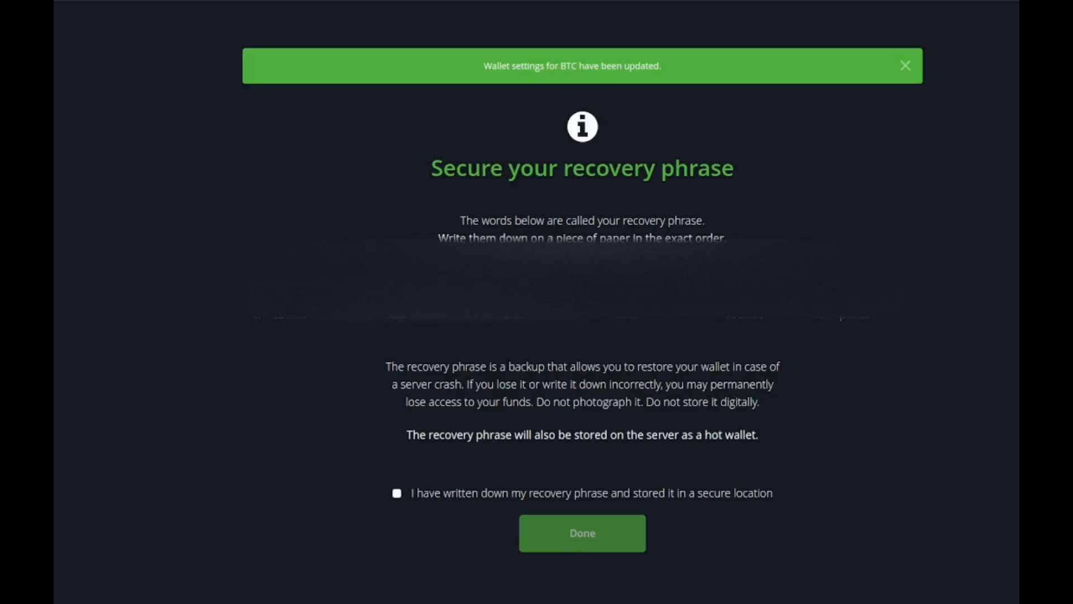
mouse_move(238, 287)
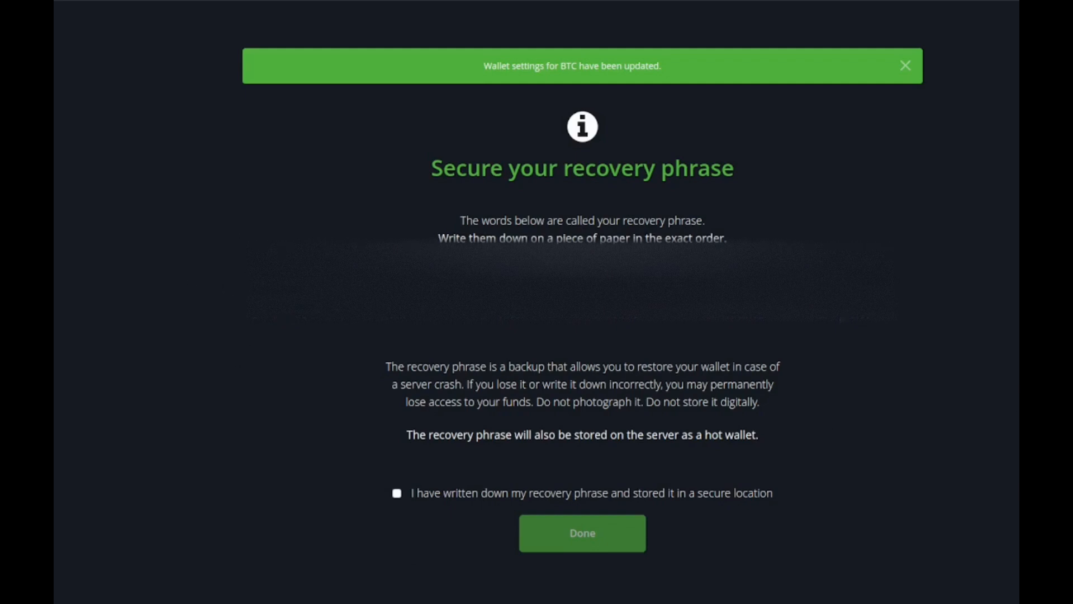
Step: Confirm the recovery phrase is written down and finish, landing on the zero-balance BTC wallet
left_click_drag(438, 237, 630, 237)
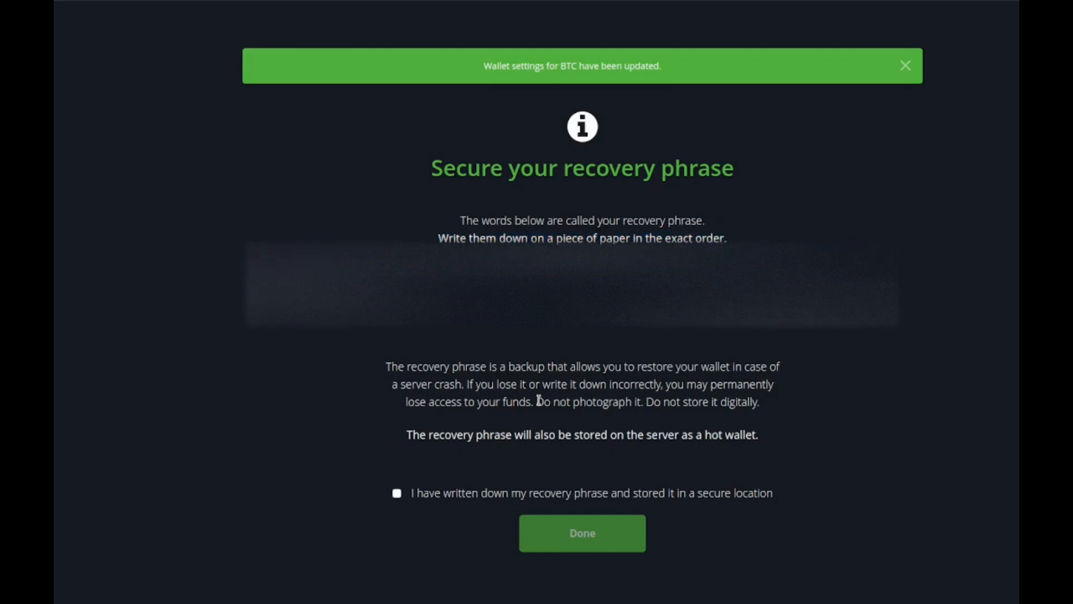
left_click_drag(538, 402, 758, 402)
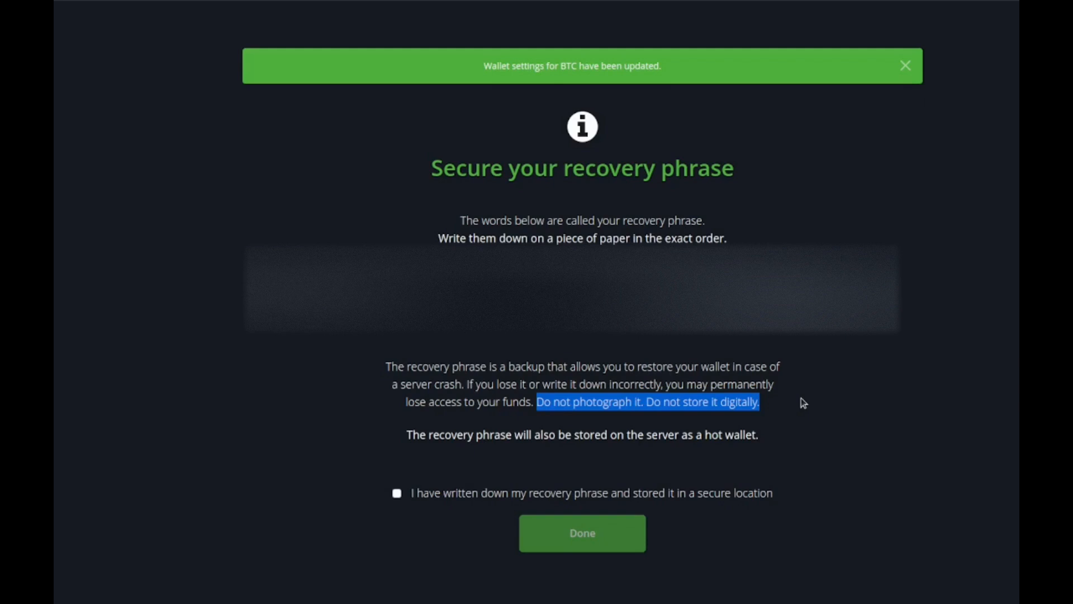
mouse_move(513, 369)
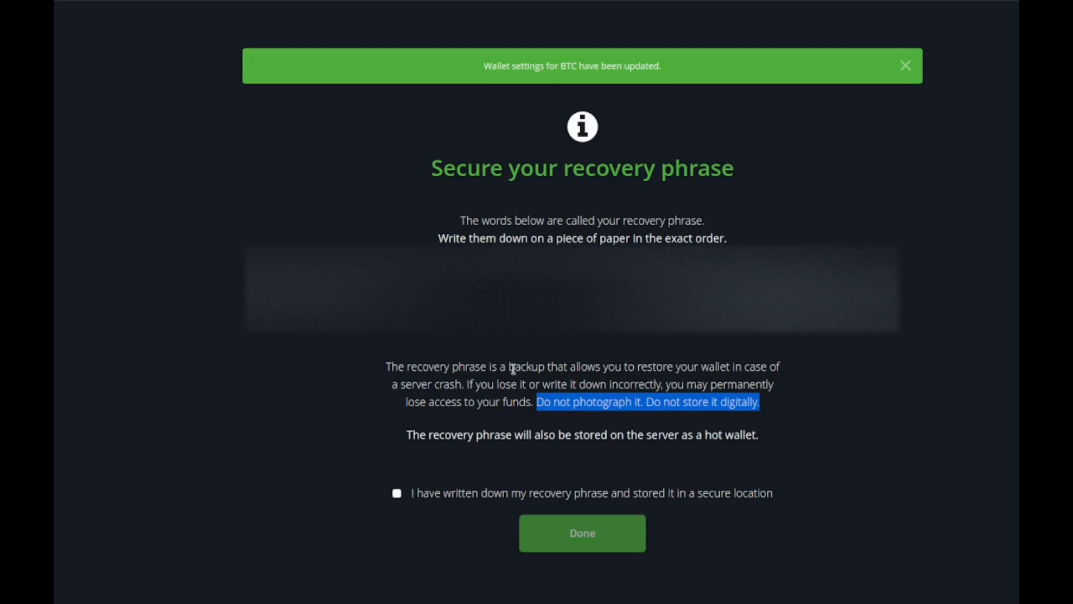
left_click(397, 493)
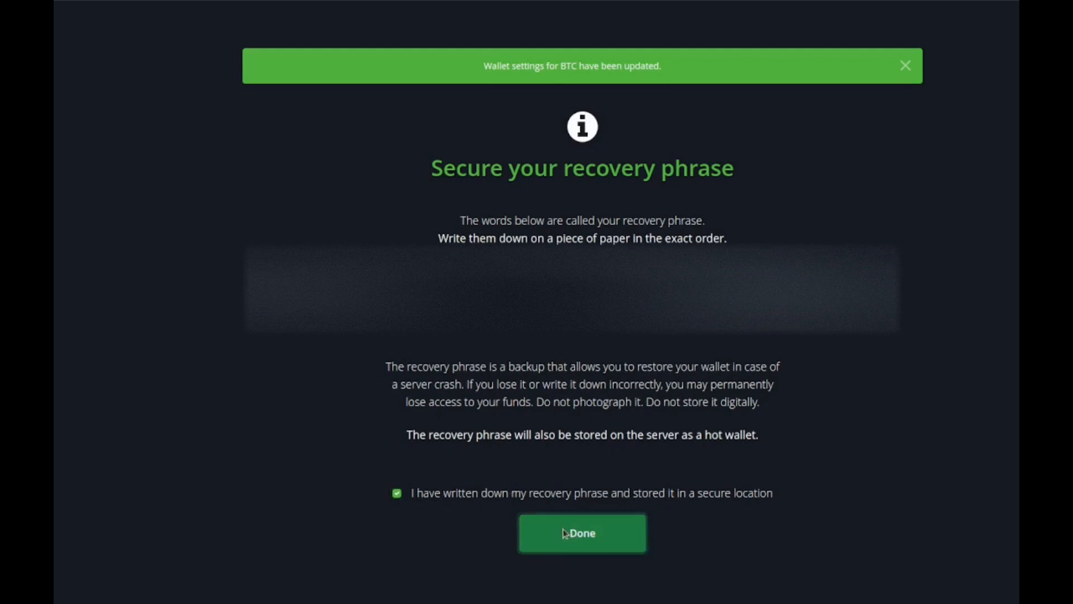
left_click(582, 534)
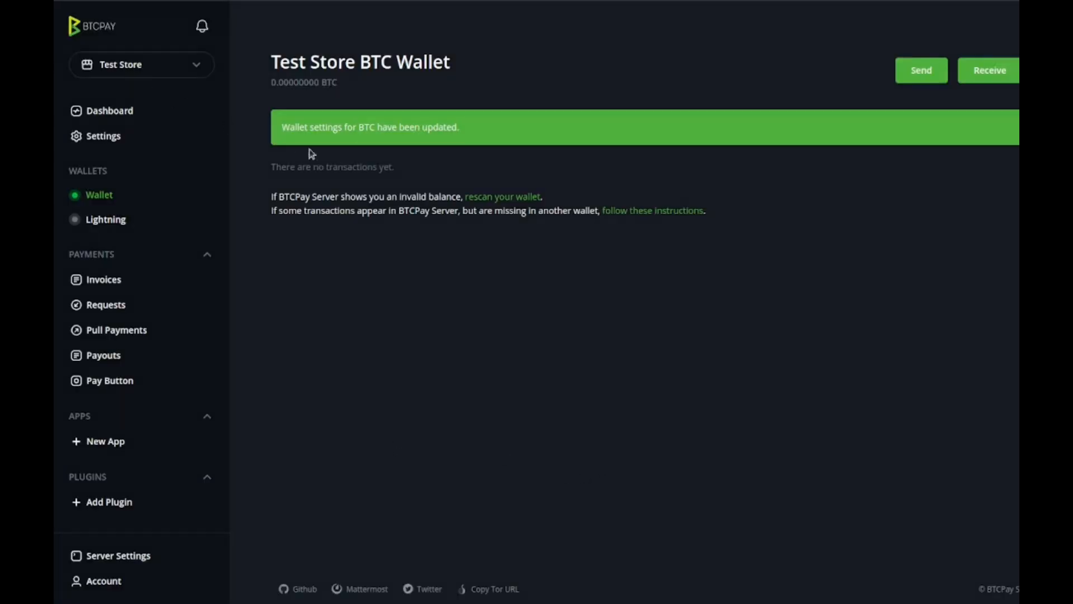
mouse_move(989, 82)
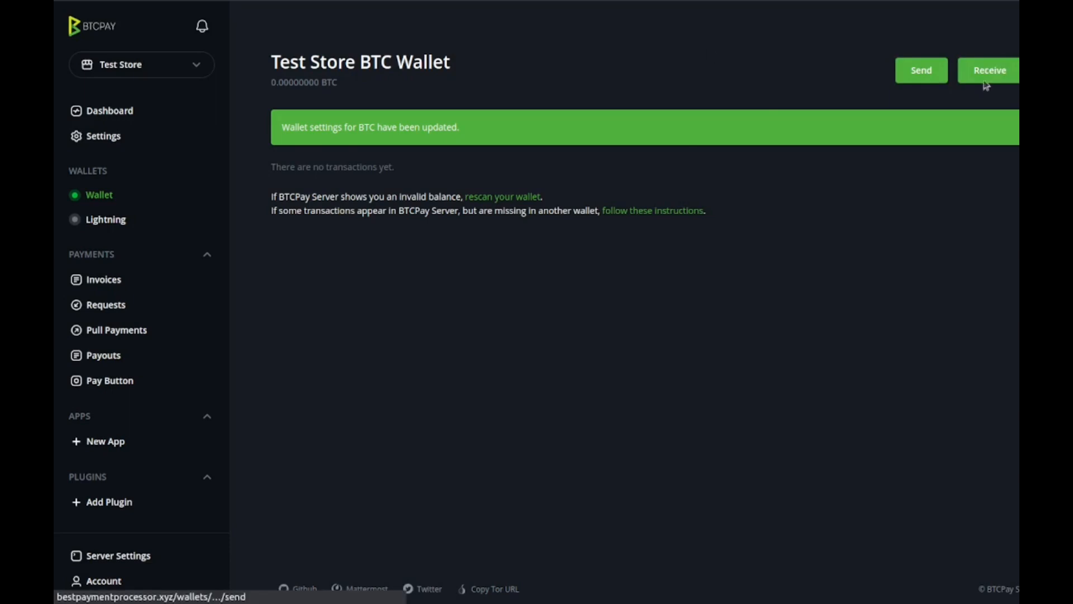
Step: Generate a BTC receiving address, then go to the store's Lightning node setup
left_click(988, 70)
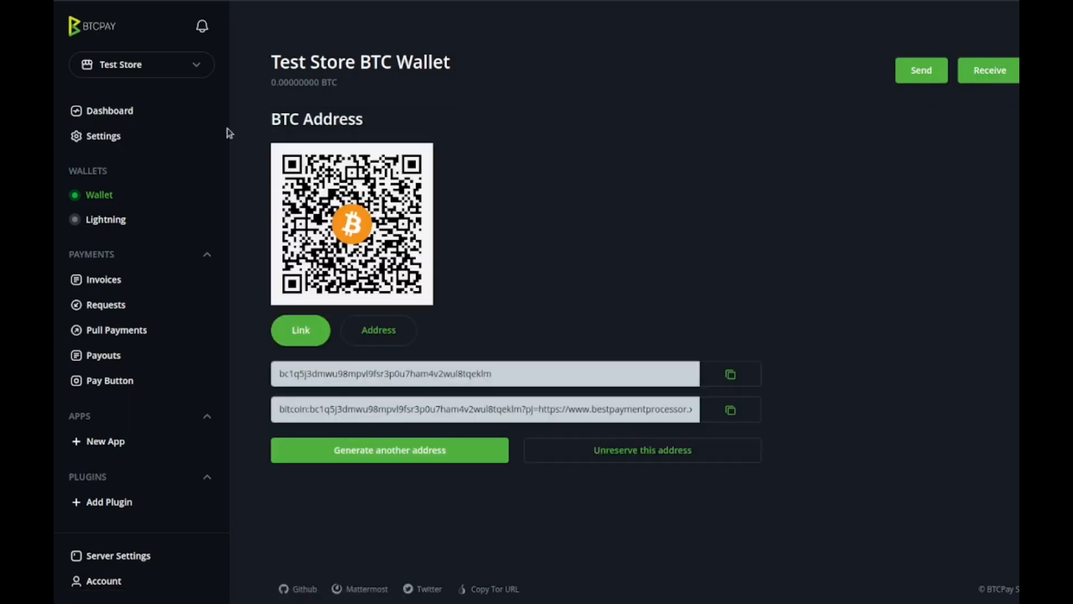
mouse_move(317, 216)
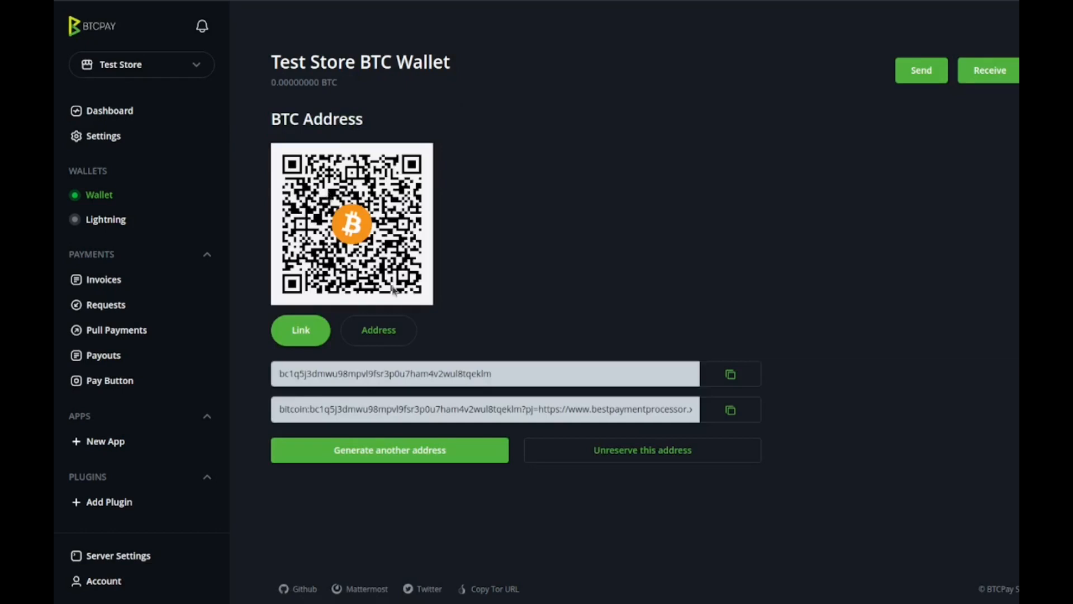
mouse_move(420, 362)
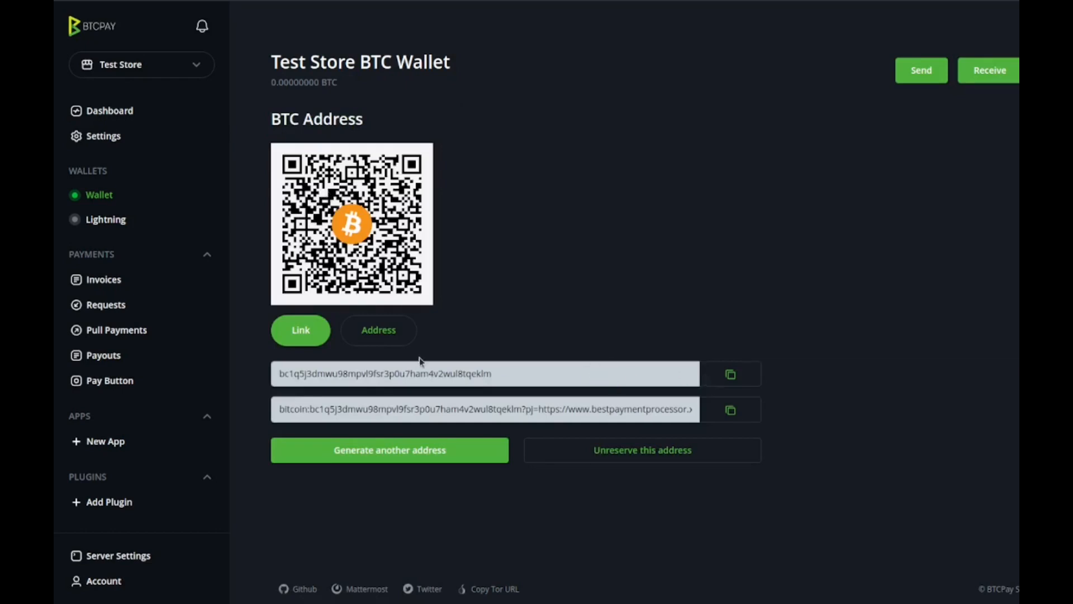
left_click(730, 374)
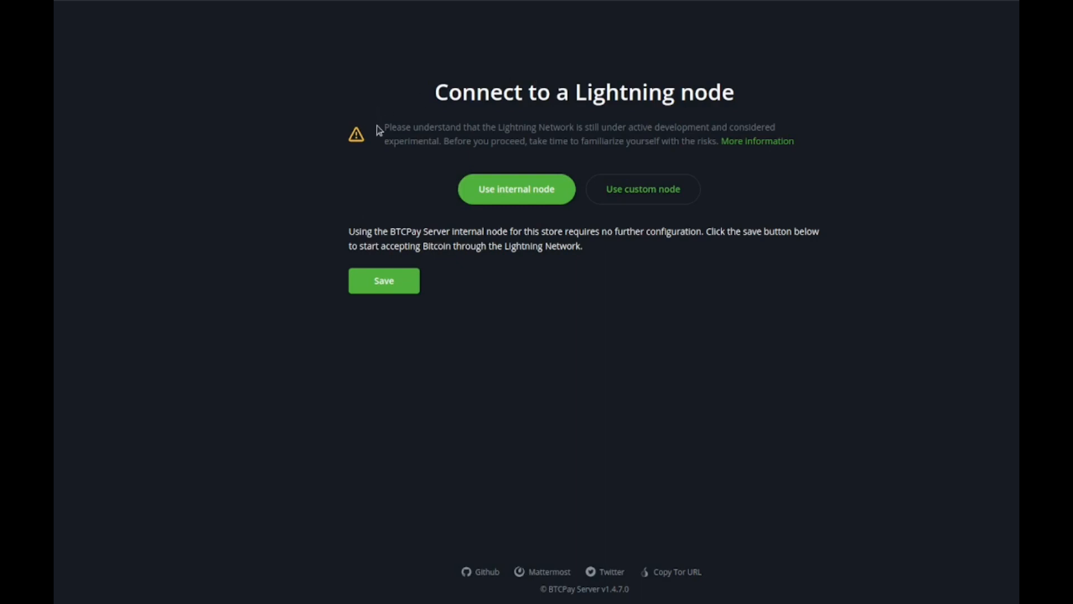
Step: Save the Lightning connection using the internal node after reviewing the risk warnings
left_click_drag(383, 128, 772, 127)
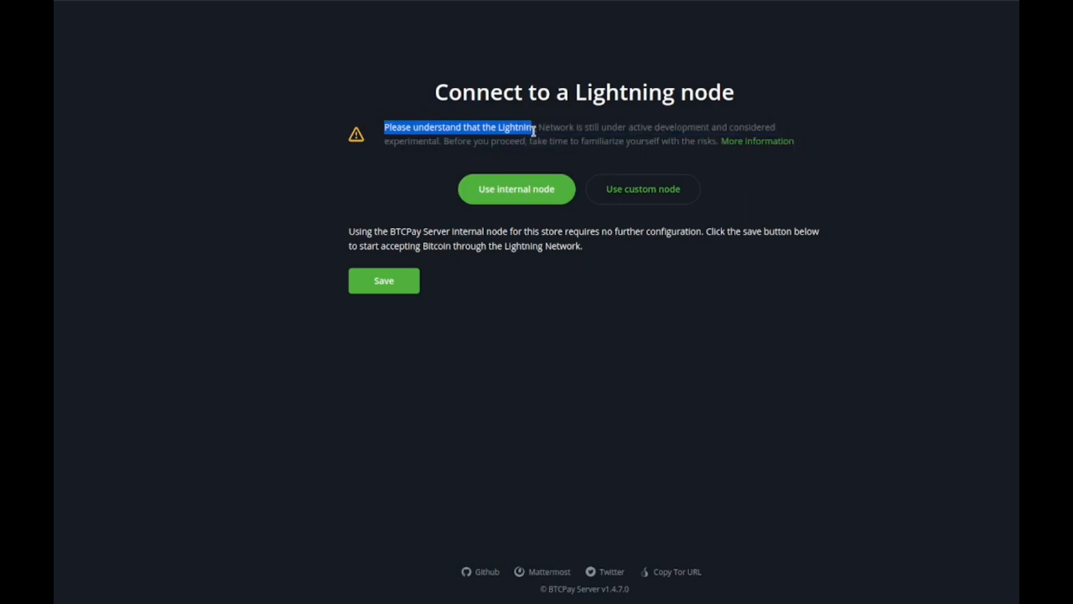
left_click_drag(534, 127, 565, 141)
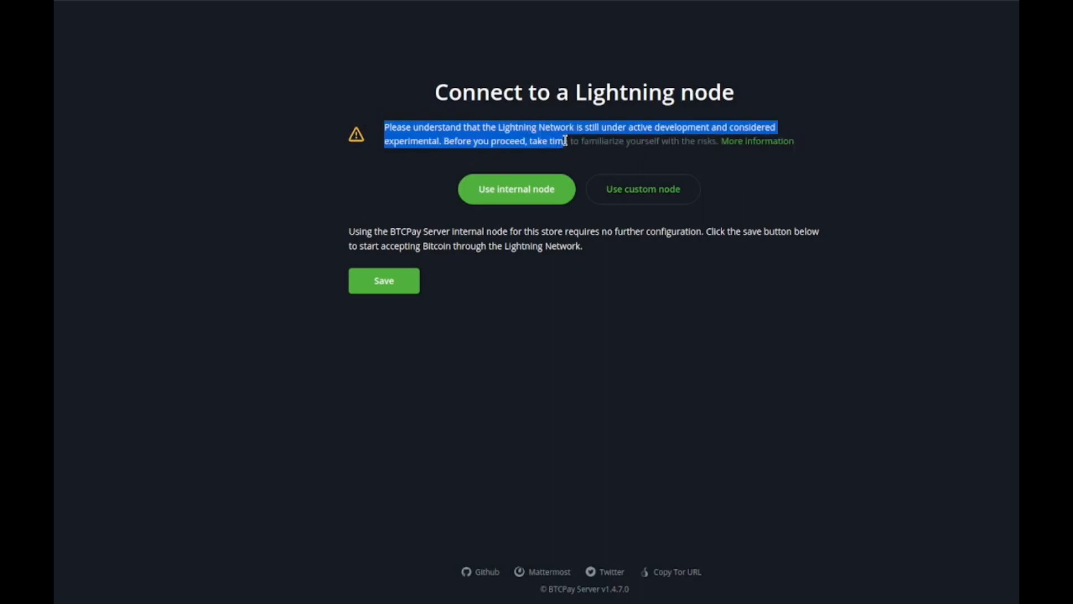
left_click(383, 280)
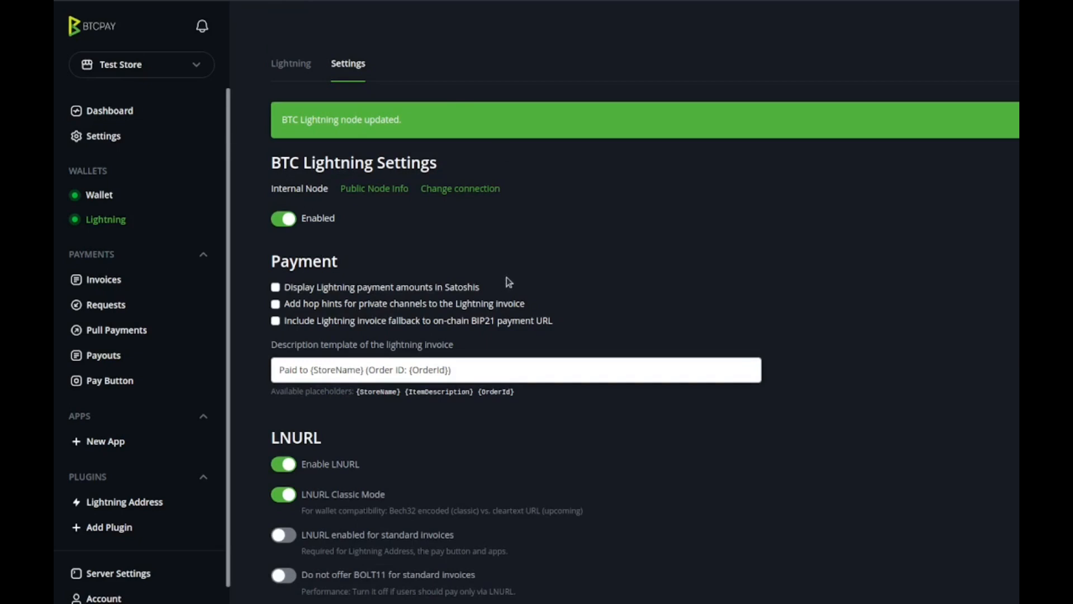
mouse_move(514, 315)
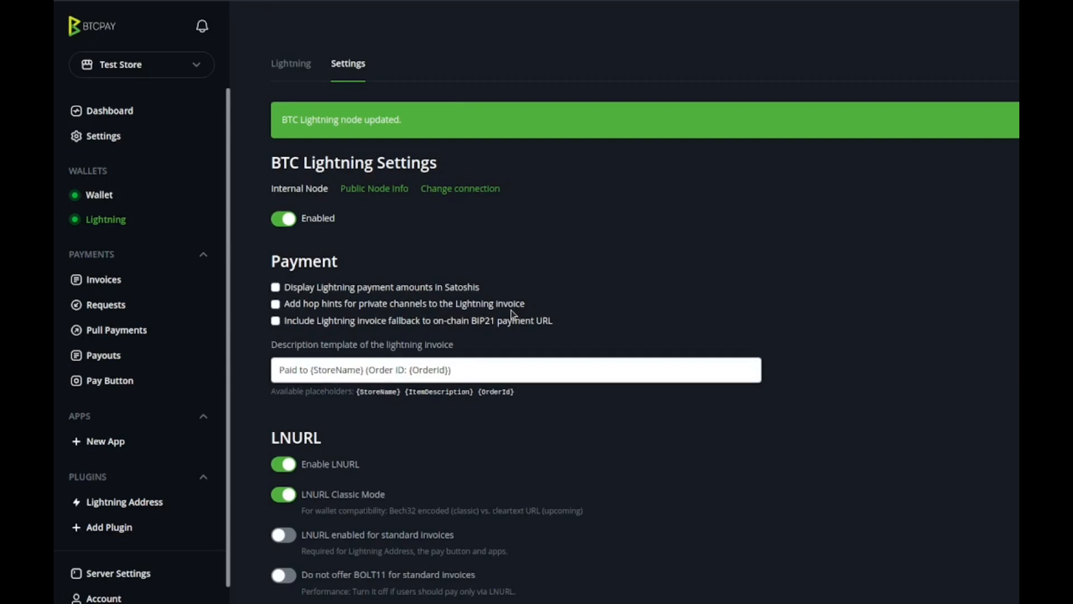
mouse_move(104, 280)
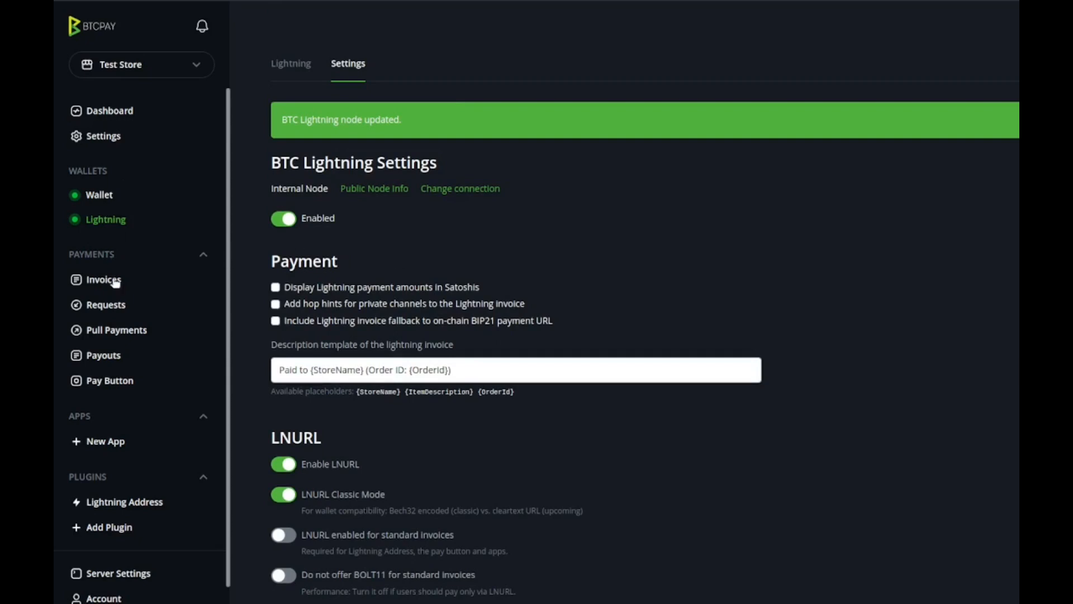
mouse_move(106, 304)
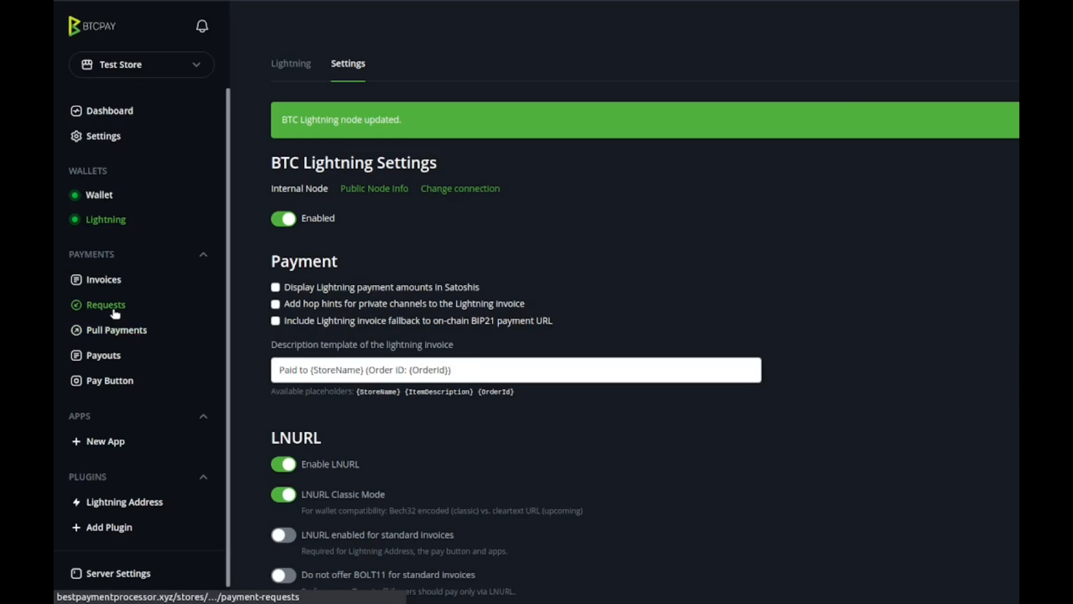
Step: Start a payment request titled 'Test Request' for 20 in USD
left_click(105, 305)
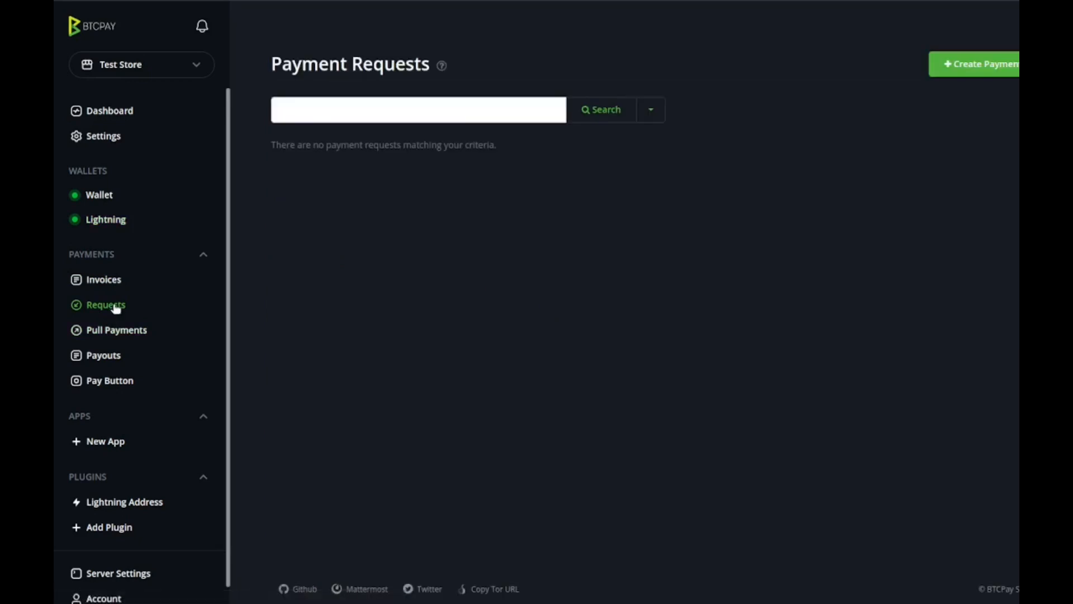
left_click(979, 63)
type("T")
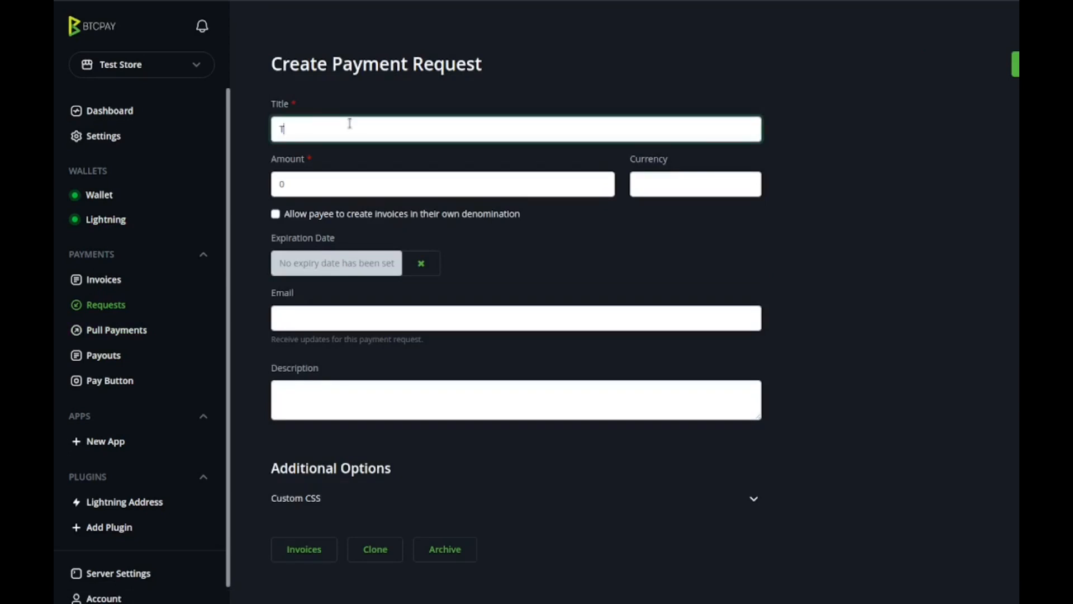
type("est R")
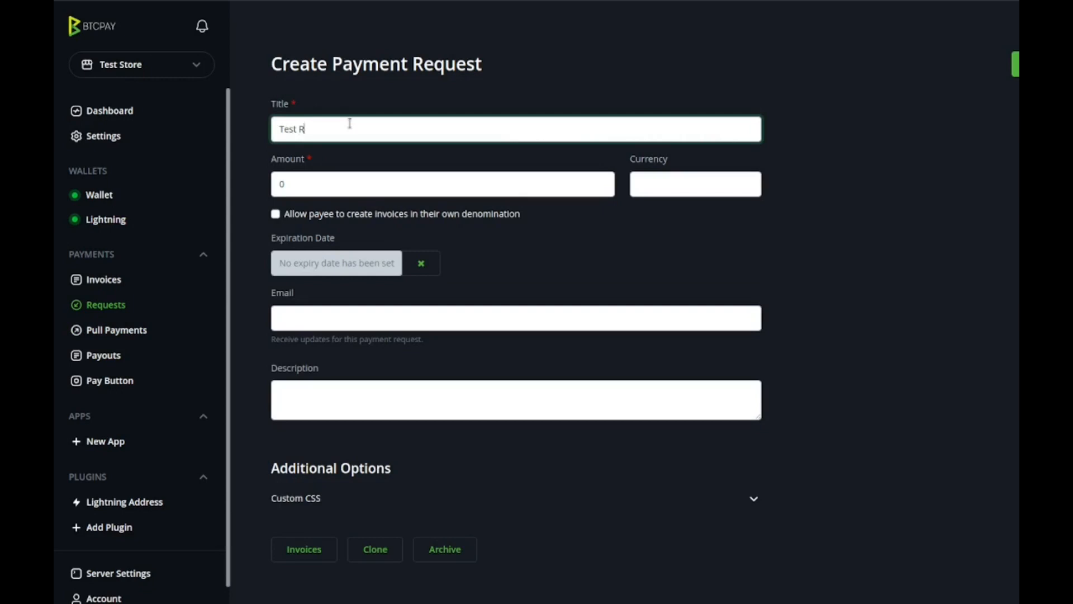
type("equest")
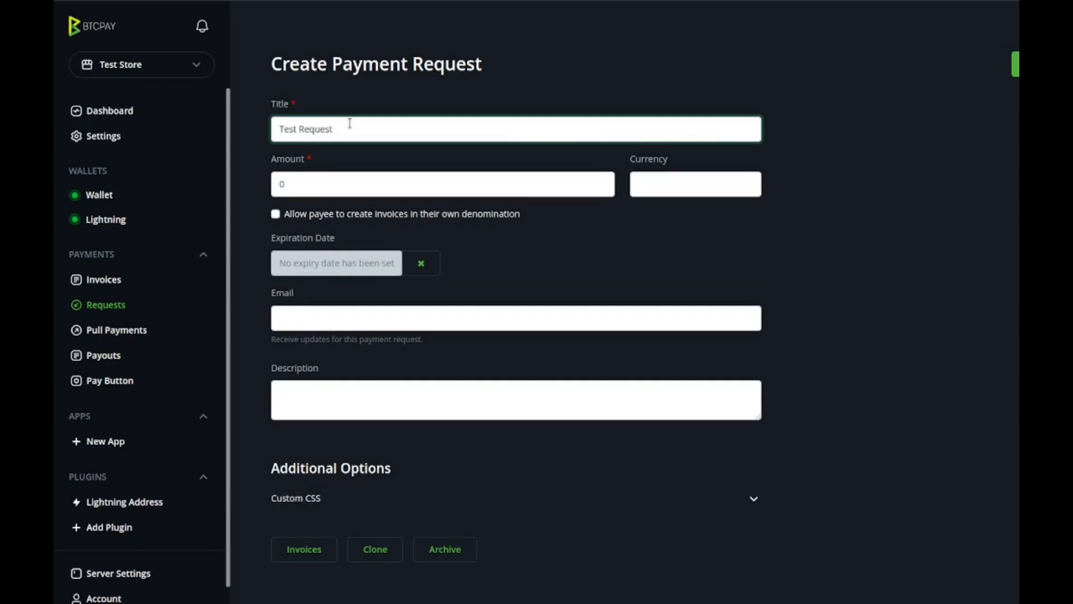
type("20")
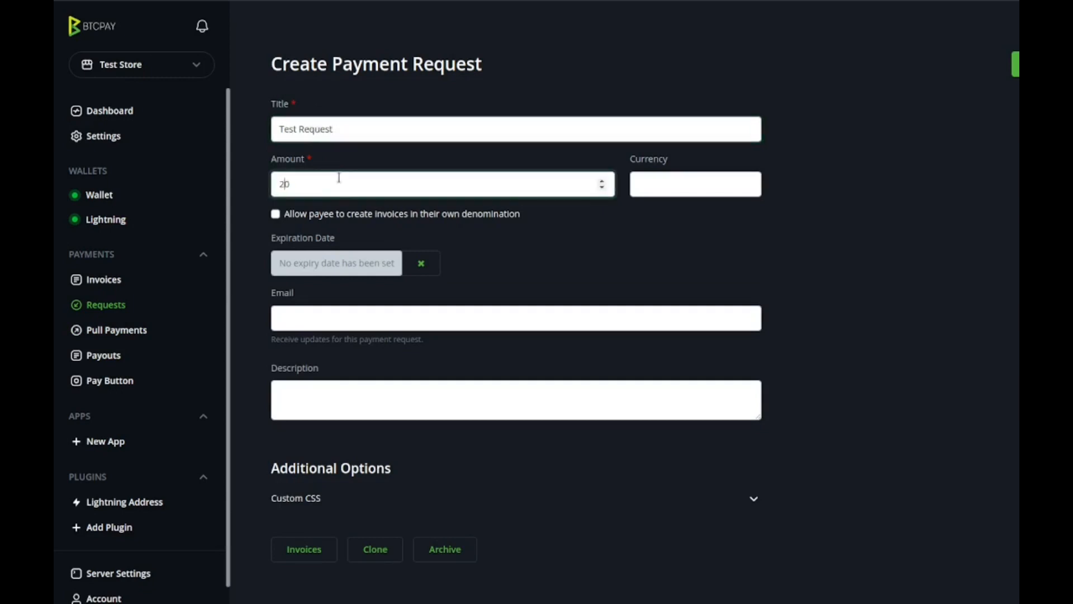
type("0")
left_click(696, 183)
type("USD")
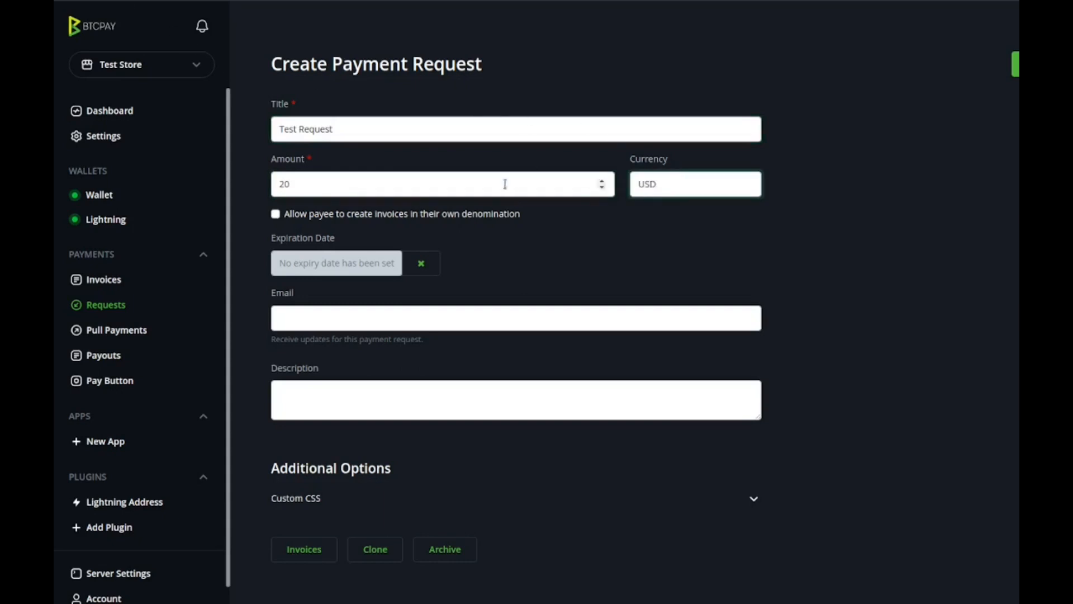
left_click(336, 263)
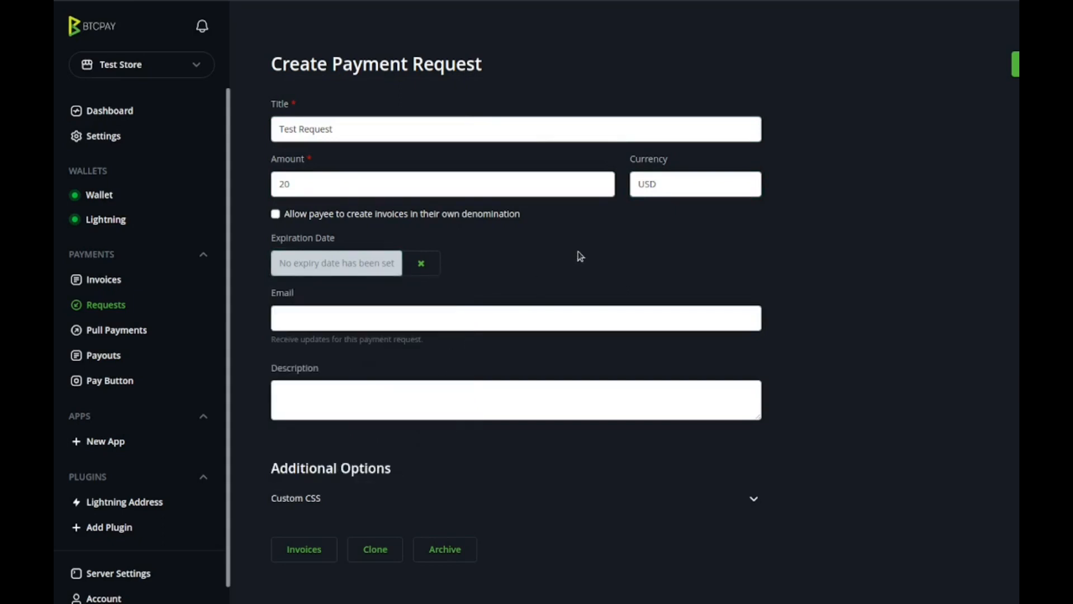
Step: Add the description '- Created Awesome Test Service' and save the request
left_click(515, 318)
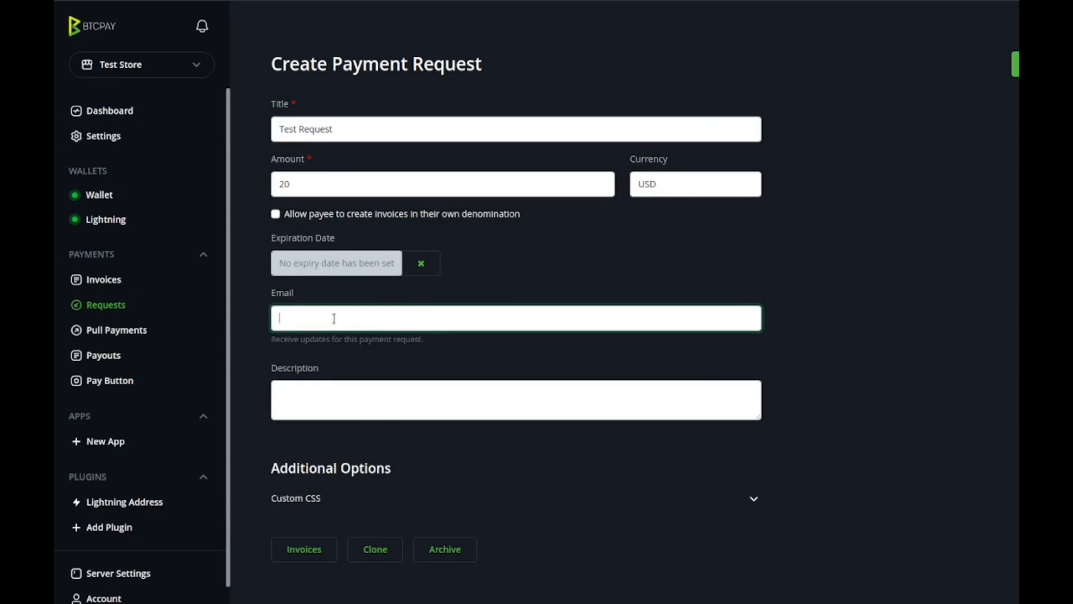
mouse_move(314, 308)
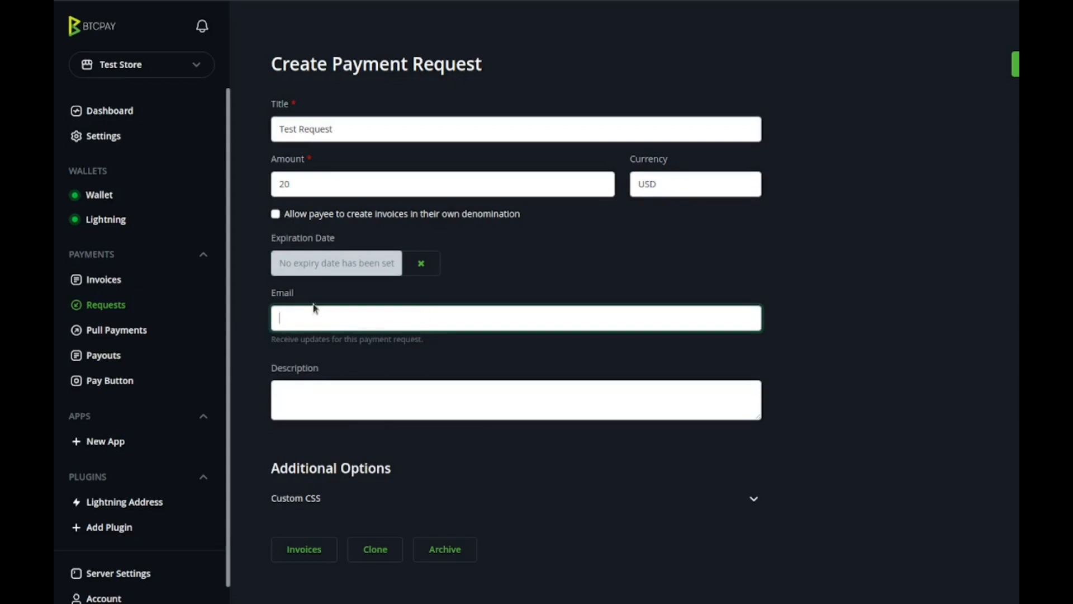
left_click(516, 400)
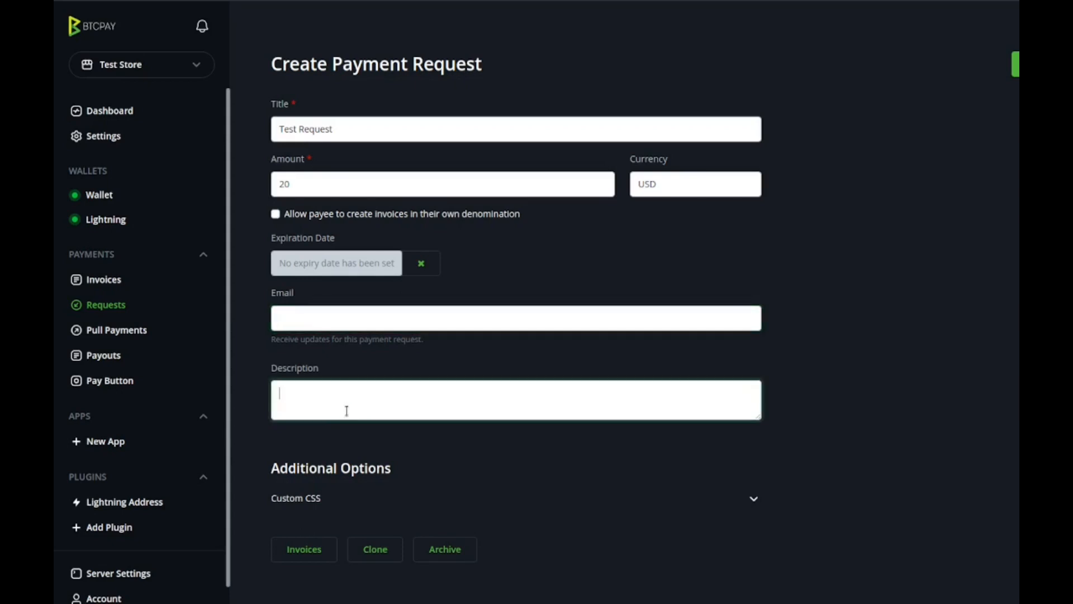
type("- Created Awesome Test Service")
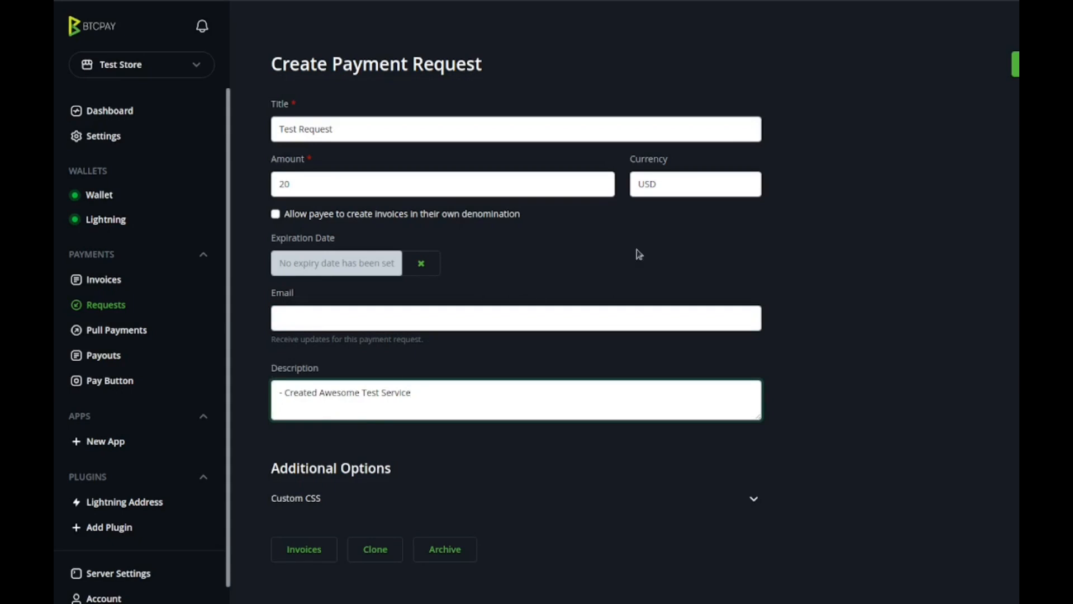
left_click(753, 498)
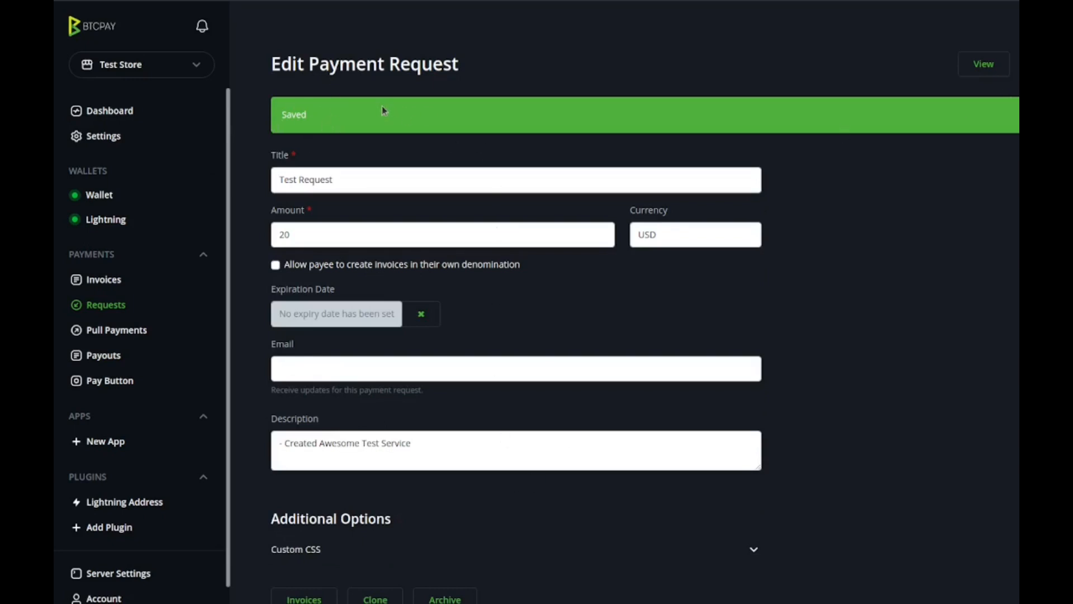
mouse_move(983, 64)
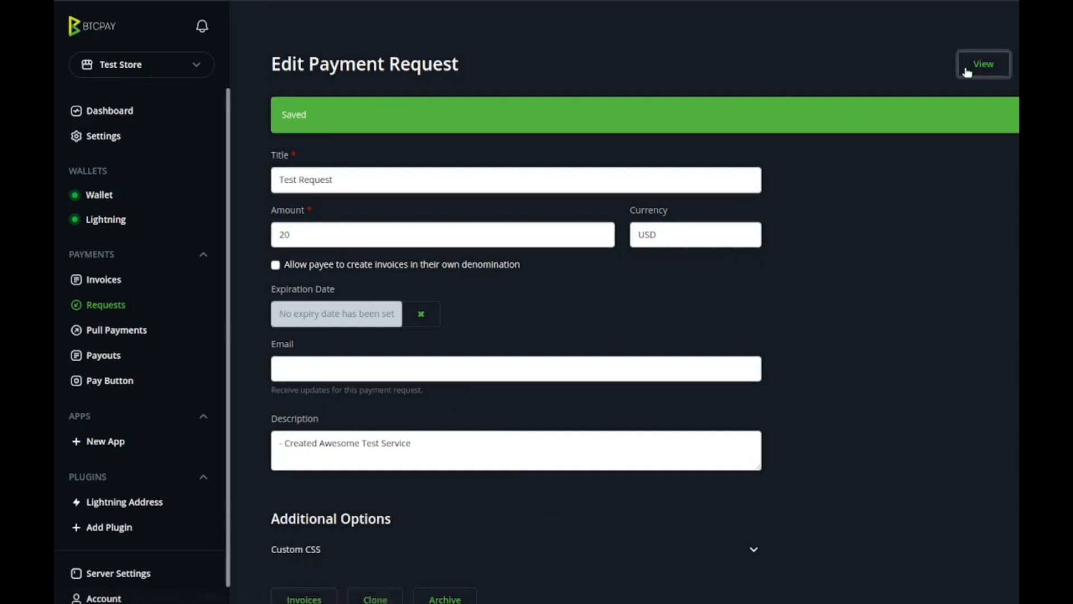
Step: View the Test Request's public page showing $20.00 due and no payments
left_click(983, 63)
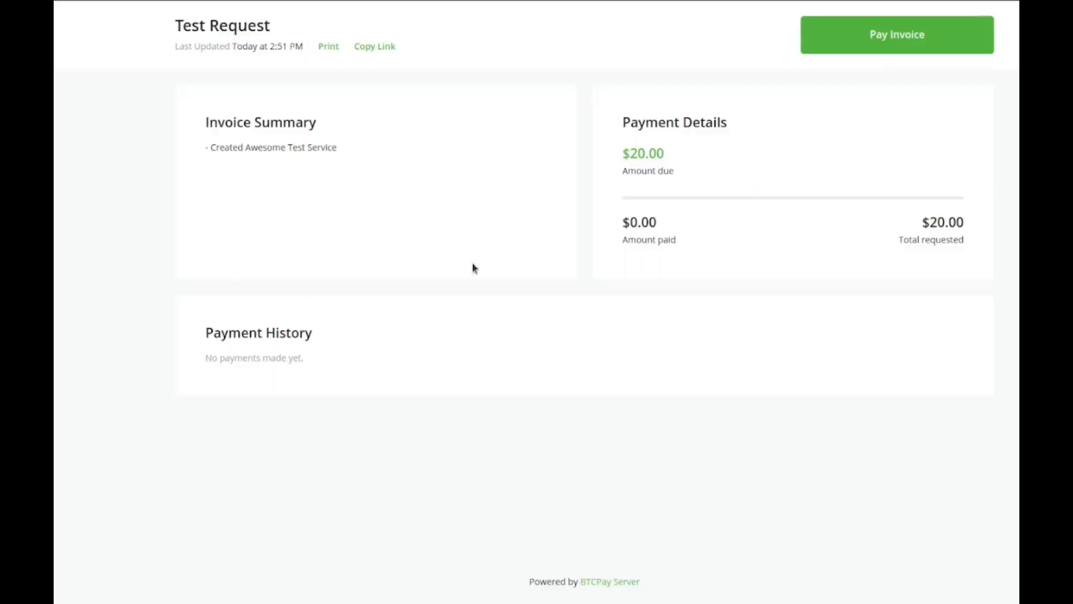
mouse_move(592, 190)
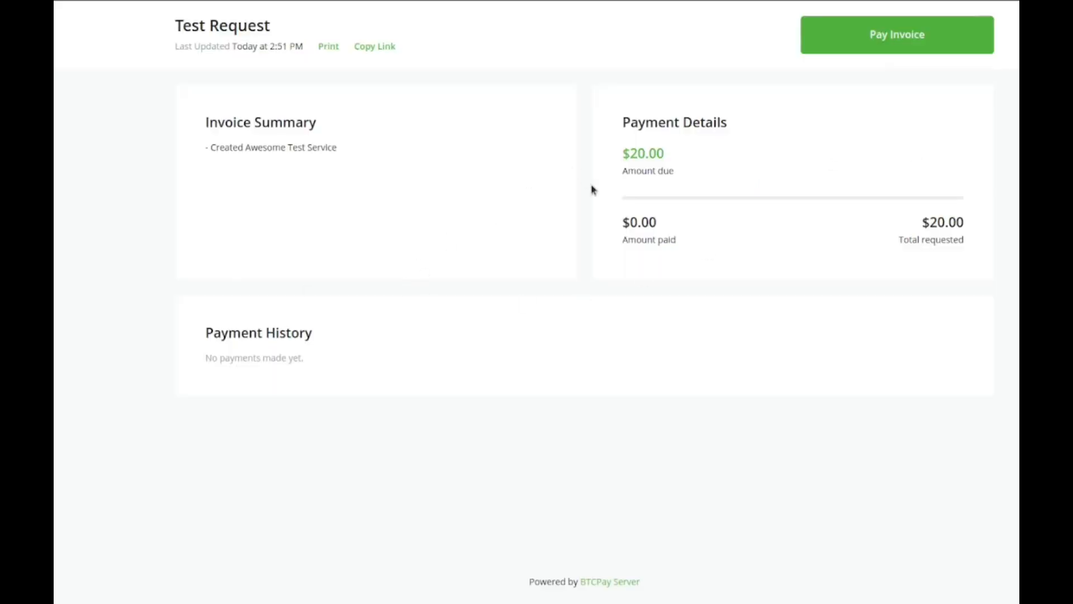
mouse_move(423, 117)
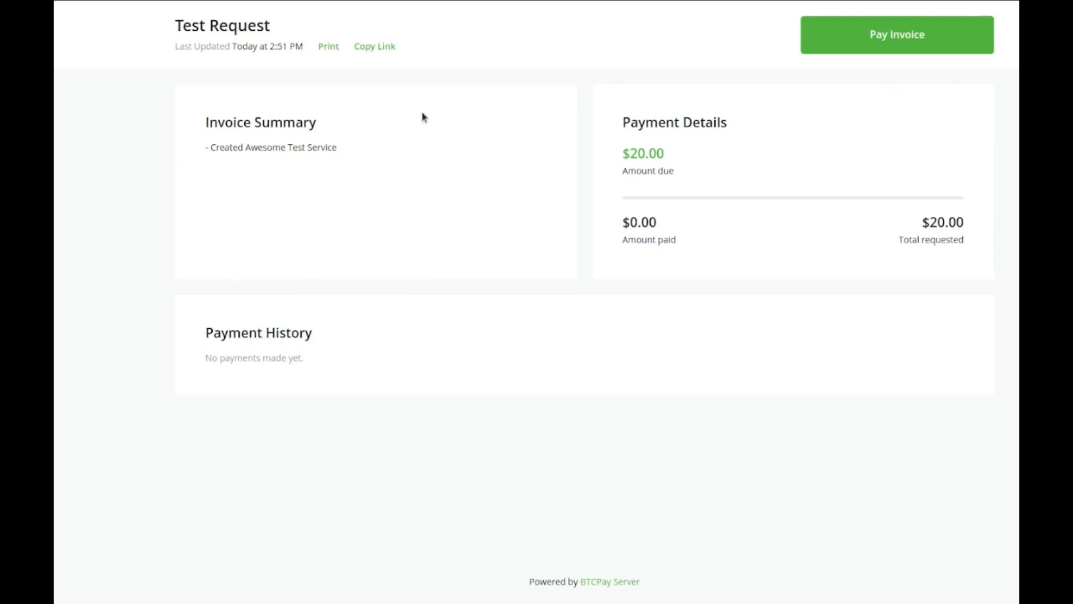
mouse_move(171, 133)
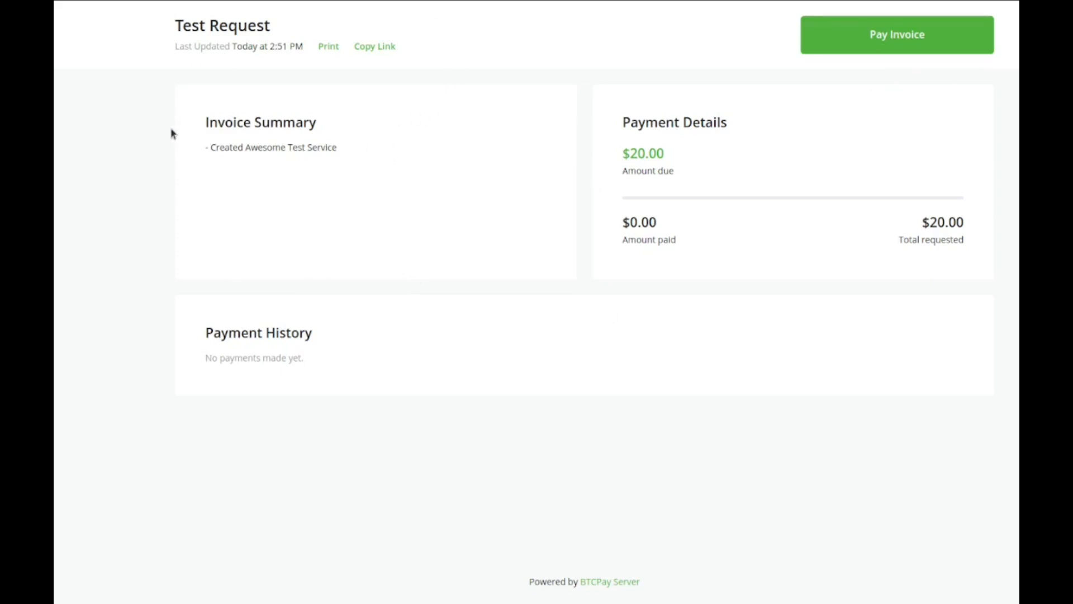
left_click(375, 46)
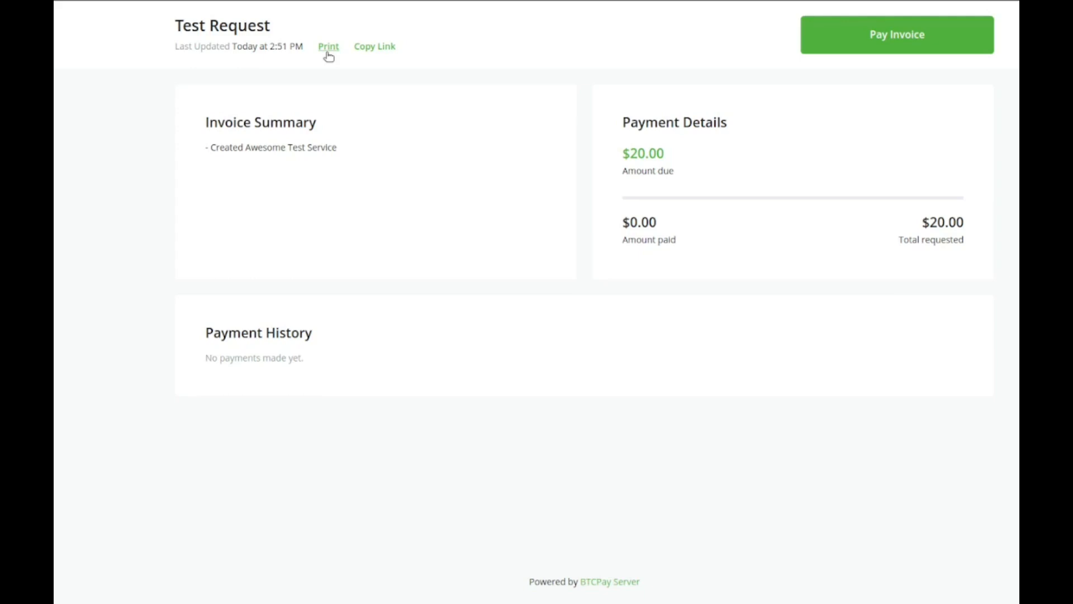
mouse_move(343, 159)
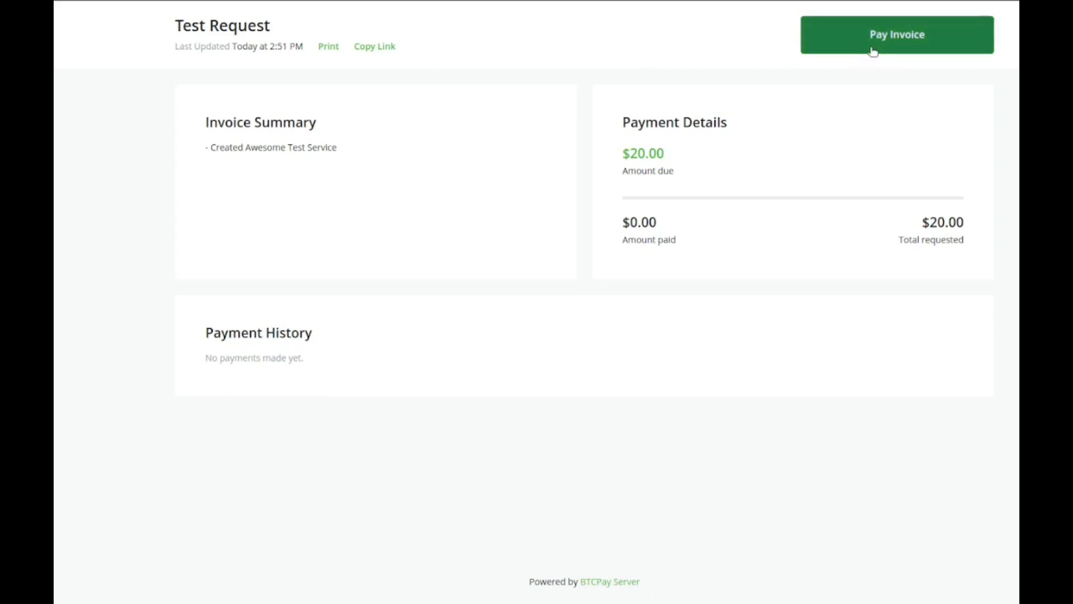
Step: Start paying the Test Request and show the Bitcoin and Lightning payment method choices
left_click(896, 34)
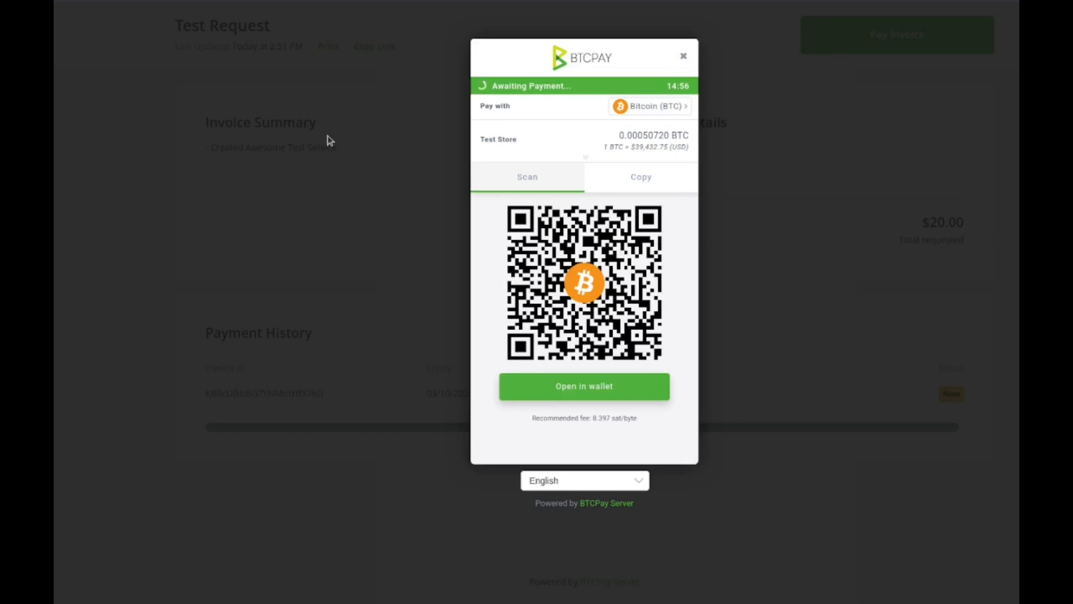
mouse_move(587, 358)
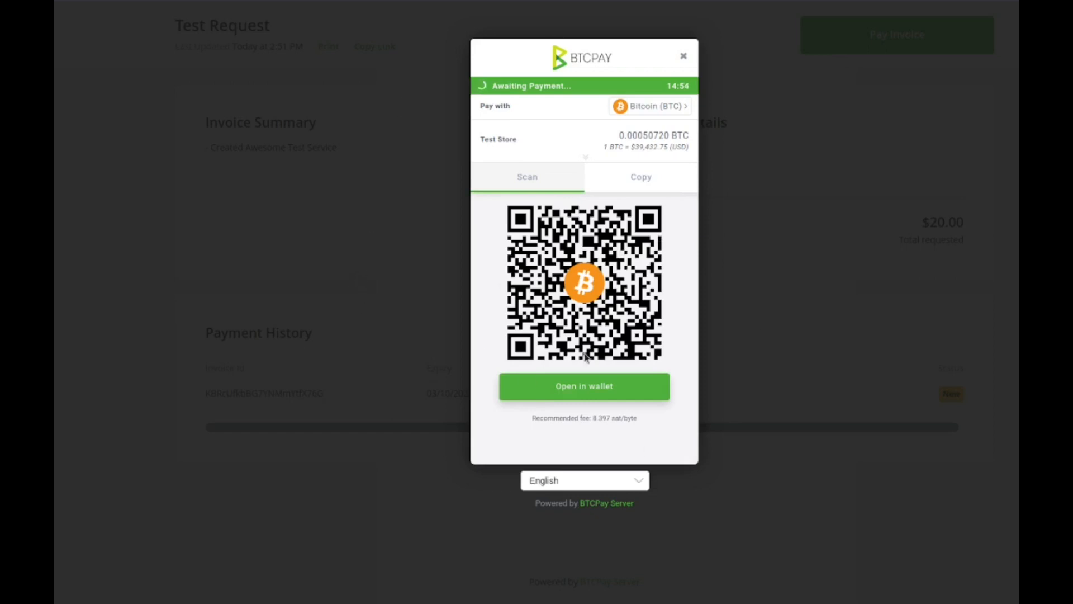
mouse_move(790, 396)
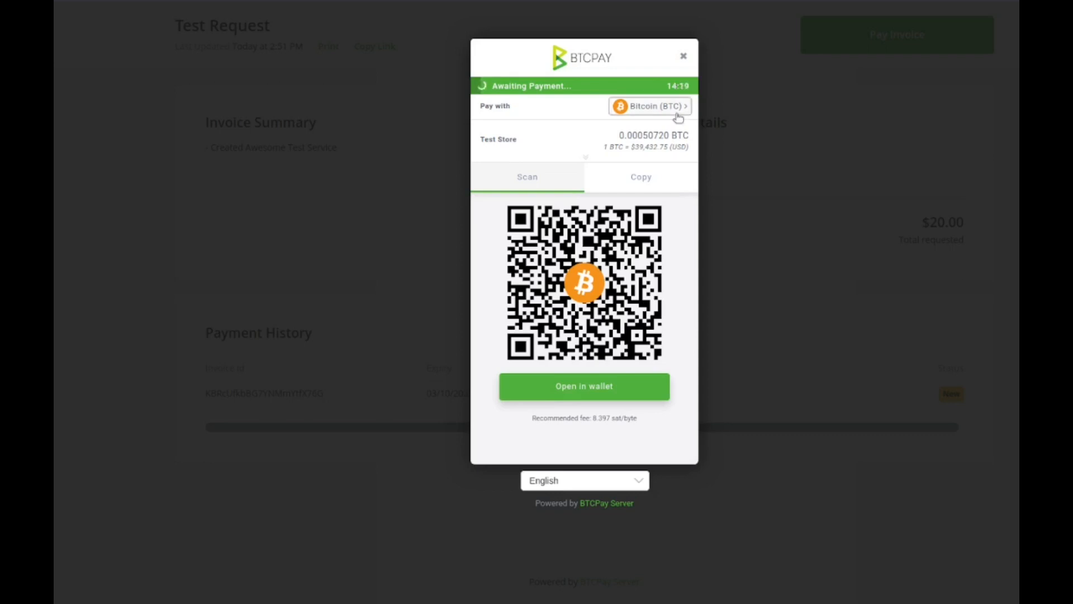
left_click(649, 106)
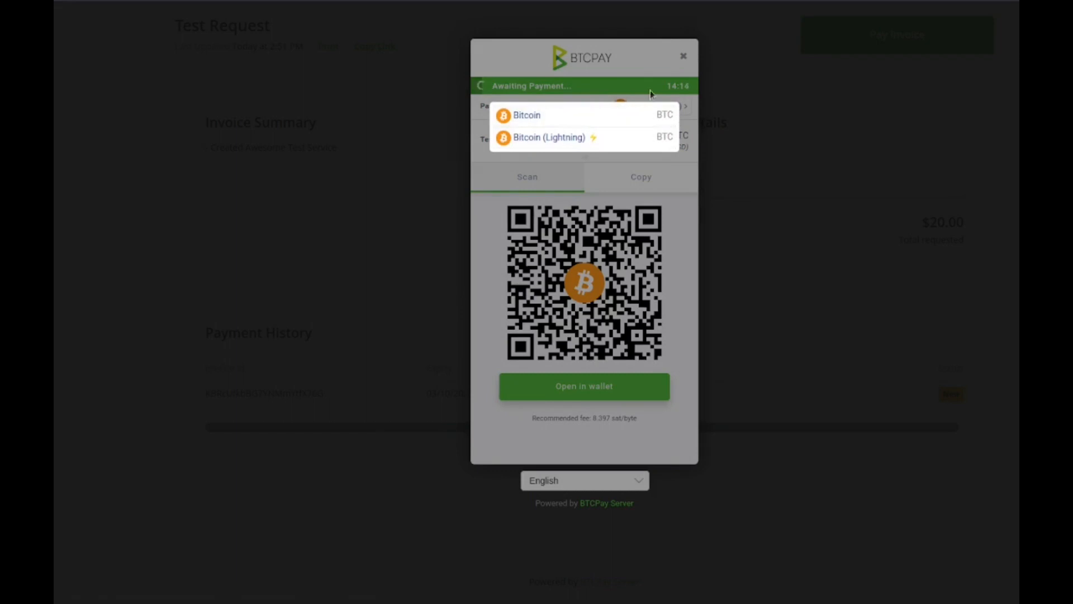
Step: Keep on-chain Bitcoin and expand the order details showing amount, paid and due
left_click(548, 137)
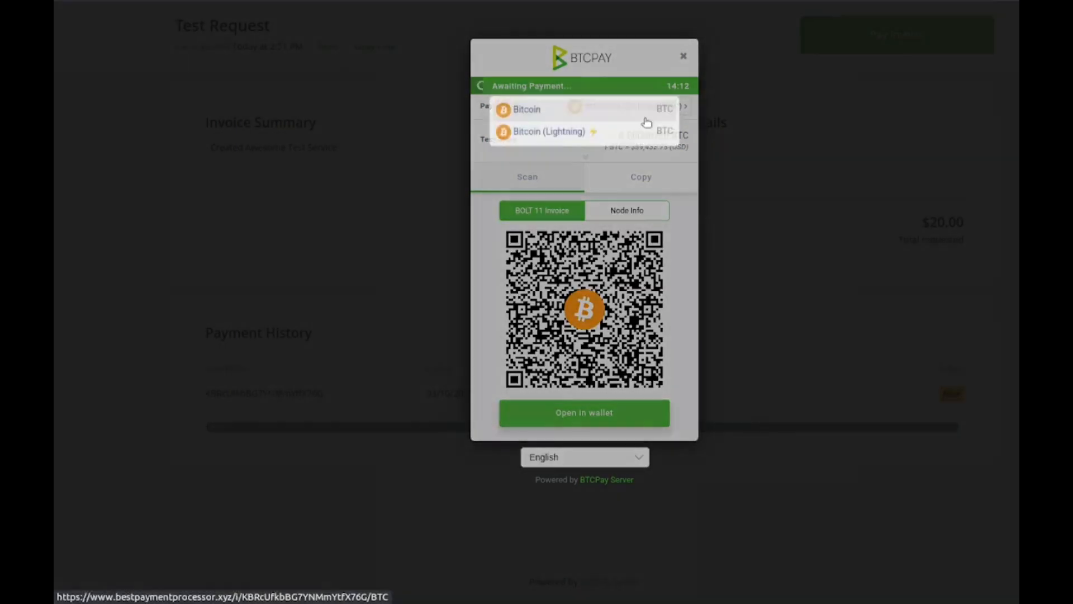
left_click(525, 109)
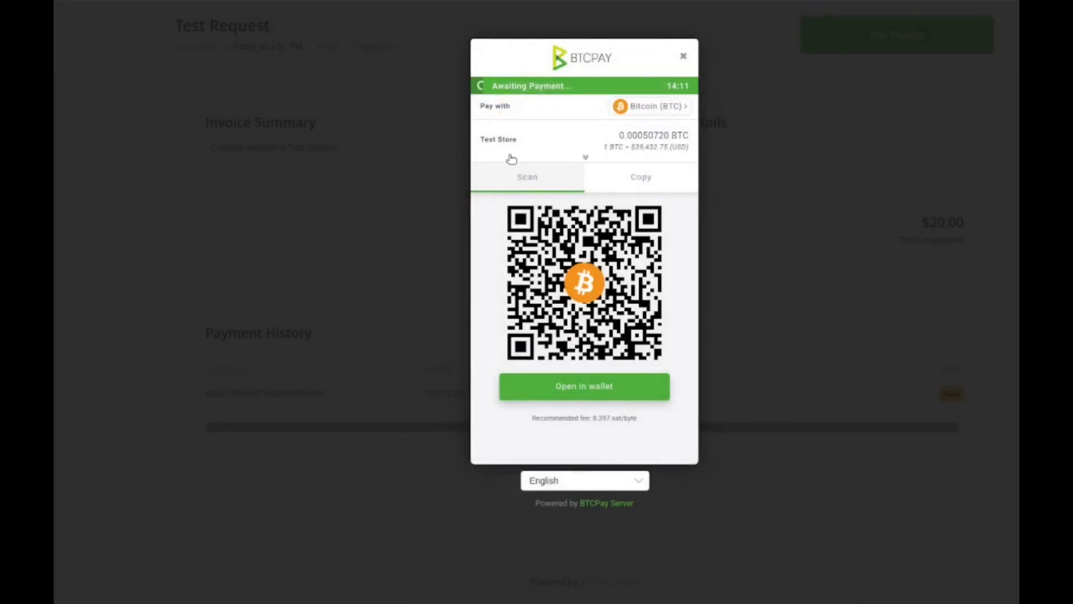
double_click(492, 139)
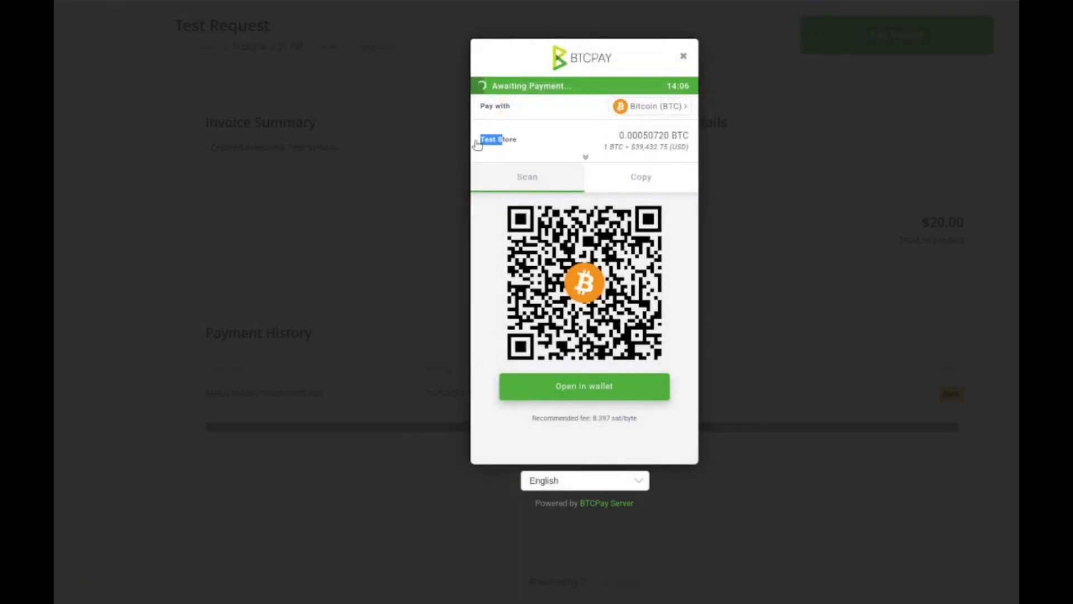
left_click(585, 157)
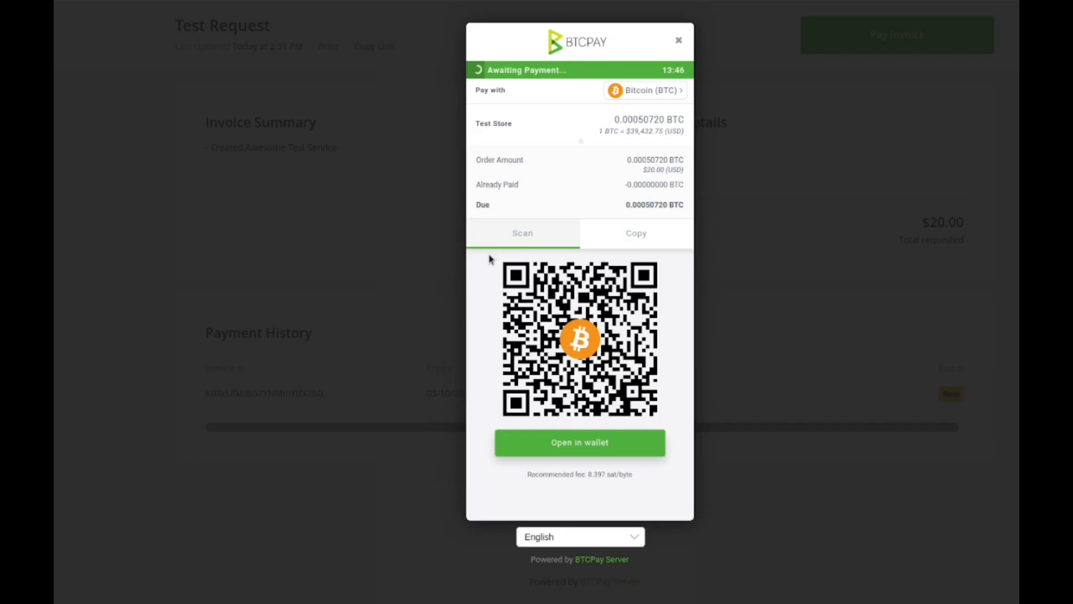
mouse_move(524, 300)
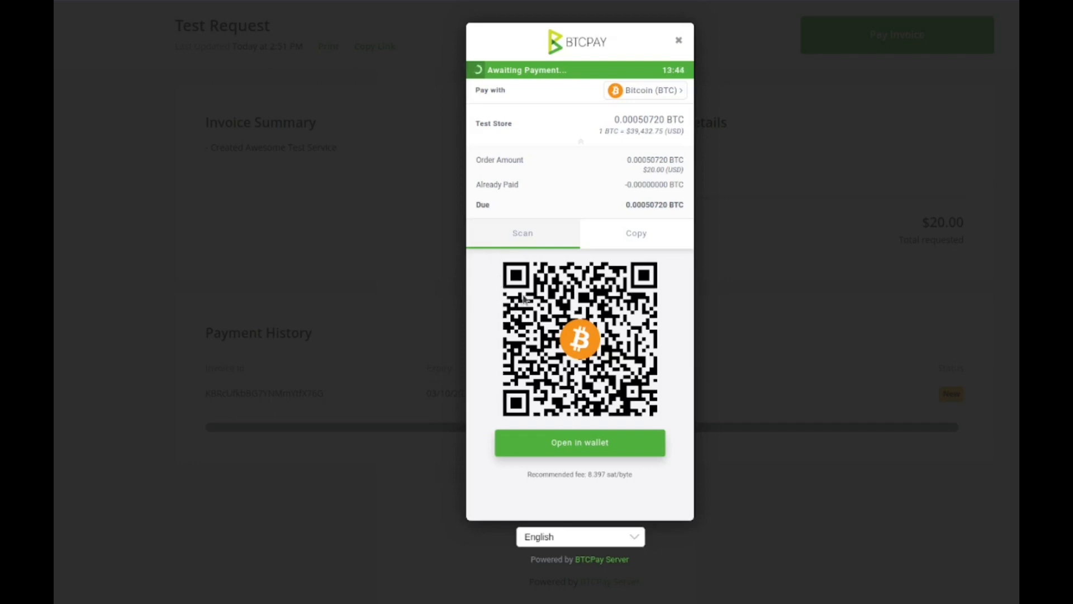
mouse_move(558, 404)
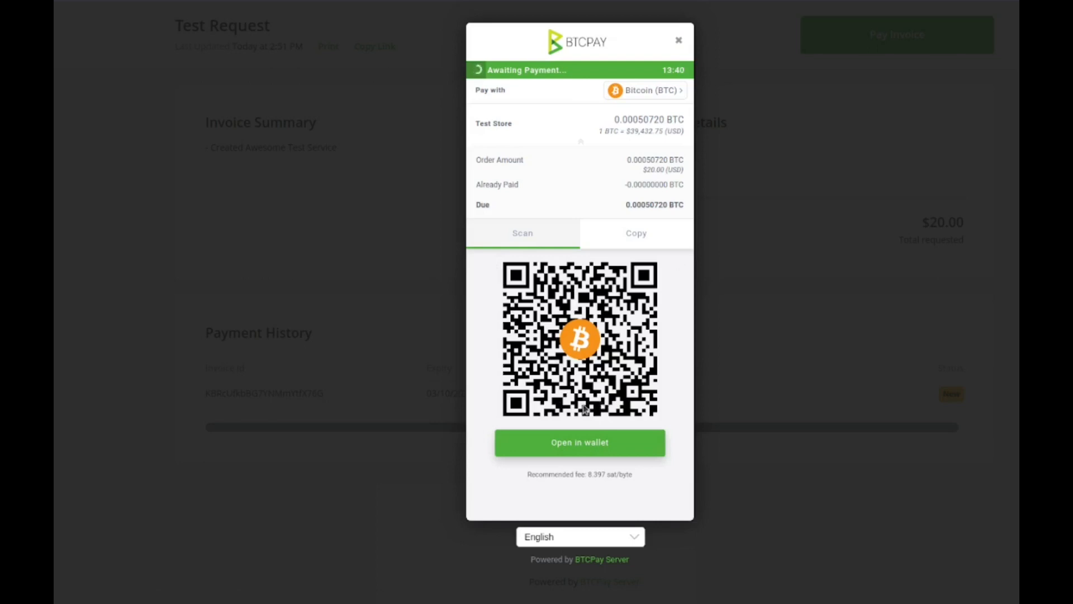
mouse_move(443, 376)
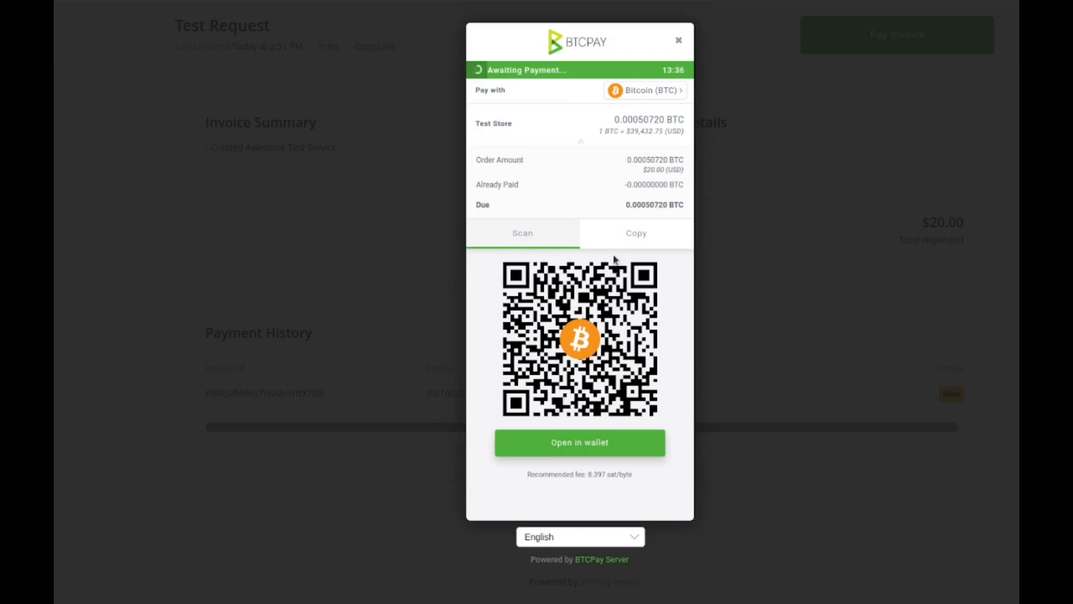
Step: Review the Copy and Scan payment views, then close checkout leaving an unpaid $20.00 invoice
left_click(635, 233)
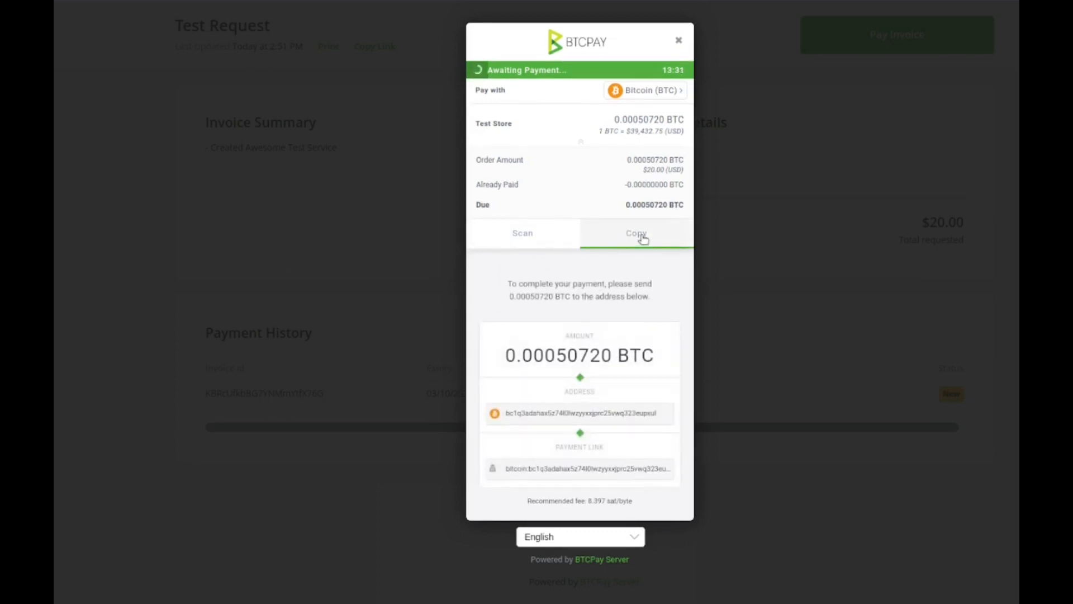
left_click(579, 413)
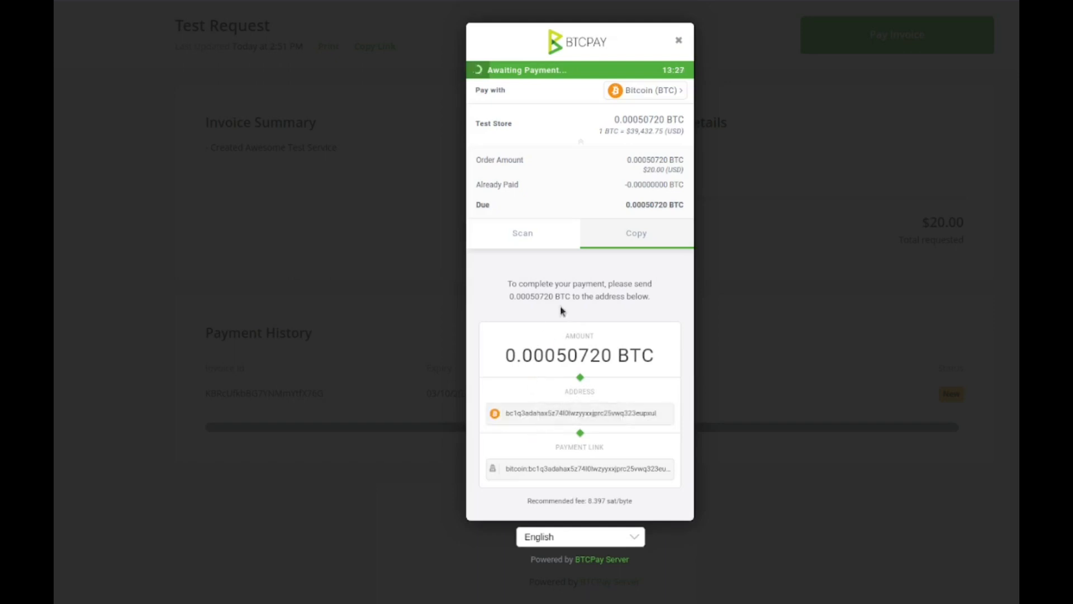
left_click(521, 233)
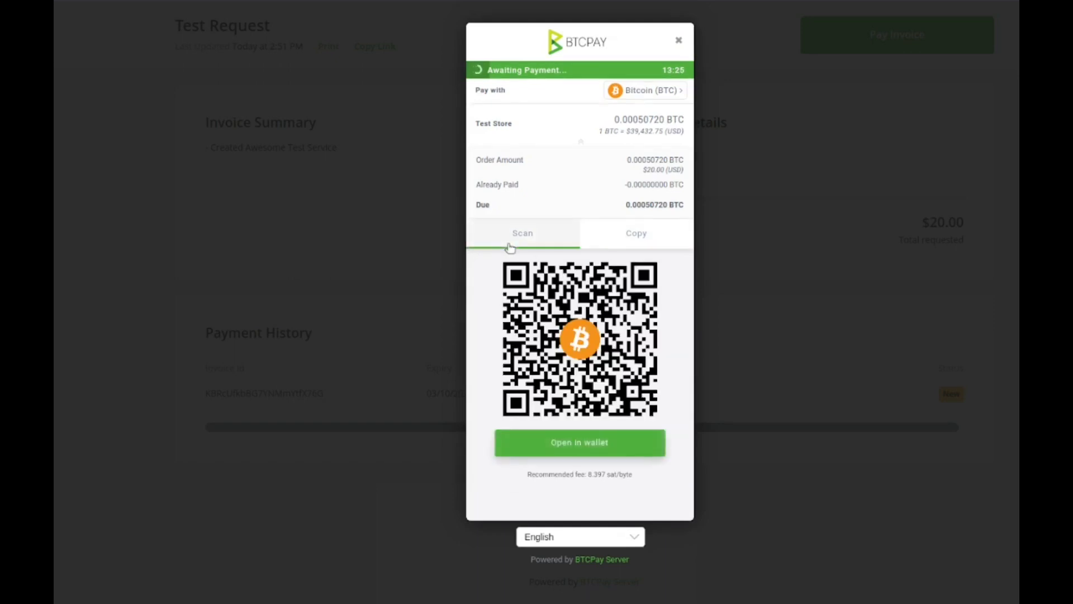
left_click(678, 40)
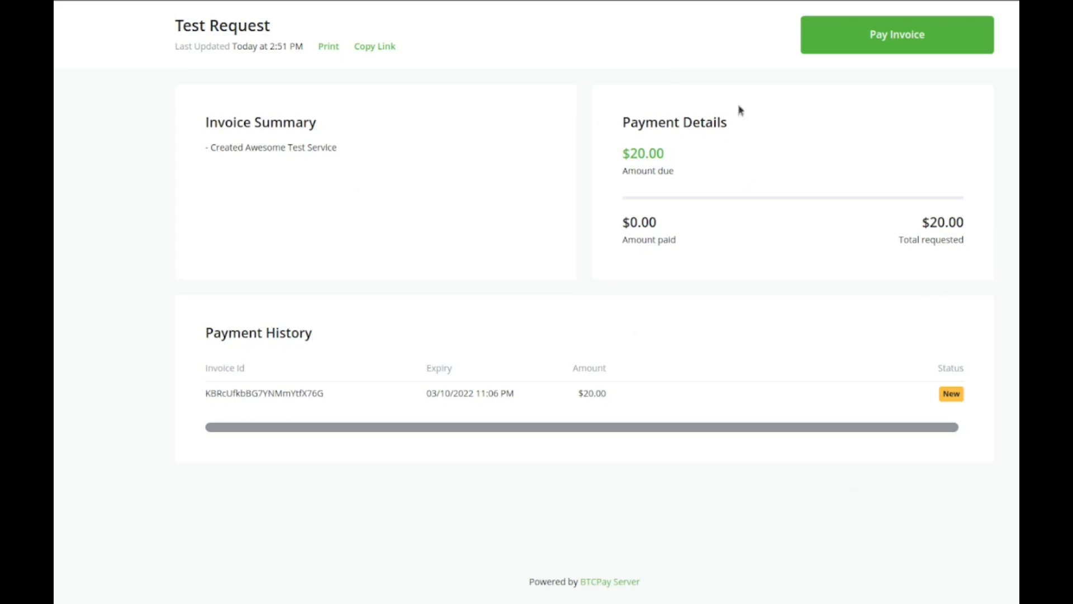
mouse_move(195, 439)
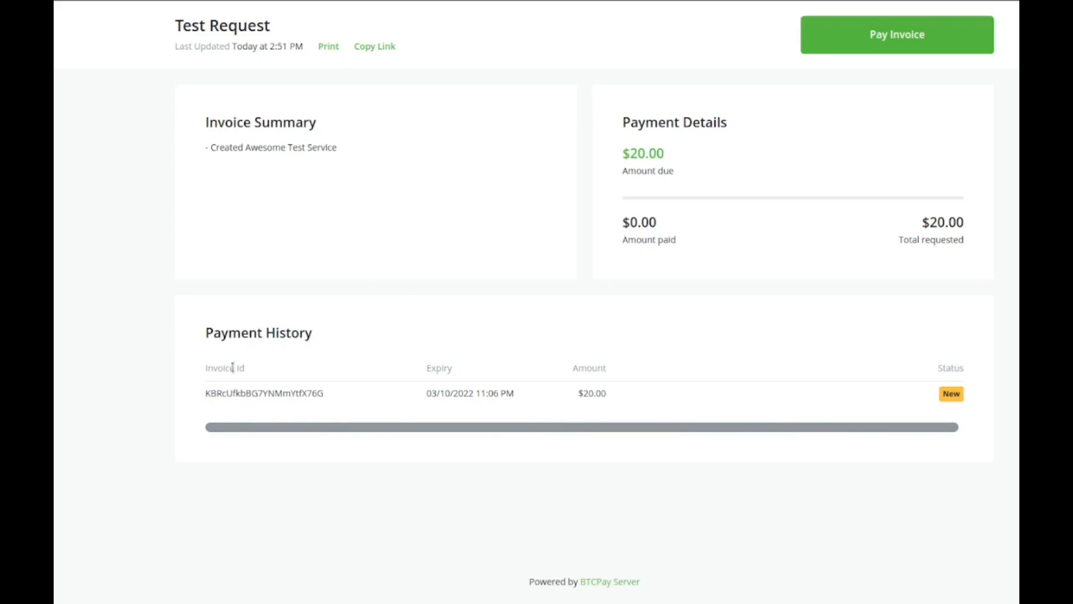
mouse_move(565, 349)
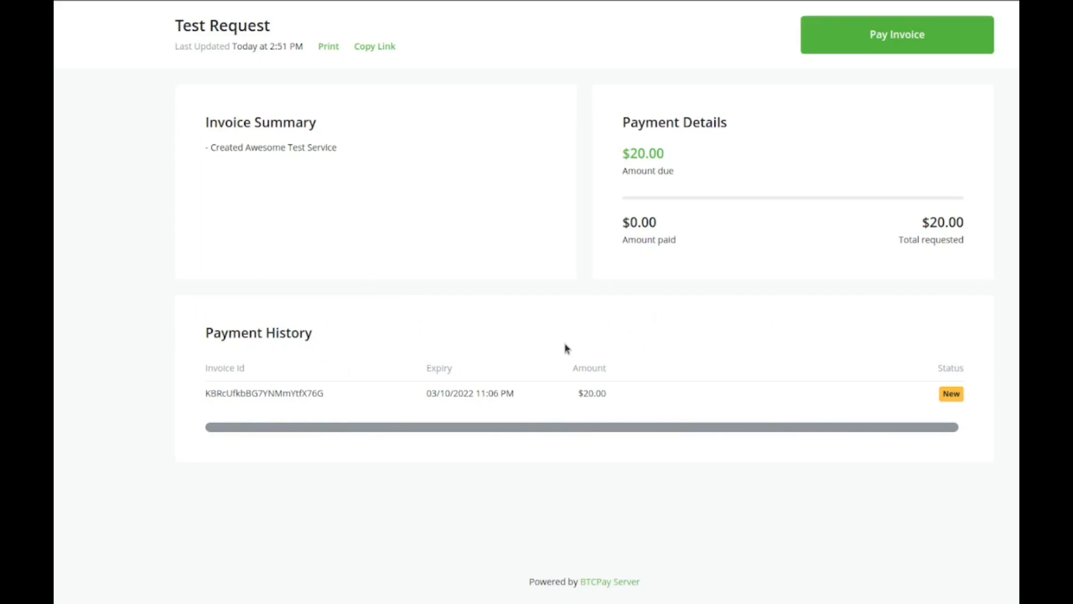
mouse_move(609, 197)
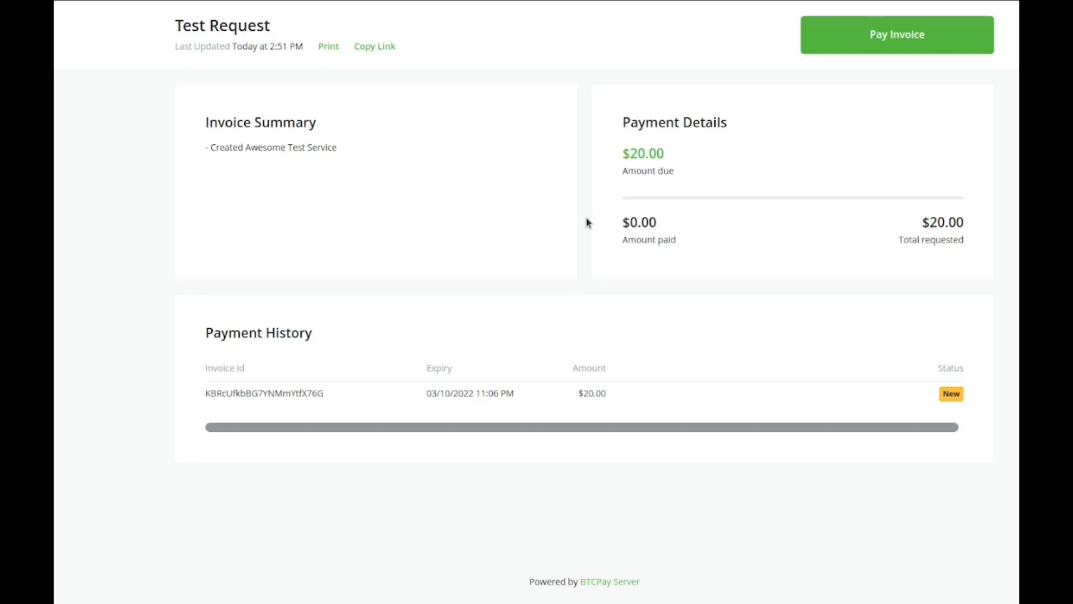
mouse_move(286, 8)
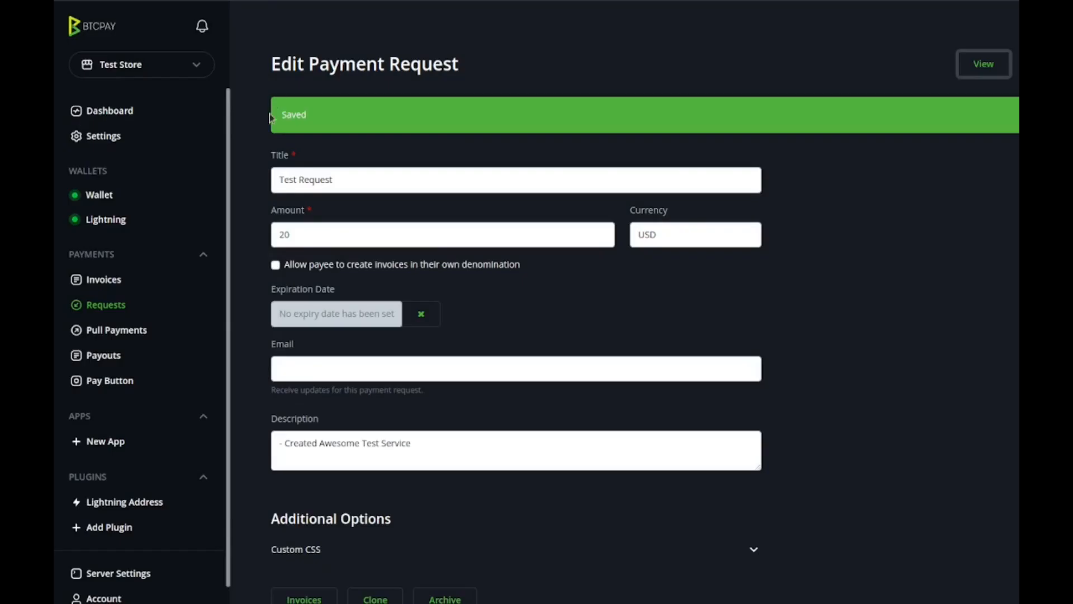
mouse_move(103, 280)
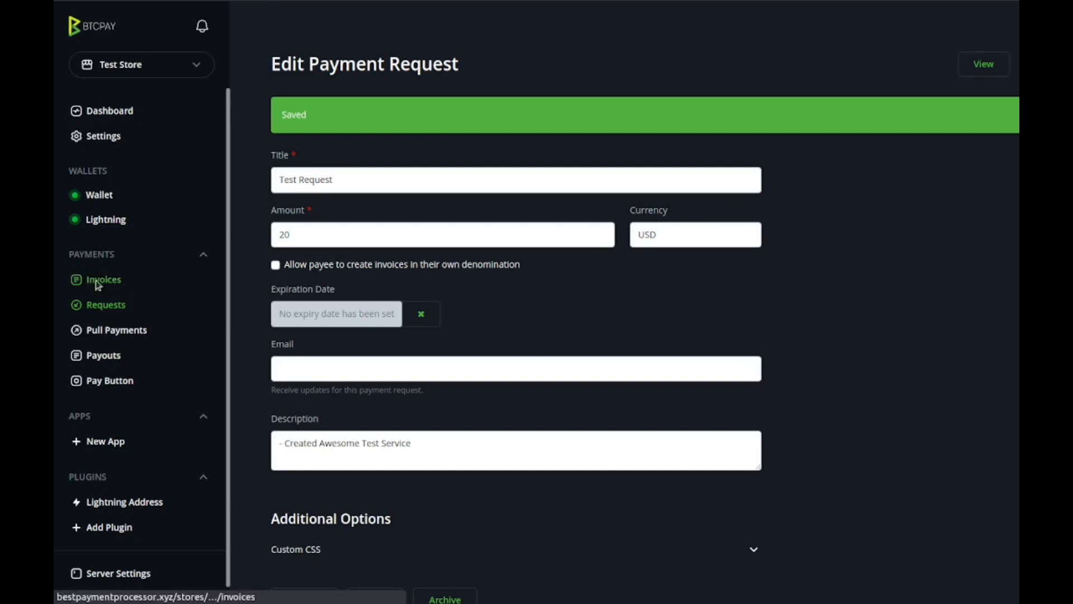
Step: Go to the store's Invoices list, where the $20.00 payment-request invoice shows as New
left_click(103, 280)
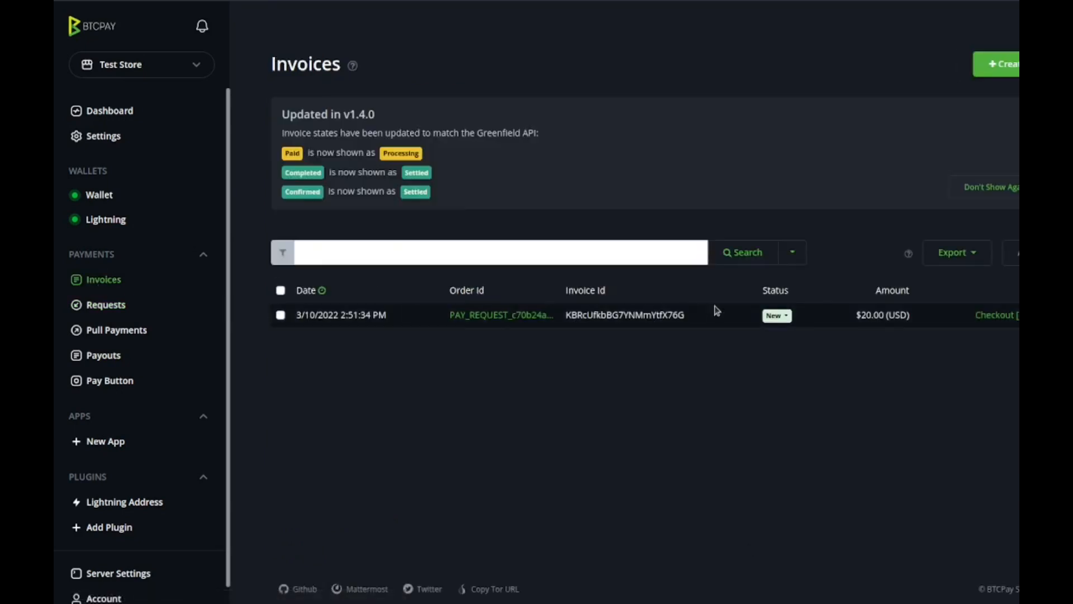
mouse_move(929, 327)
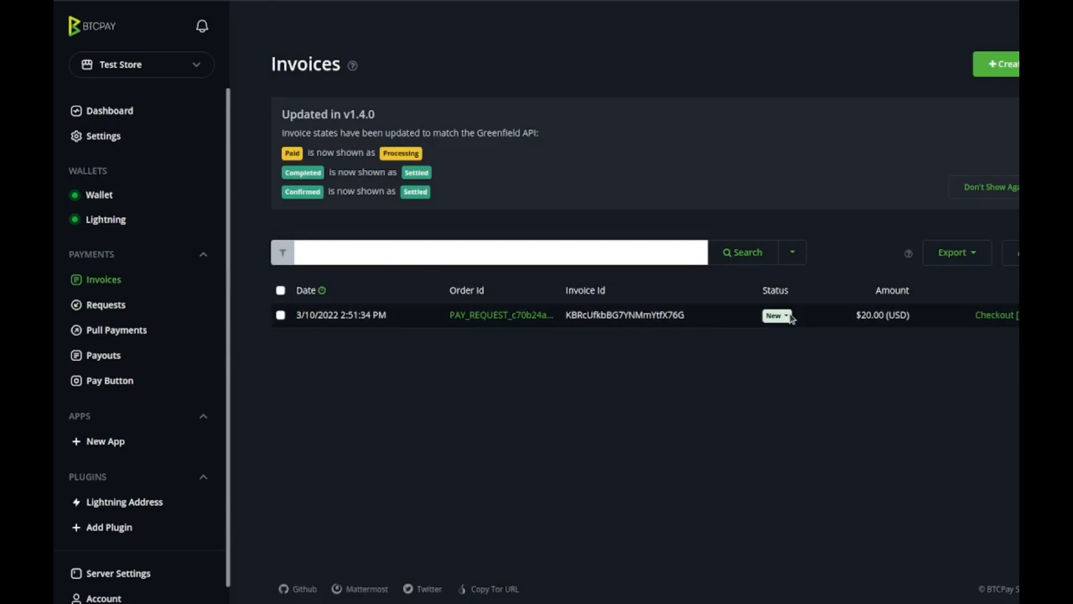
Step: Review the $20.00 invoice's details, addresses and event log, then return to the Invoices list
left_click(997, 314)
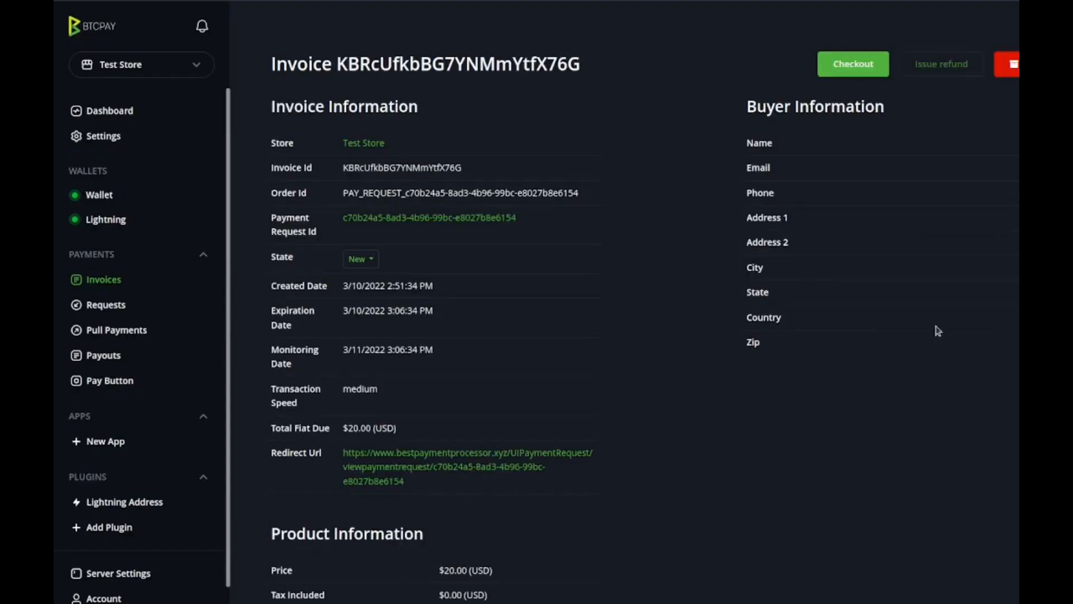
mouse_move(354, 101)
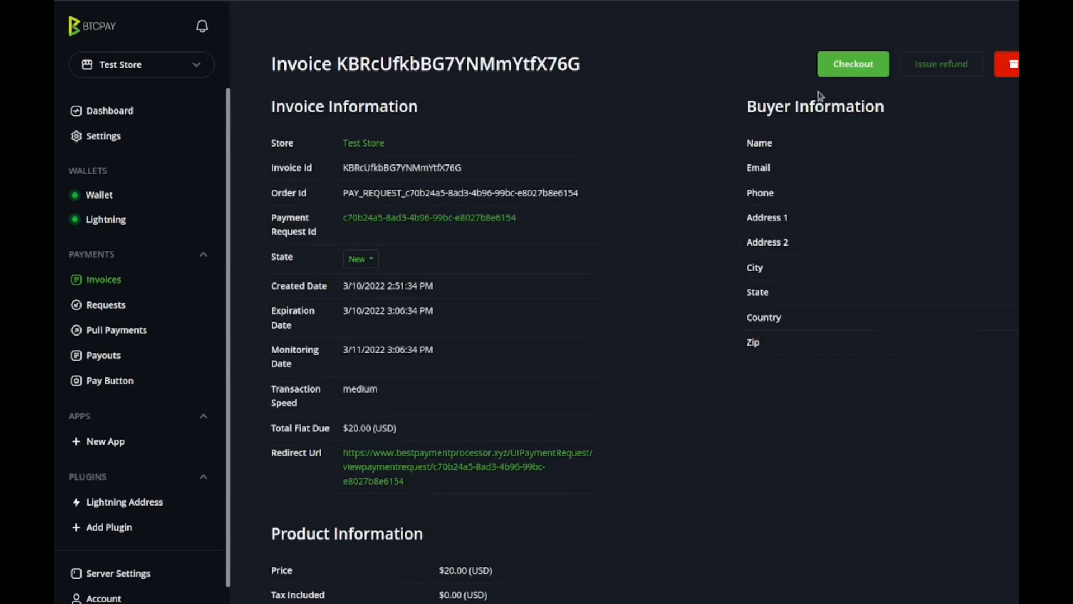
scroll("down", 3)
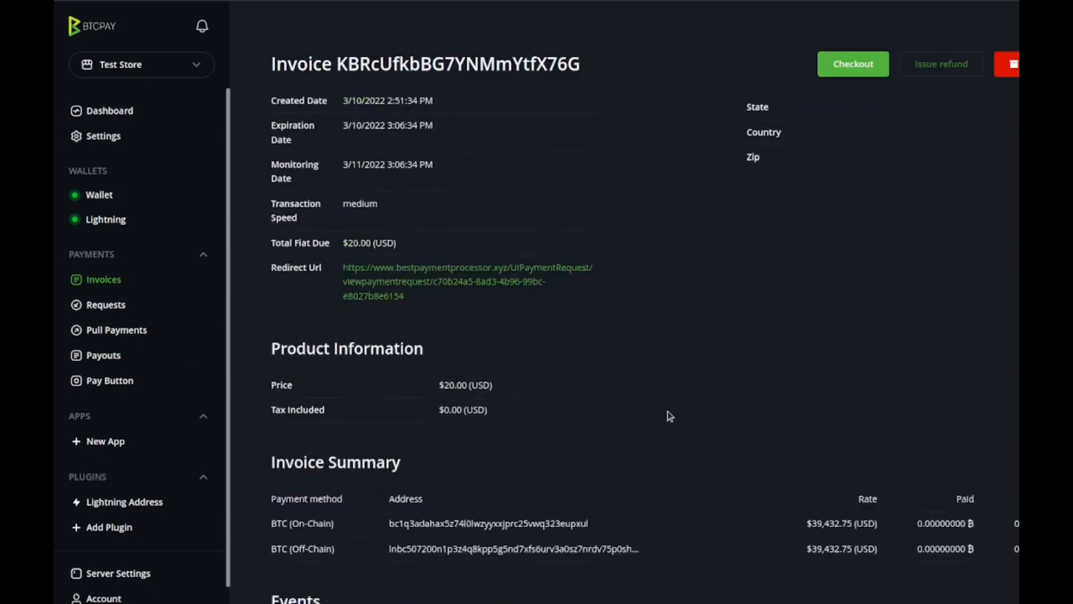
scroll("down", 3)
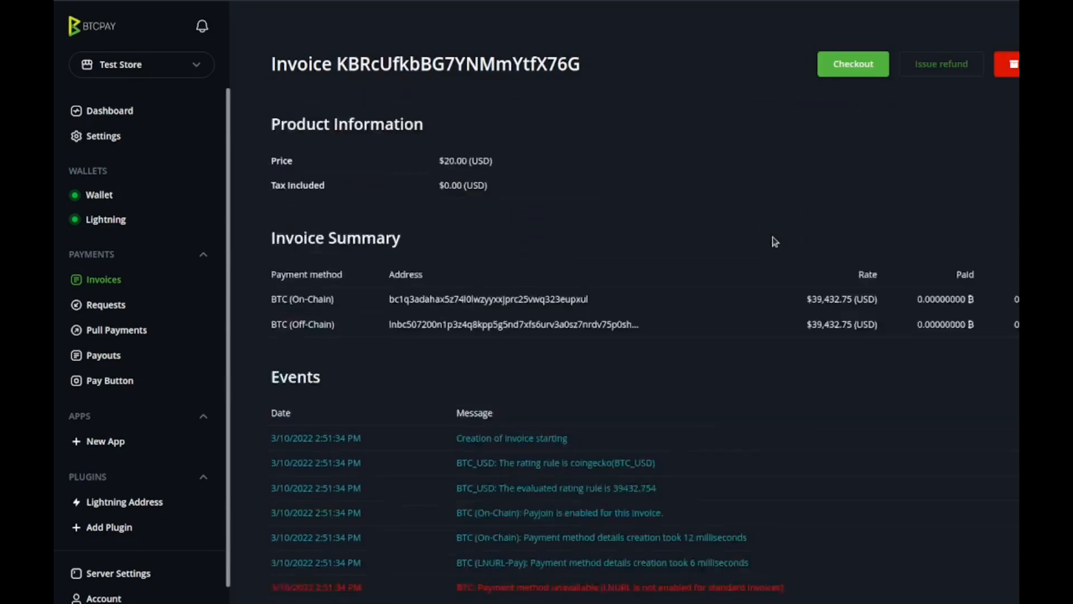
left_click(103, 279)
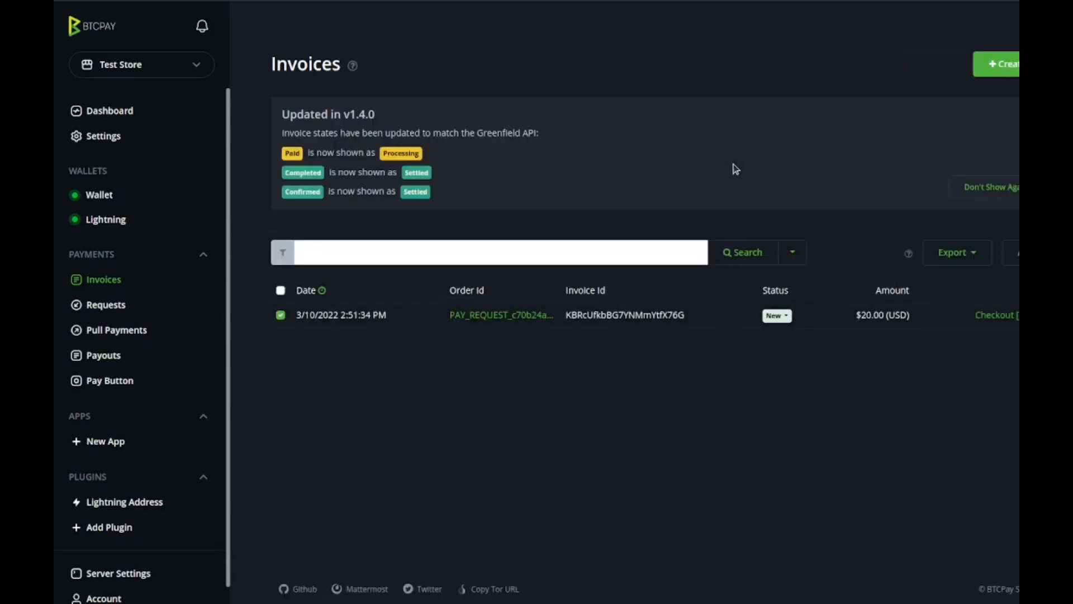
mouse_move(116, 329)
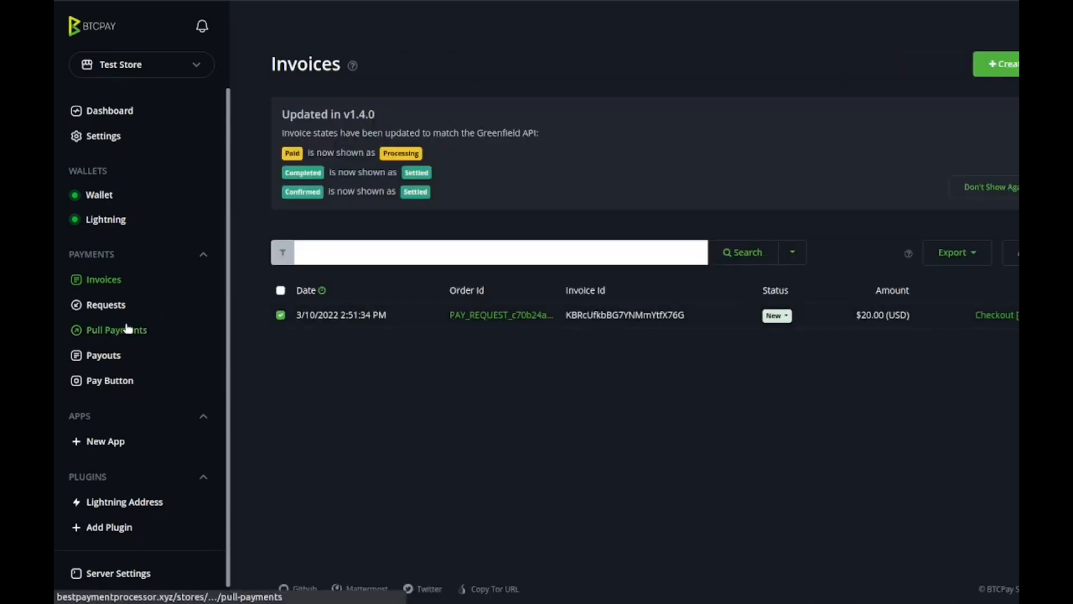
mouse_move(116, 330)
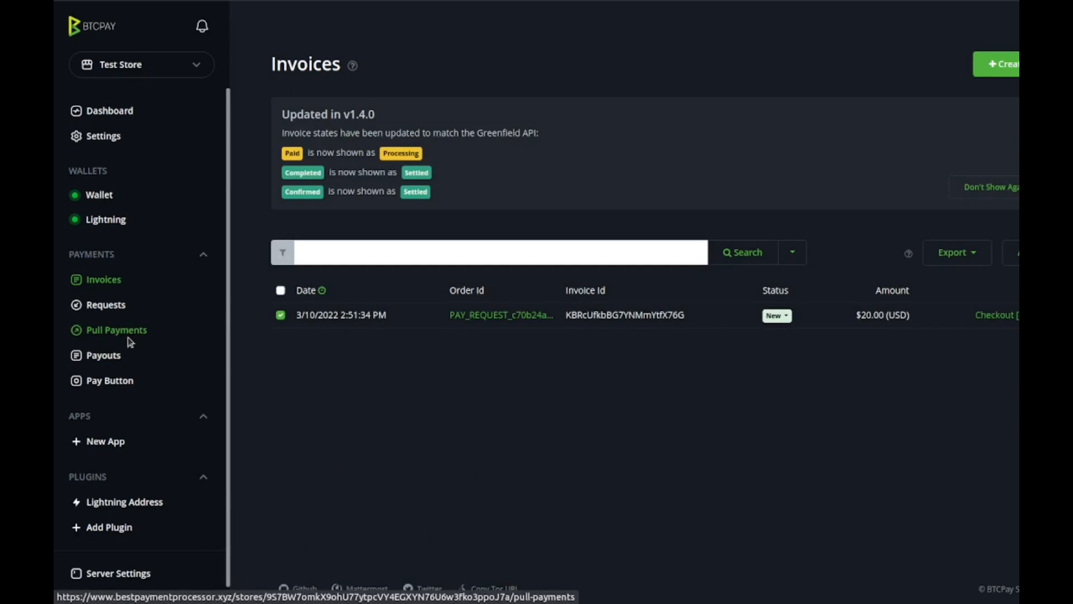
Step: Create a pull payment named 'Test Refund' for 10 with description 'Serices'
left_click(115, 330)
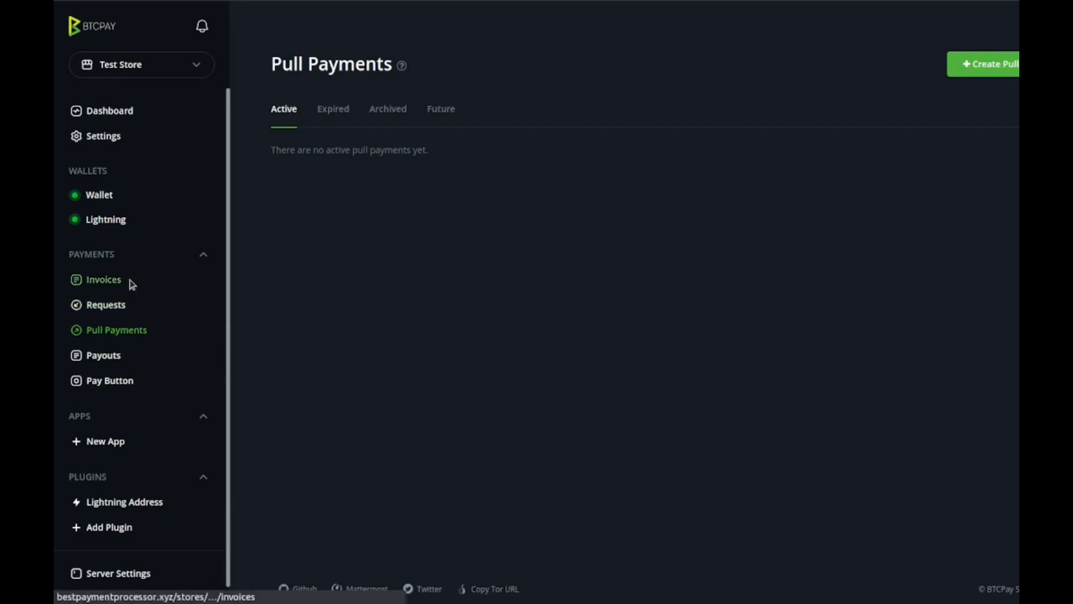
left_click(989, 64)
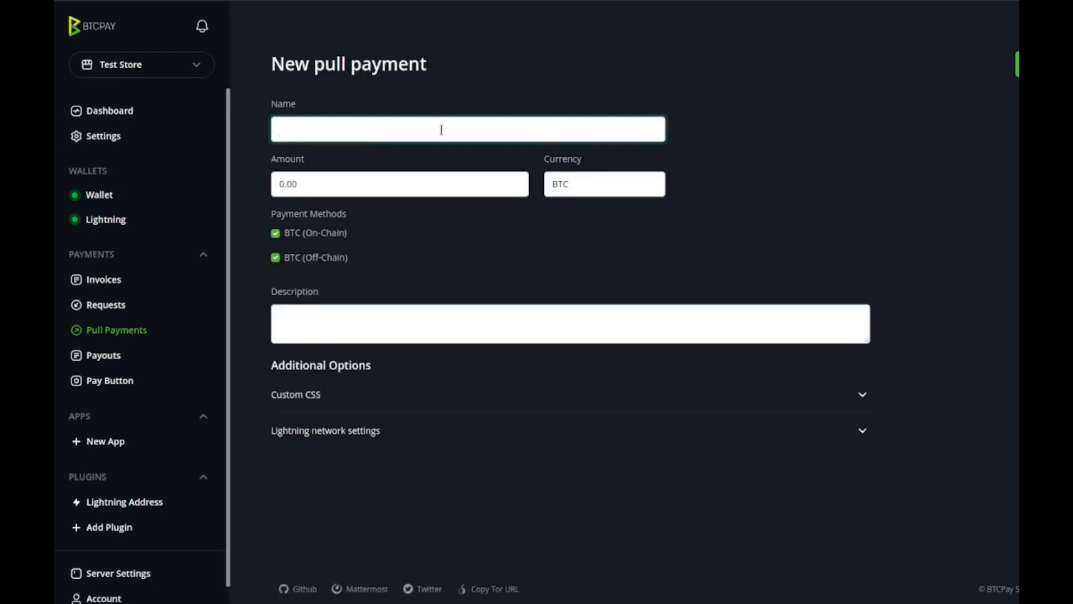
type("Test")
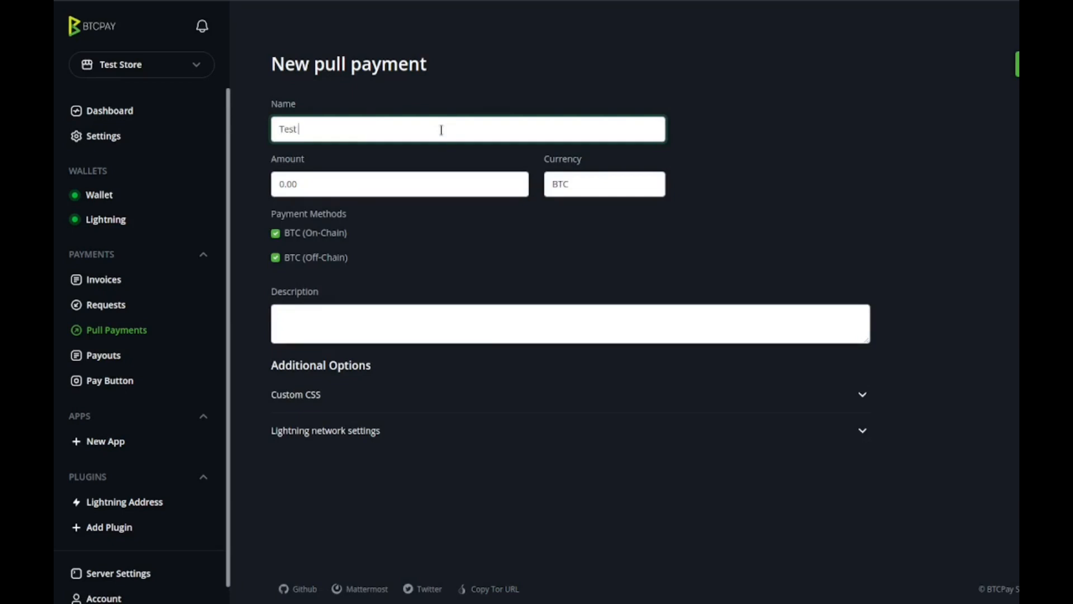
type("Refund")
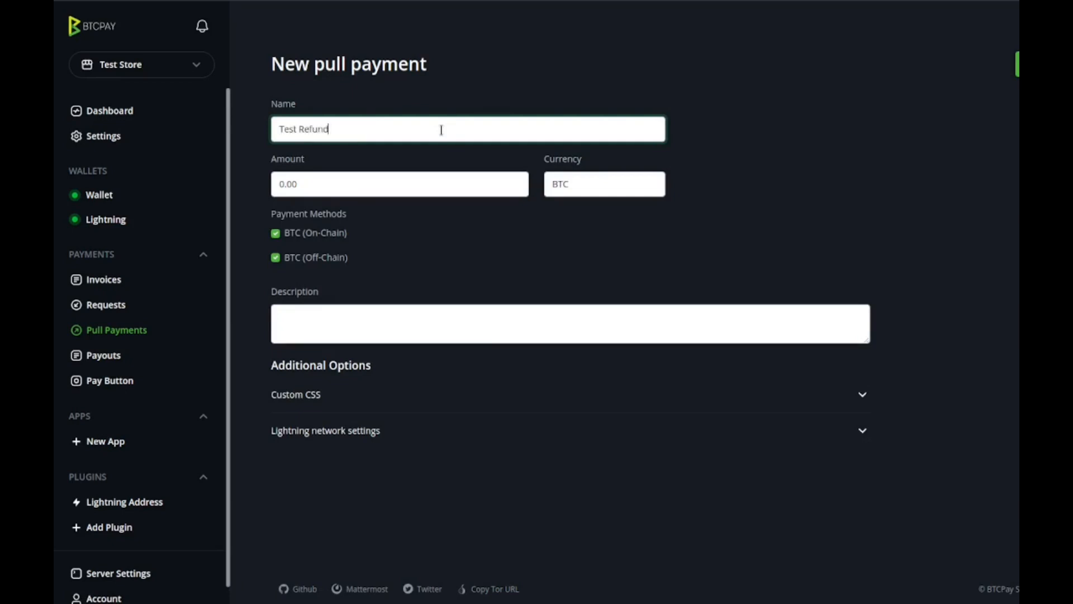
type("10")
left_click(570, 324)
type("- Refunding")
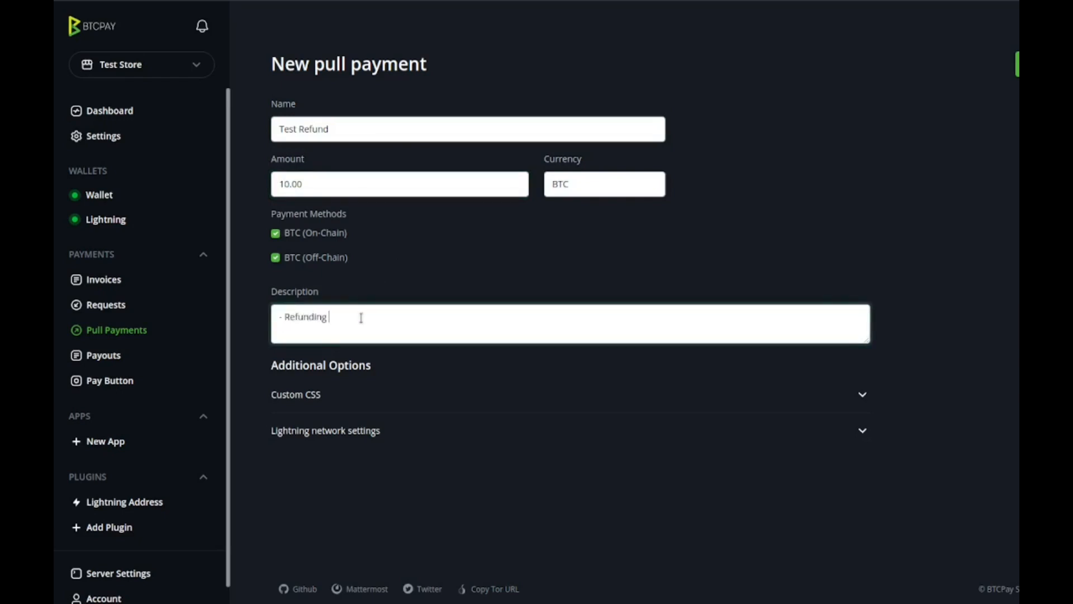
type("Serices")
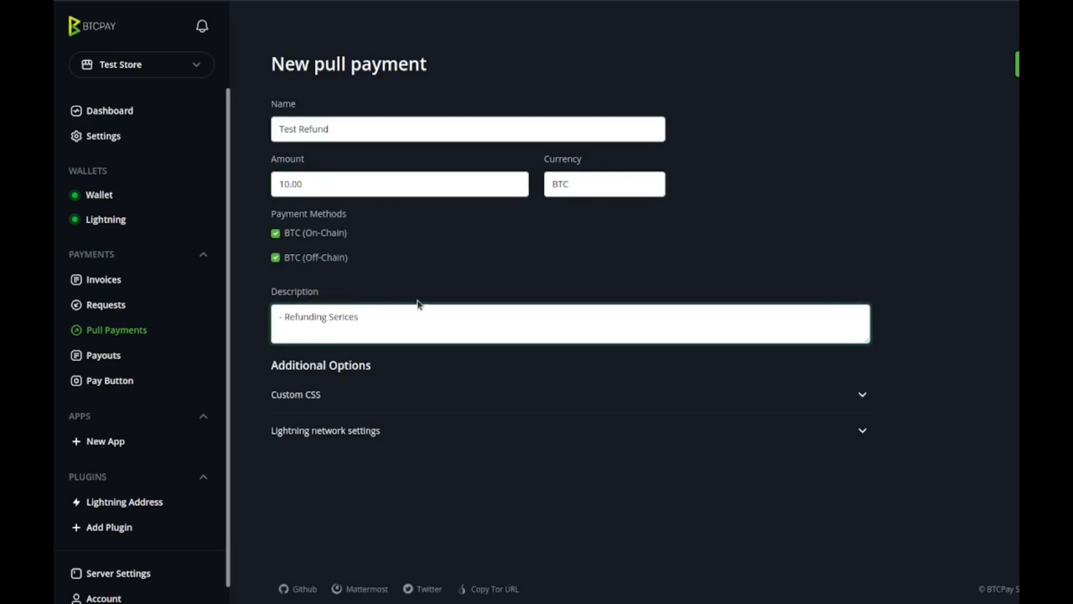
left_click(989, 64)
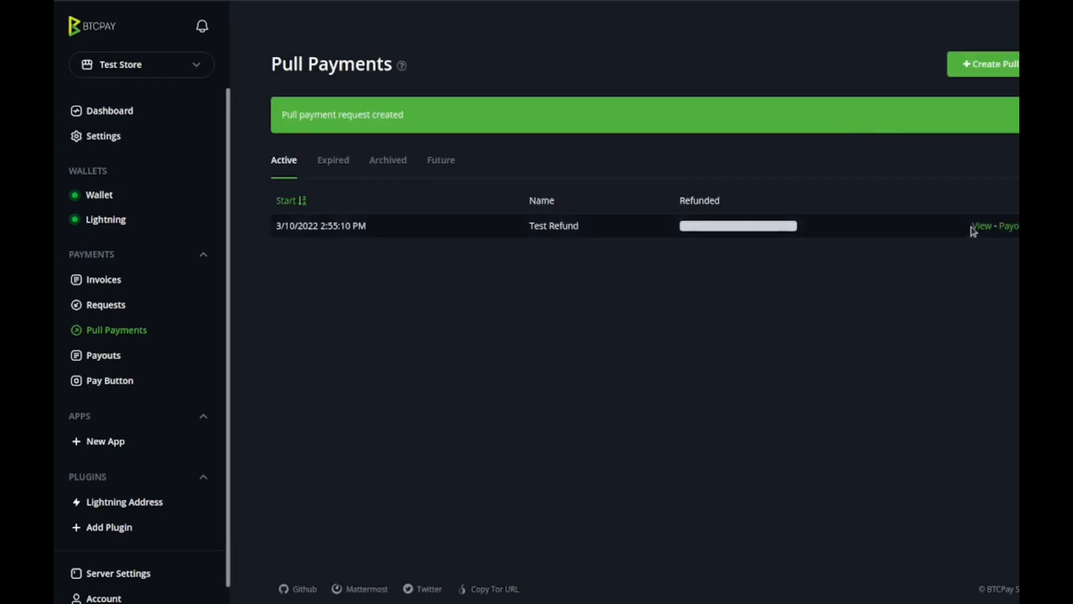
Step: Preview the Test Refund claim page, try a 4.00 claim amount, and return to Pull Payments
left_click(981, 225)
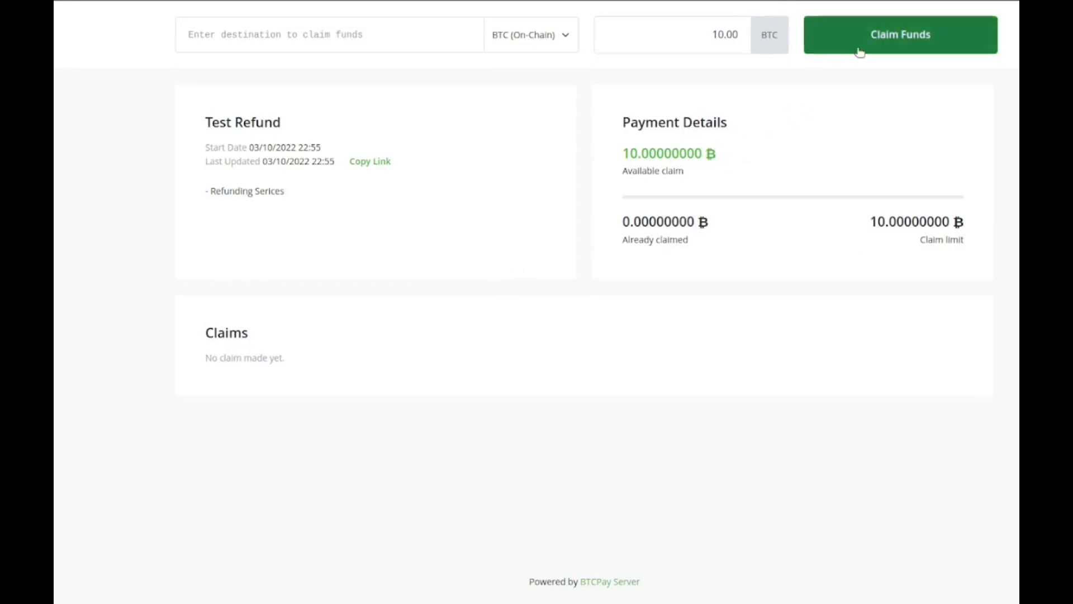
left_click(901, 34)
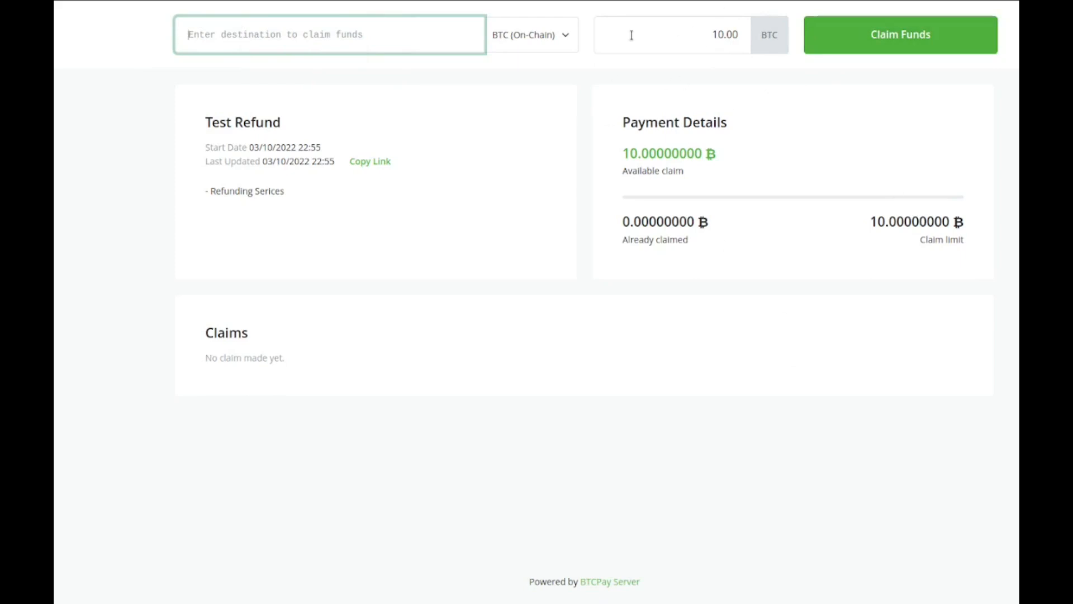
left_click(671, 34)
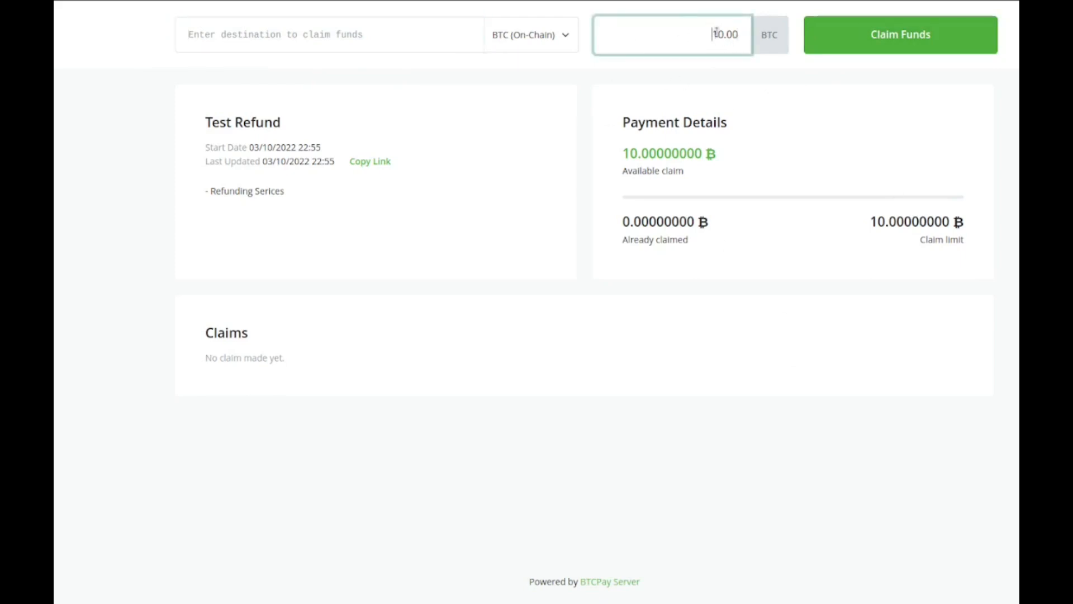
type("4.00")
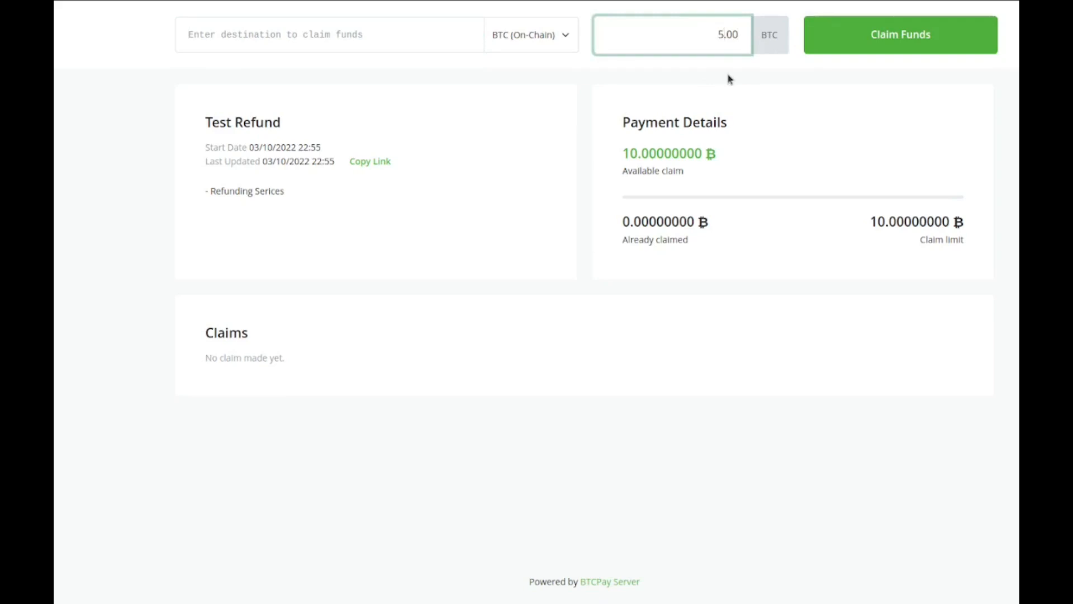
left_click(673, 34)
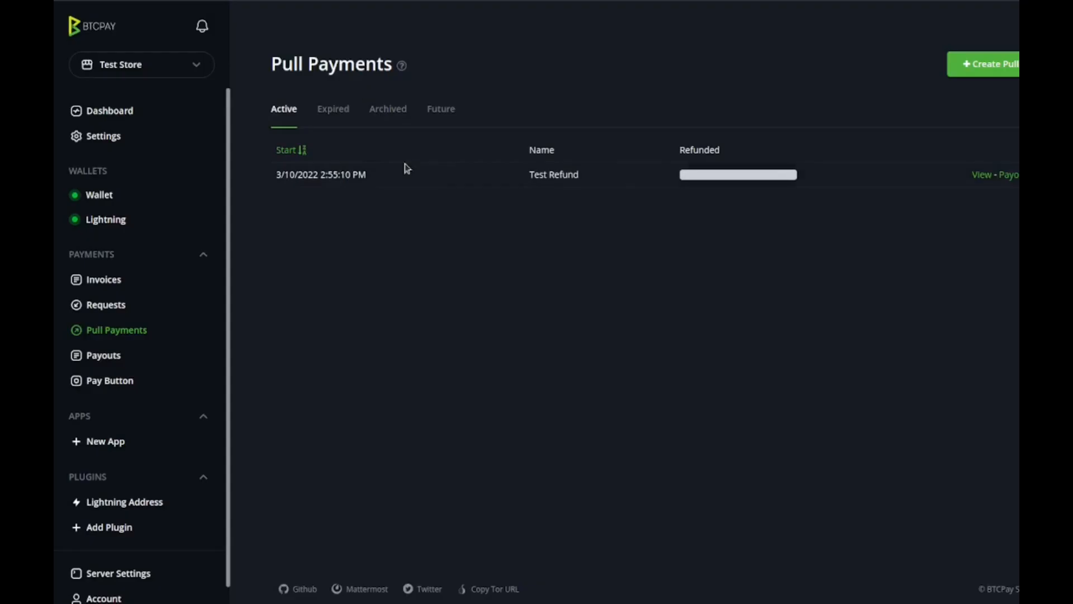
Step: Visit Pay Button, then start a new app and view the App Type choices (Point of Sale)
left_click(109, 380)
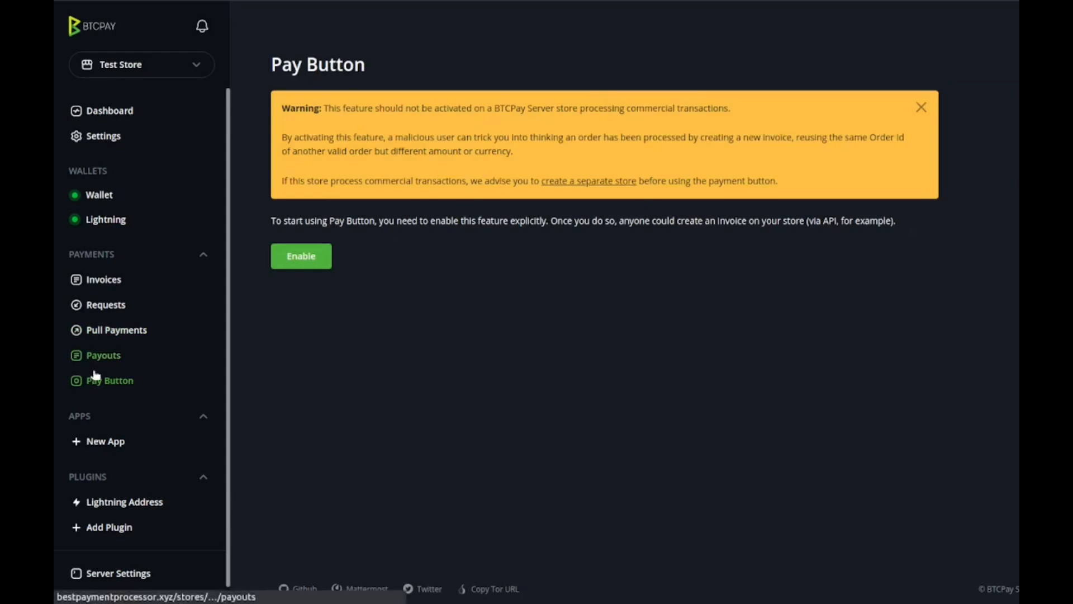
left_click(105, 441)
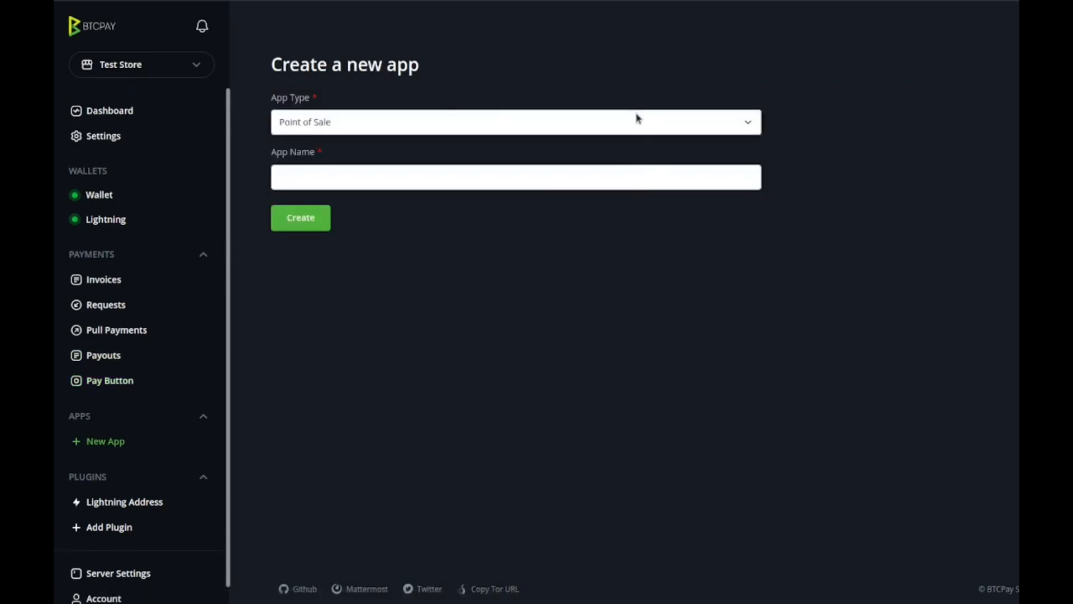
left_click(515, 122)
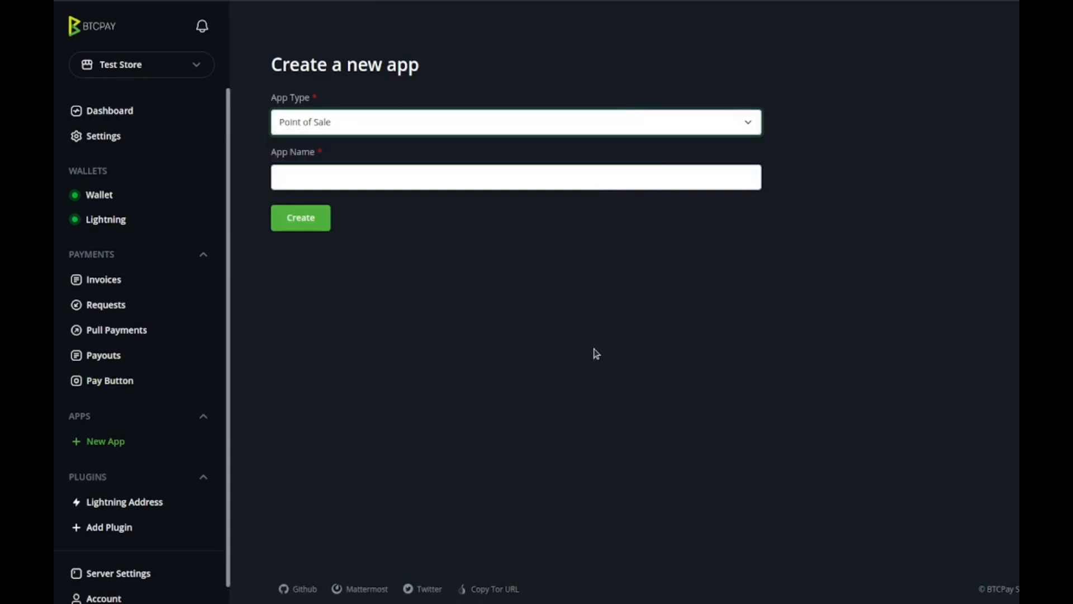
mouse_move(591, 352)
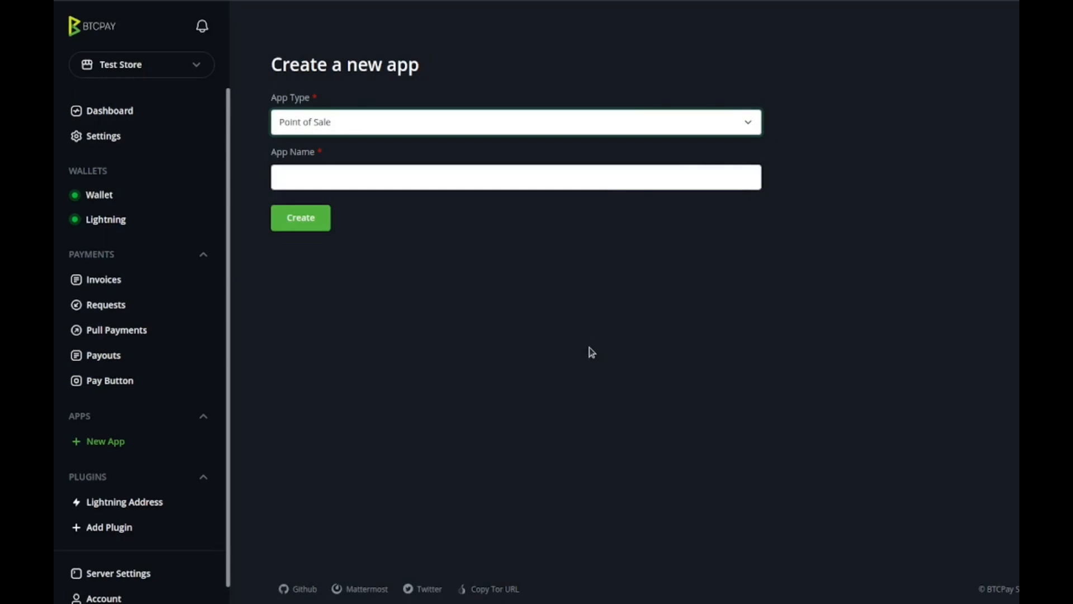
mouse_move(116, 581)
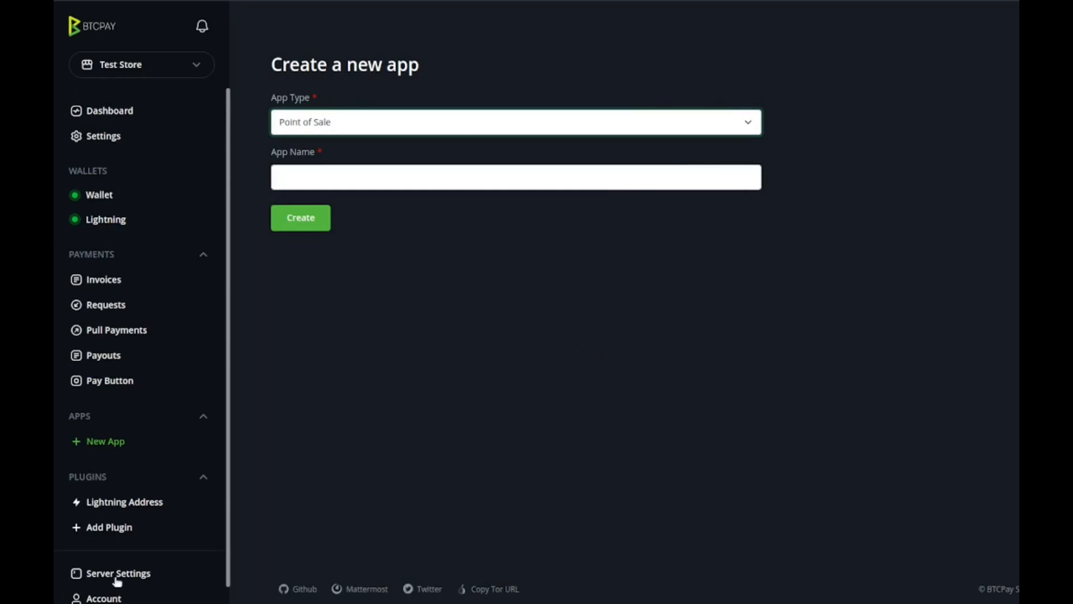
mouse_move(405, 288)
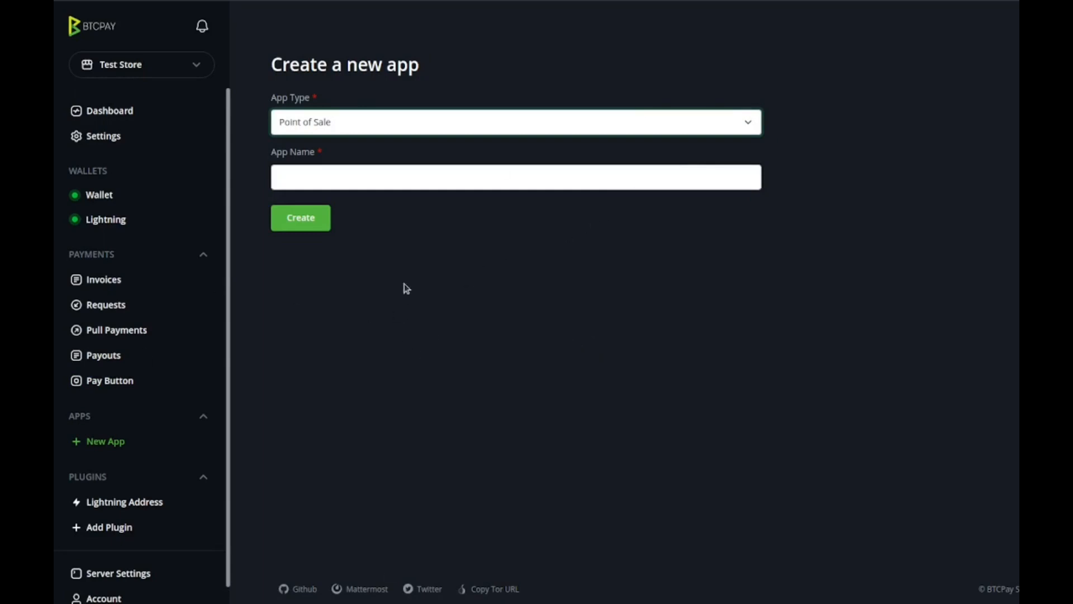
mouse_move(70, 367)
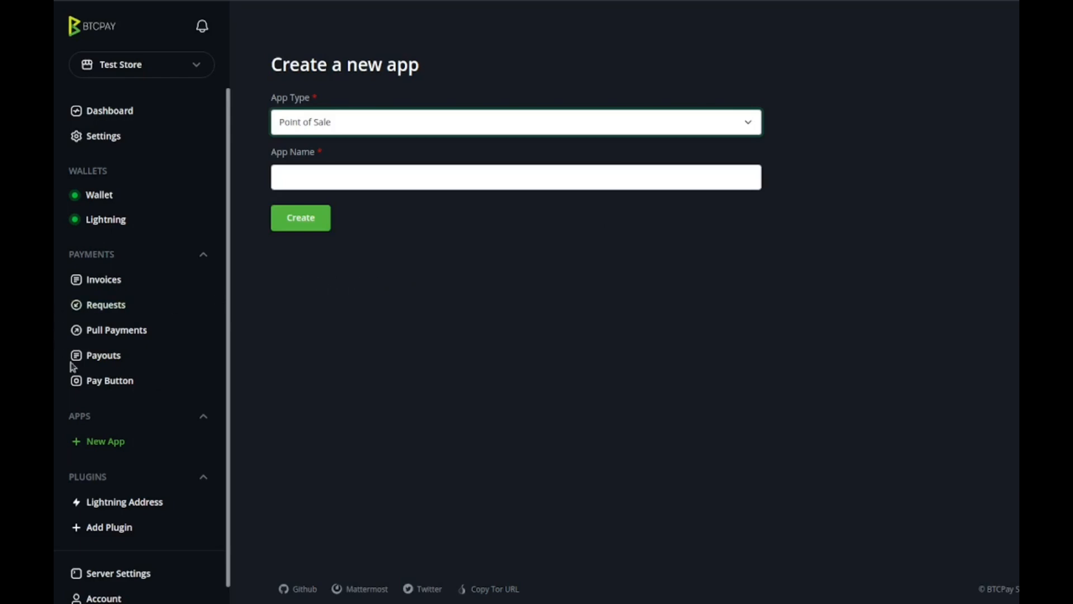
Step: Browse the installable plugins catalogue, including LNbank, Liquid+ and SideShift
left_click(125, 501)
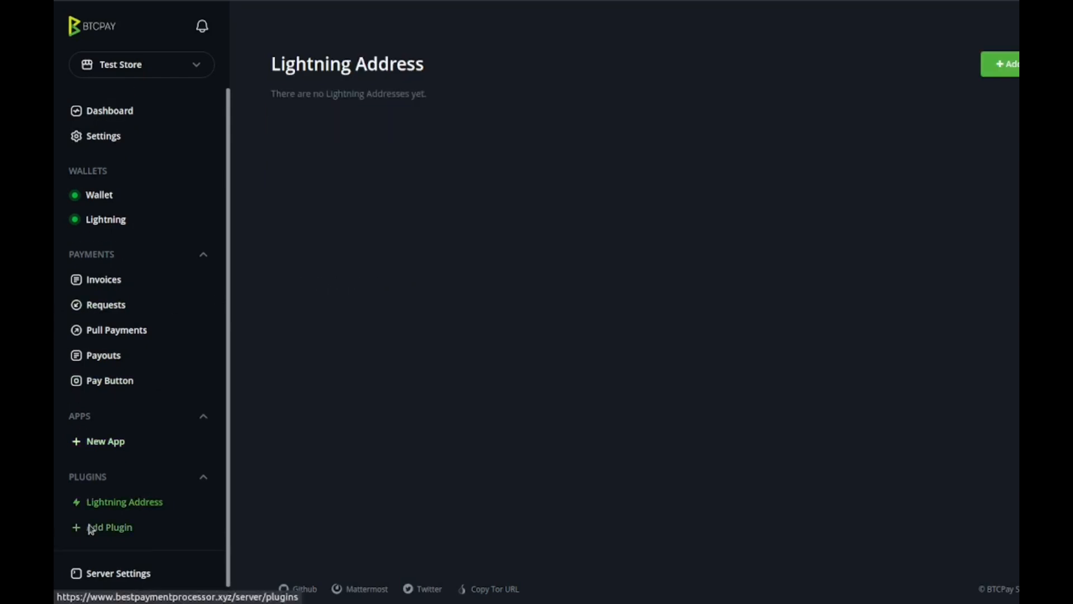
left_click(109, 527)
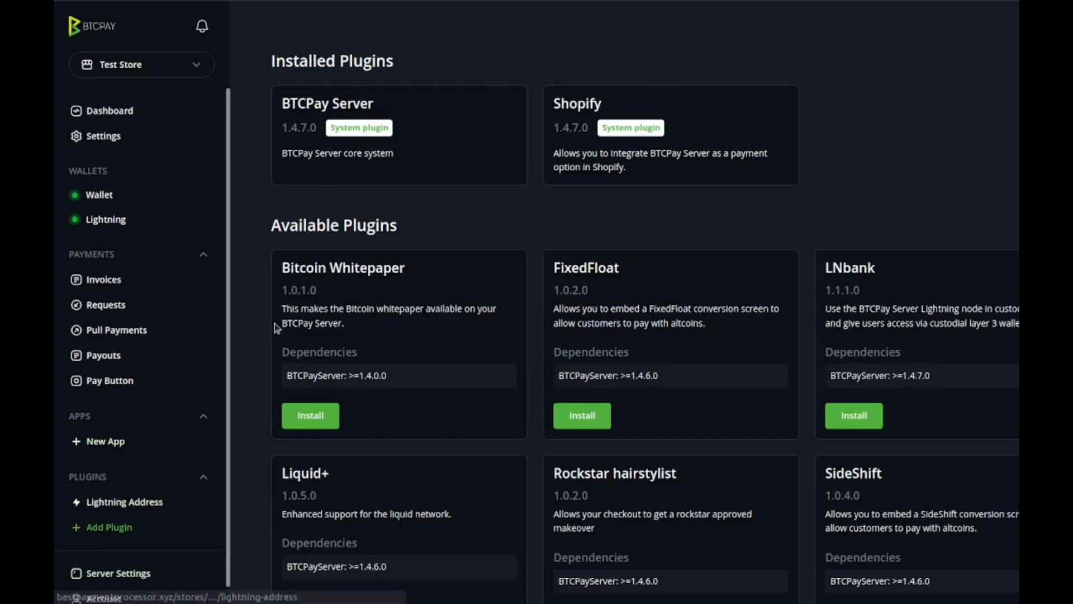
scroll("down", 3)
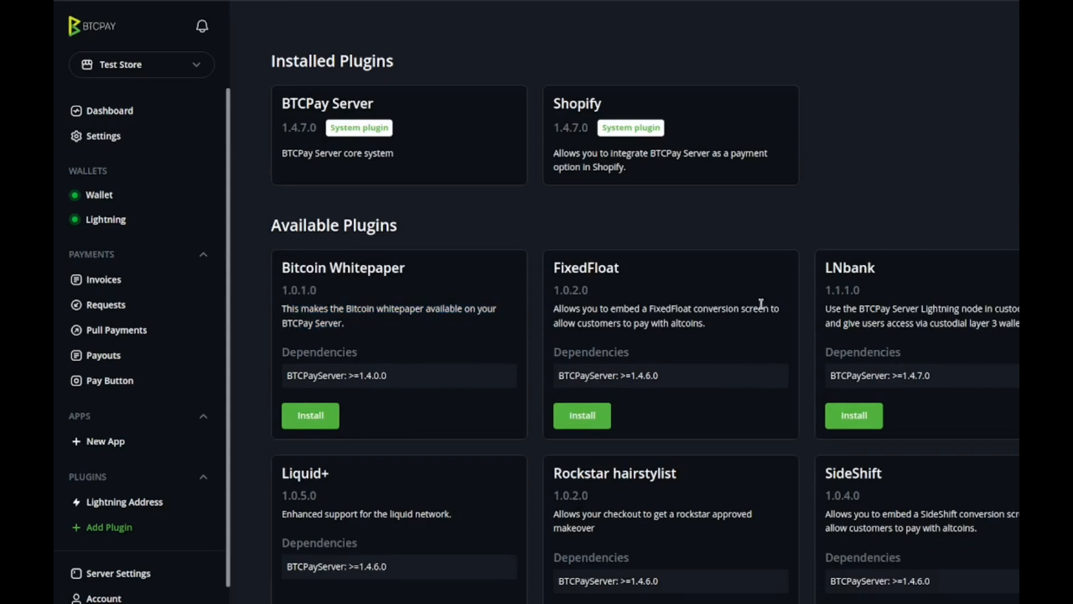
mouse_move(559, 97)
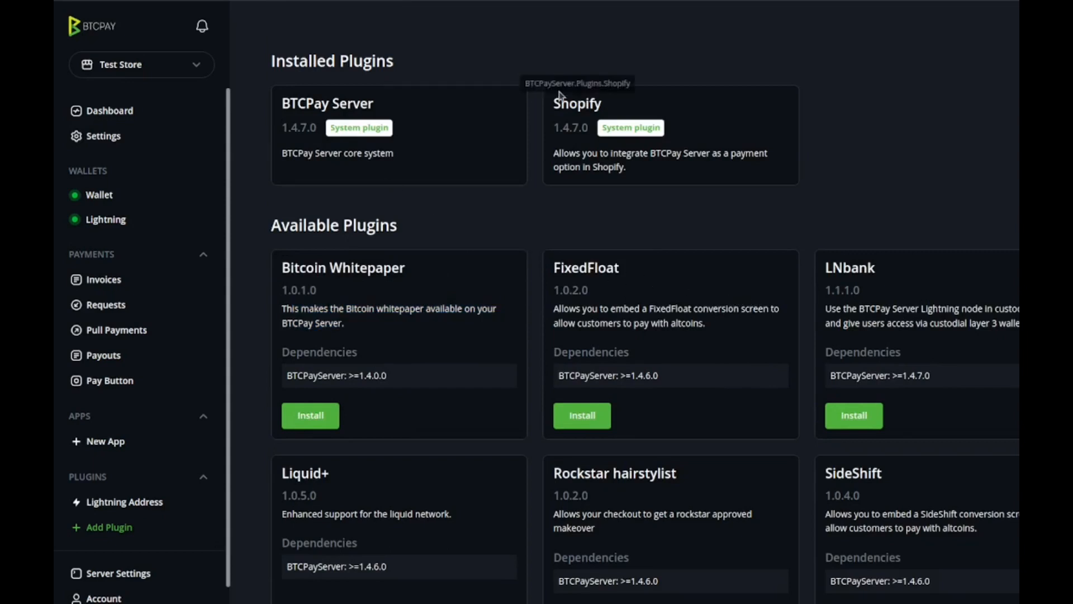
scroll("down", 3)
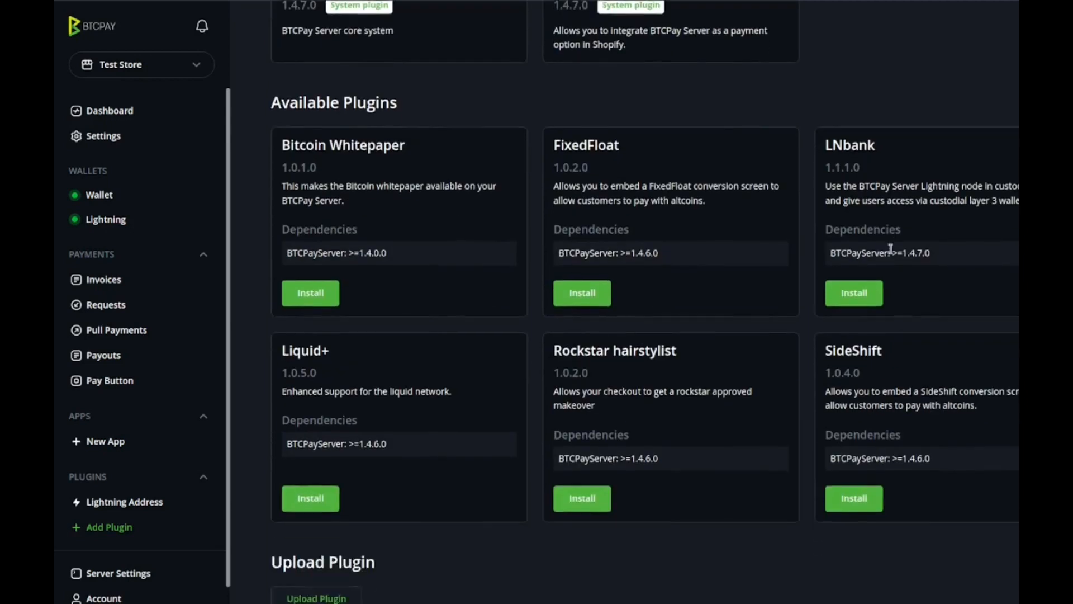
scroll("down", 3)
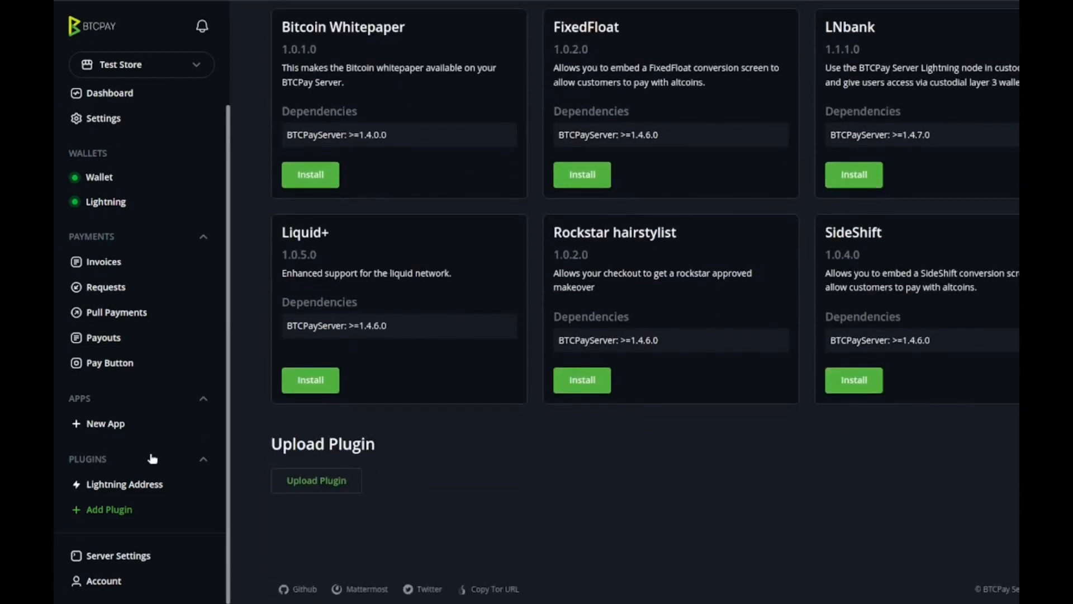
mouse_move(104, 135)
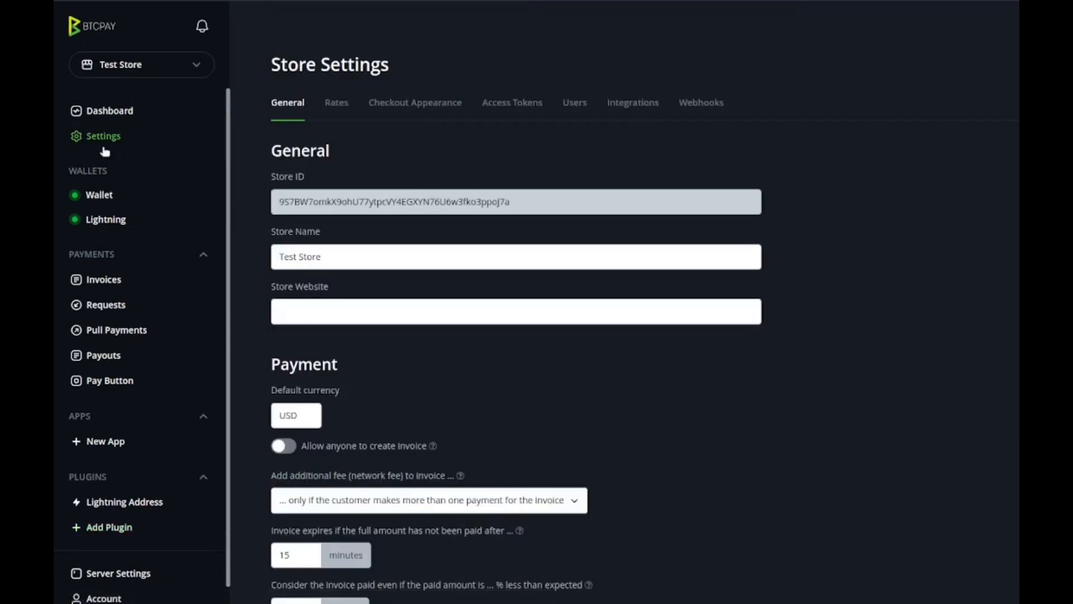
mouse_move(432, 183)
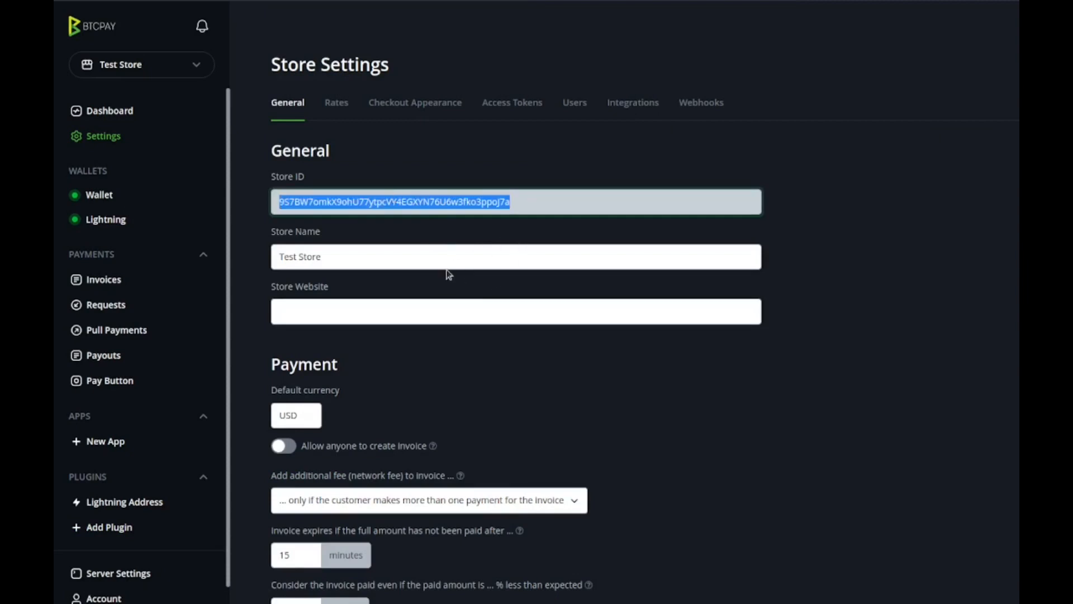
Step: Set the underpaid-invoice tolerance to '1%' and save, which is rejected as not a number
scroll("down", 3)
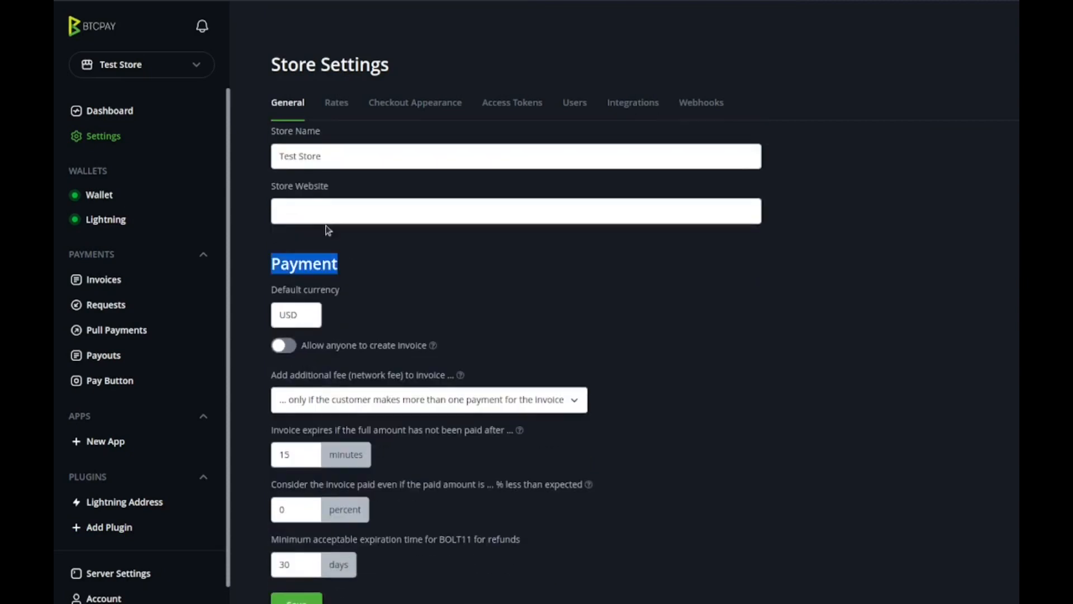
scroll("down", 3)
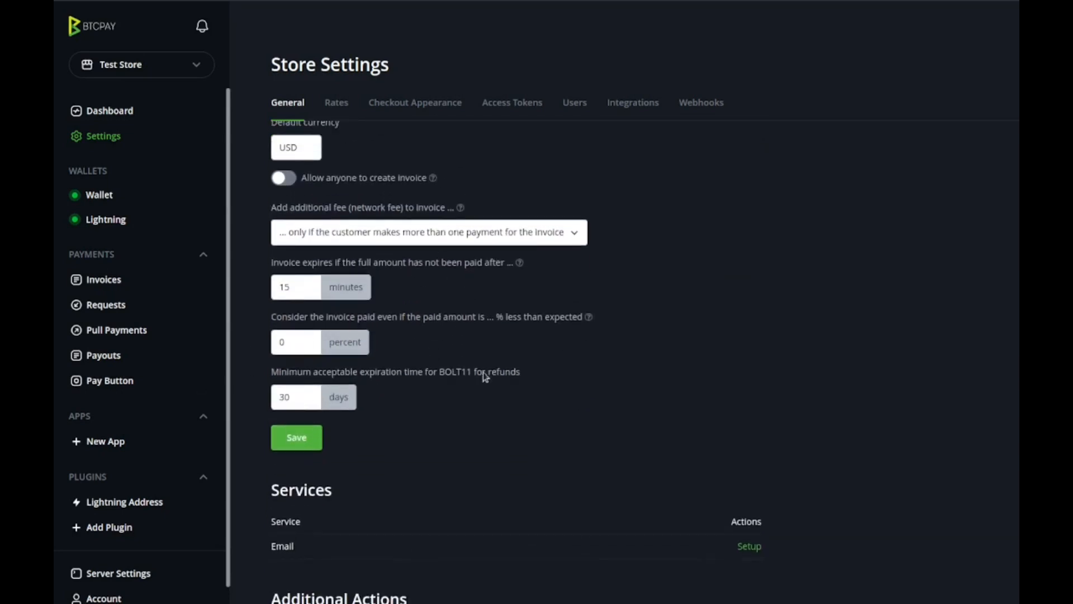
mouse_move(603, 365)
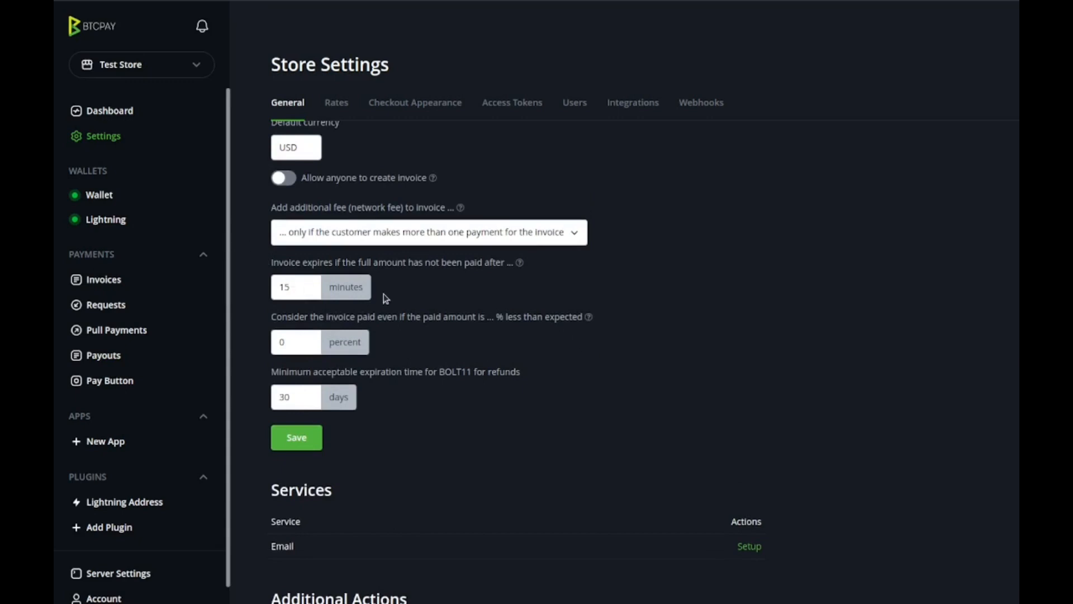
mouse_move(436, 324)
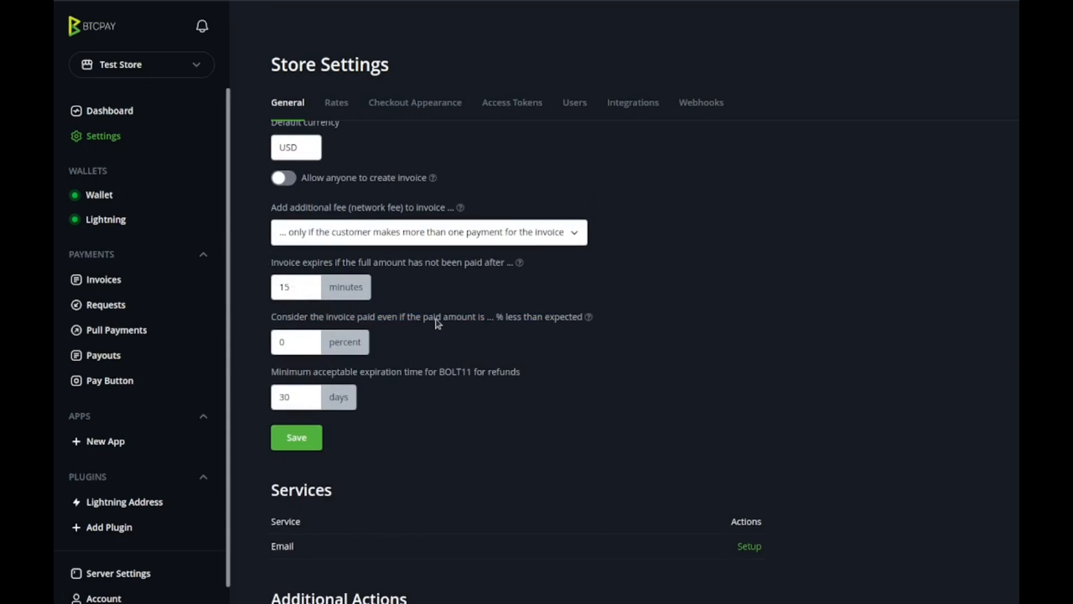
left_click(296, 341)
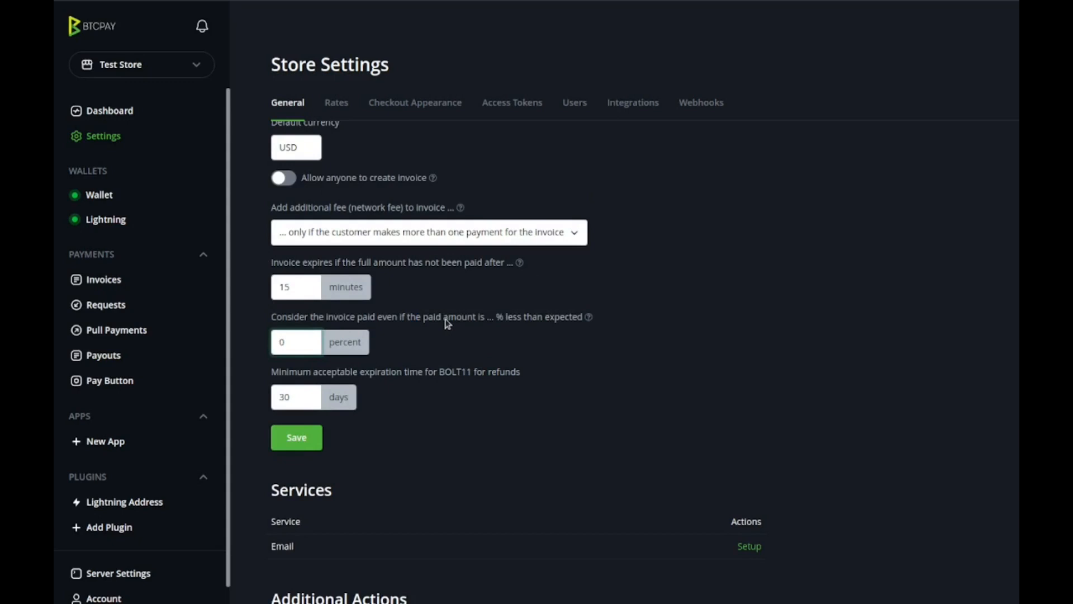
left_click(296, 342)
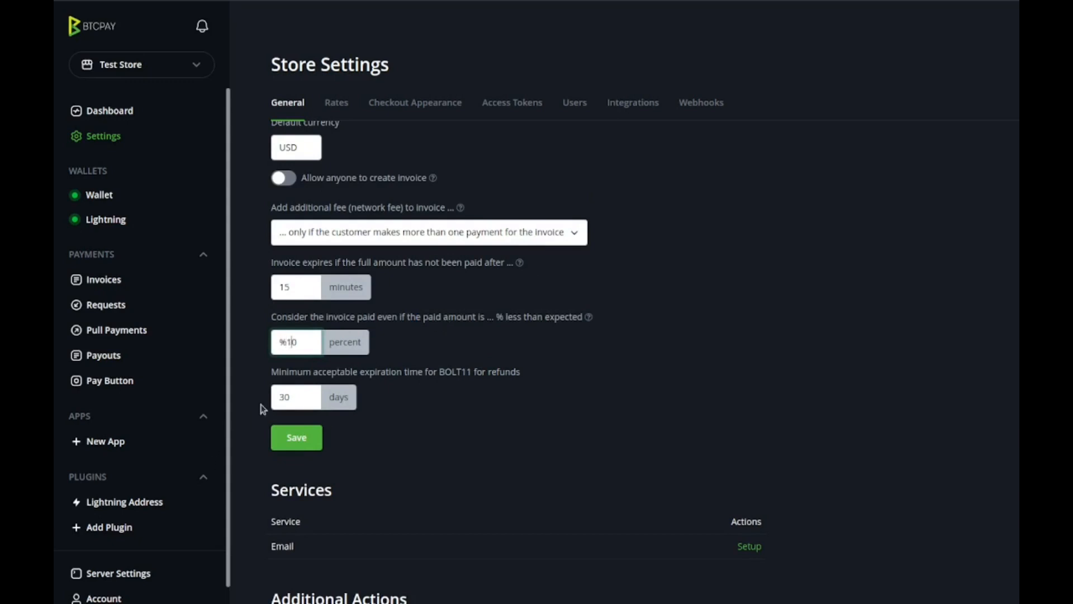
type("1%")
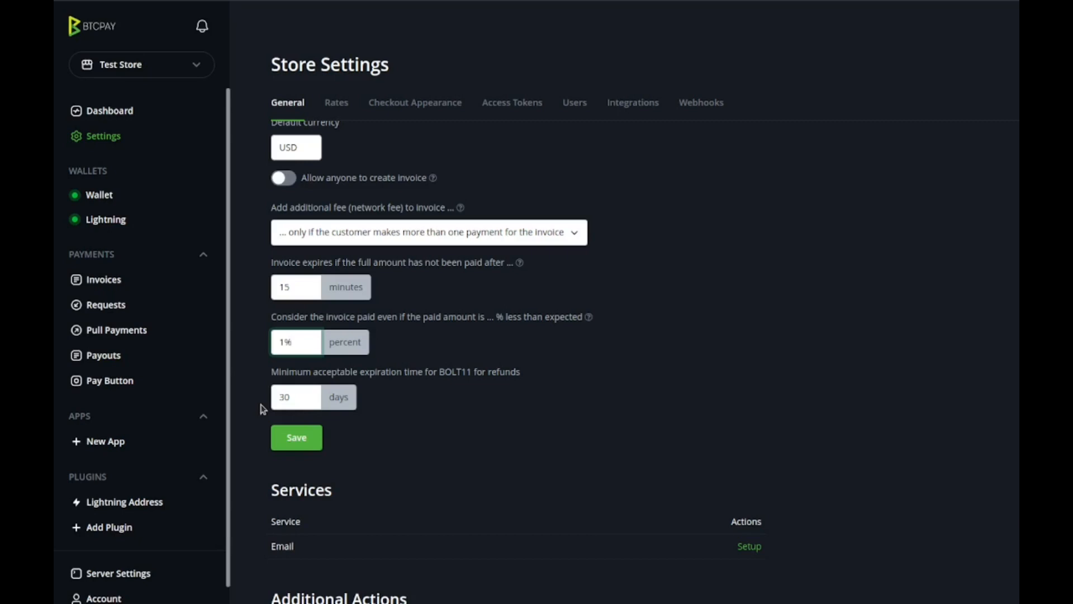
left_click(295, 437)
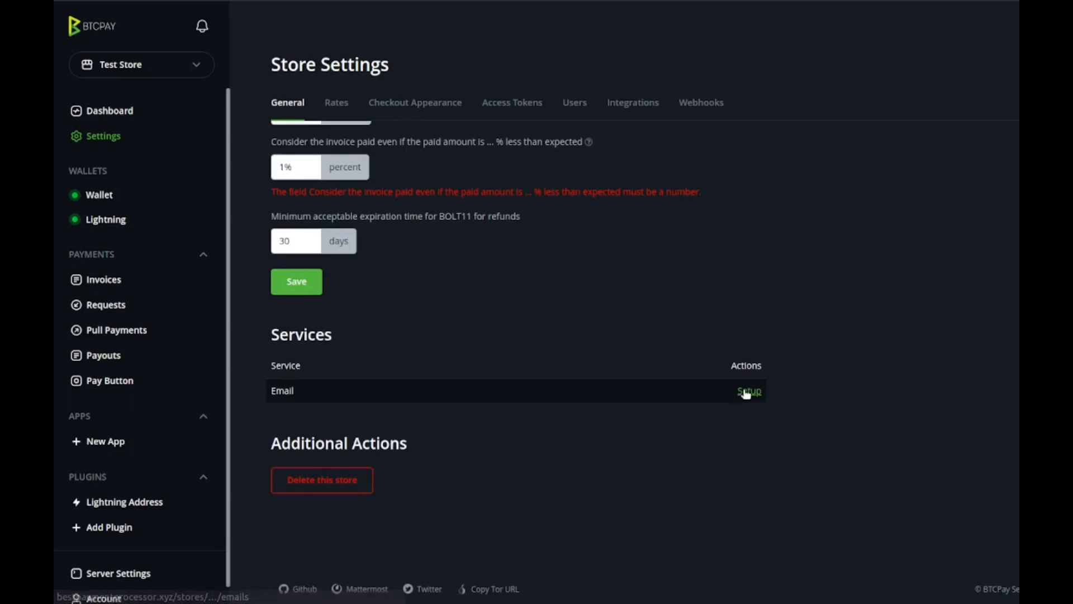
Step: Inspect the store's Email Server form, then move to the Rates settings
left_click(748, 390)
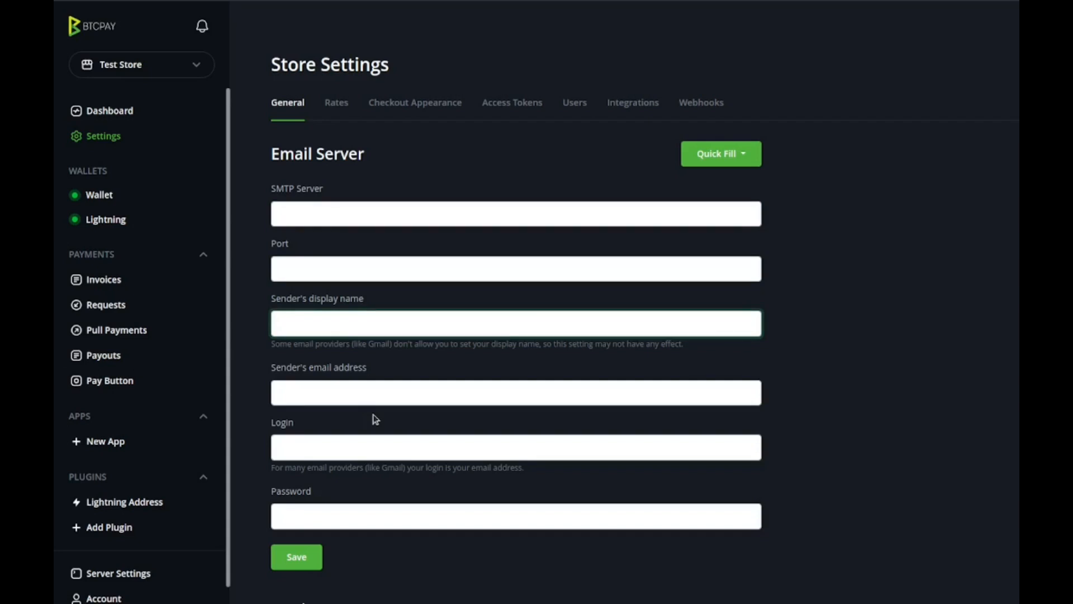
left_click(515, 323)
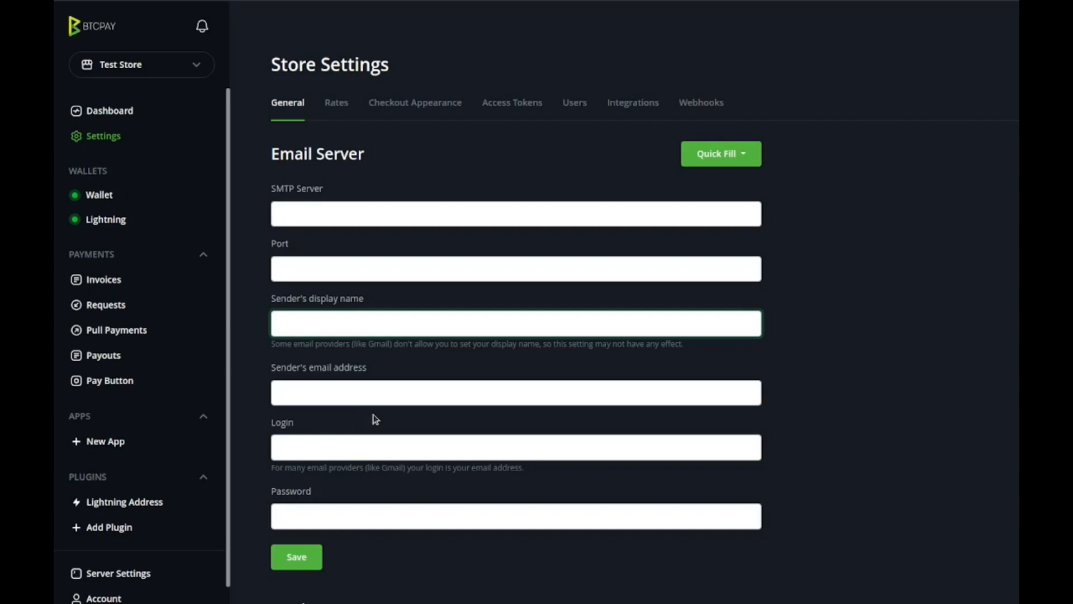
left_click(515, 323)
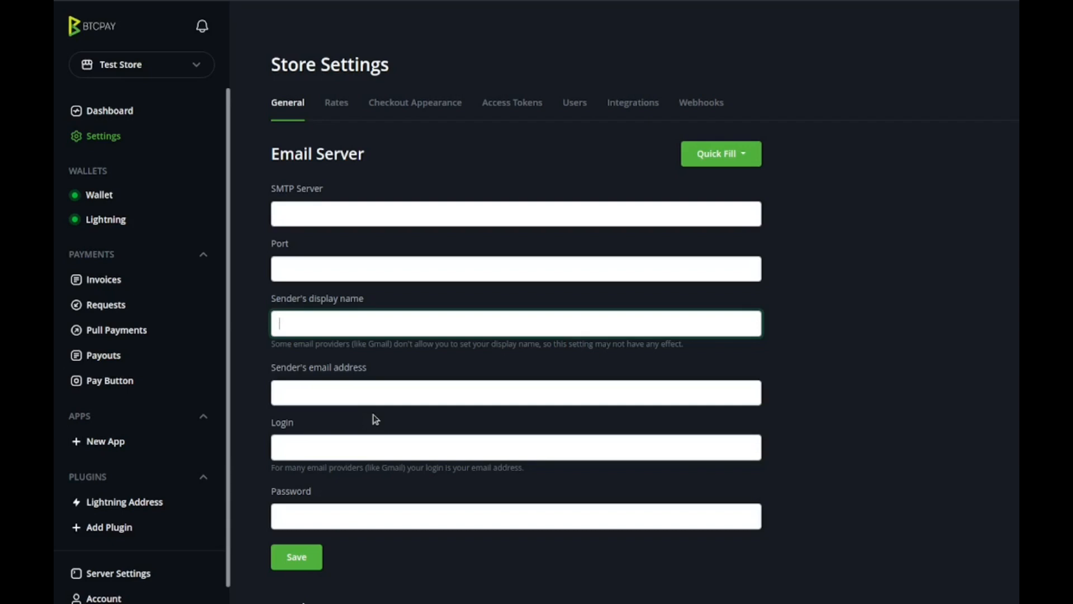
left_click(336, 103)
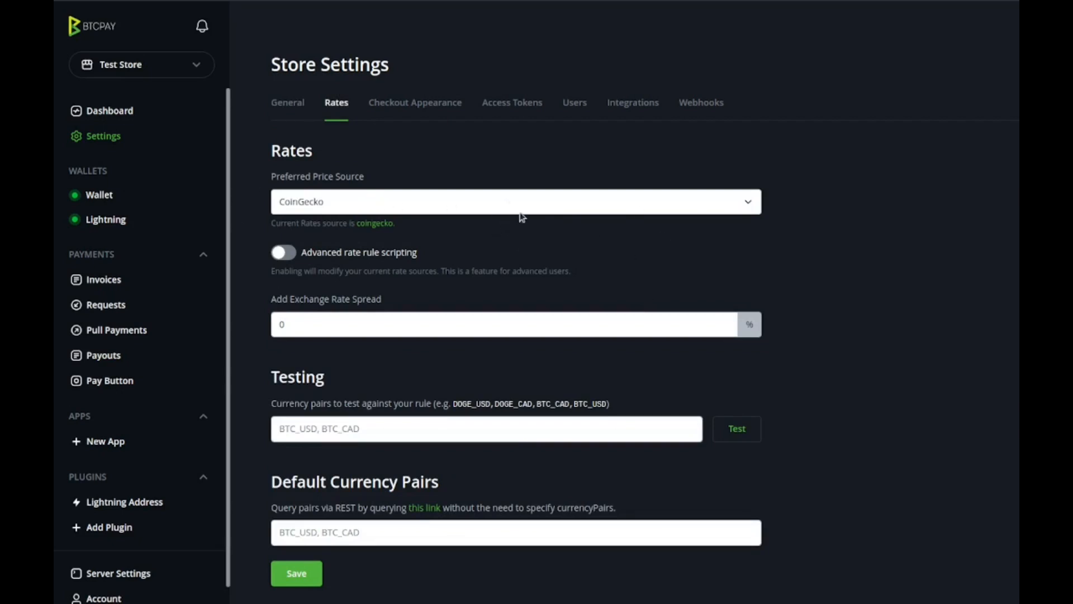
Step: Review Checkout Appearance, Access Tokens and Users, ending on the Integrations settings
left_click(414, 102)
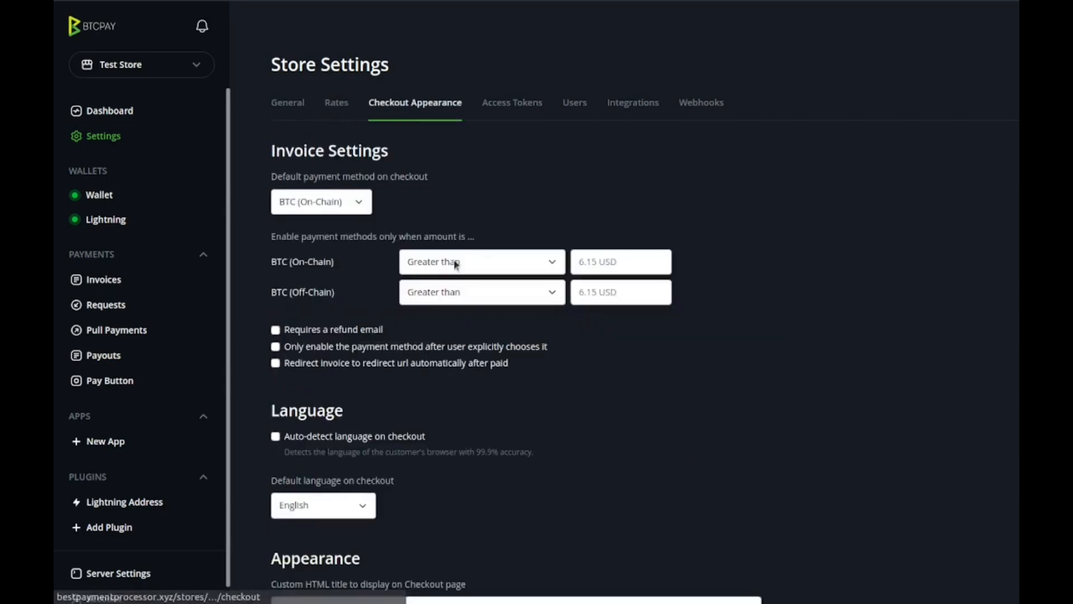
scroll("down", 3)
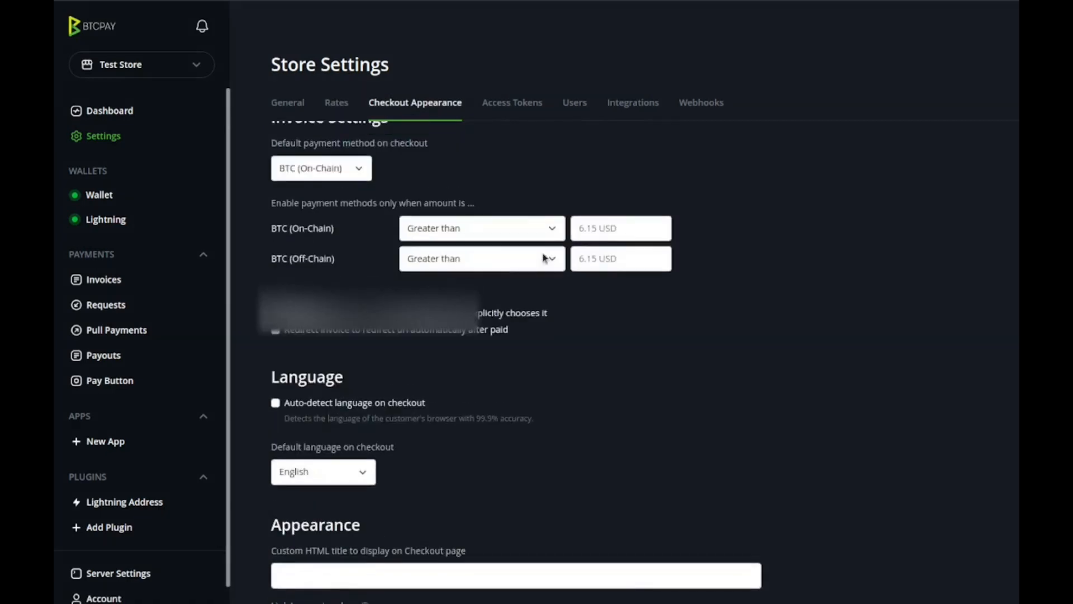
left_click(512, 102)
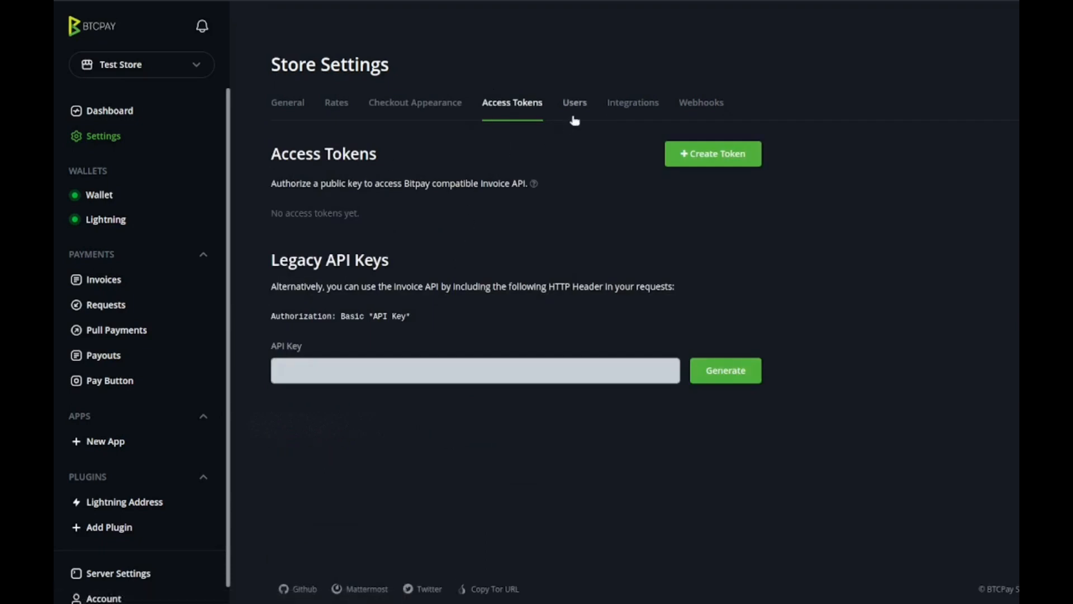
left_click(575, 102)
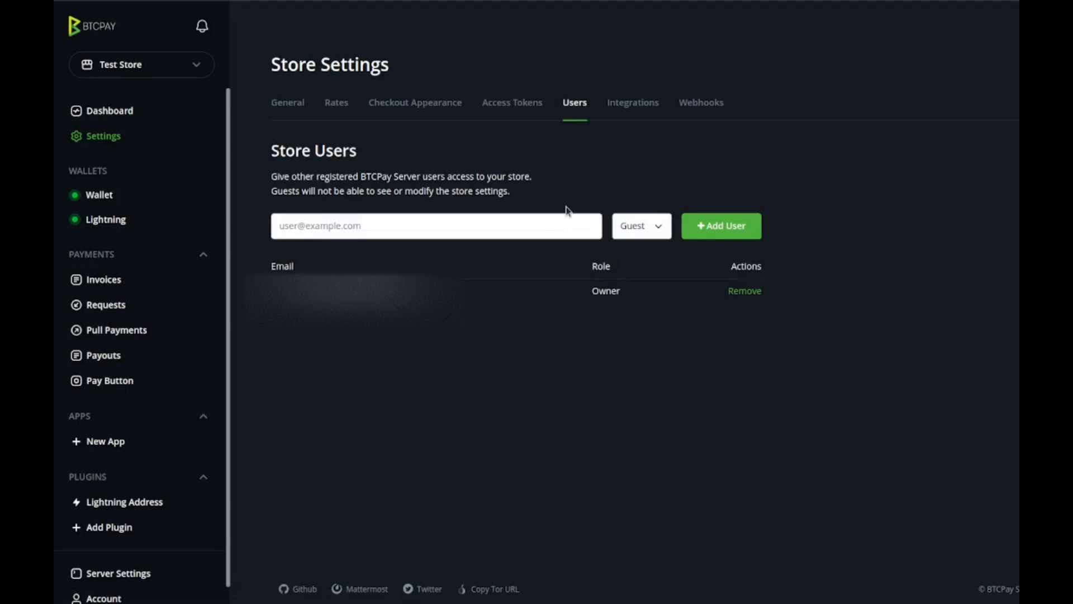
left_click(436, 225)
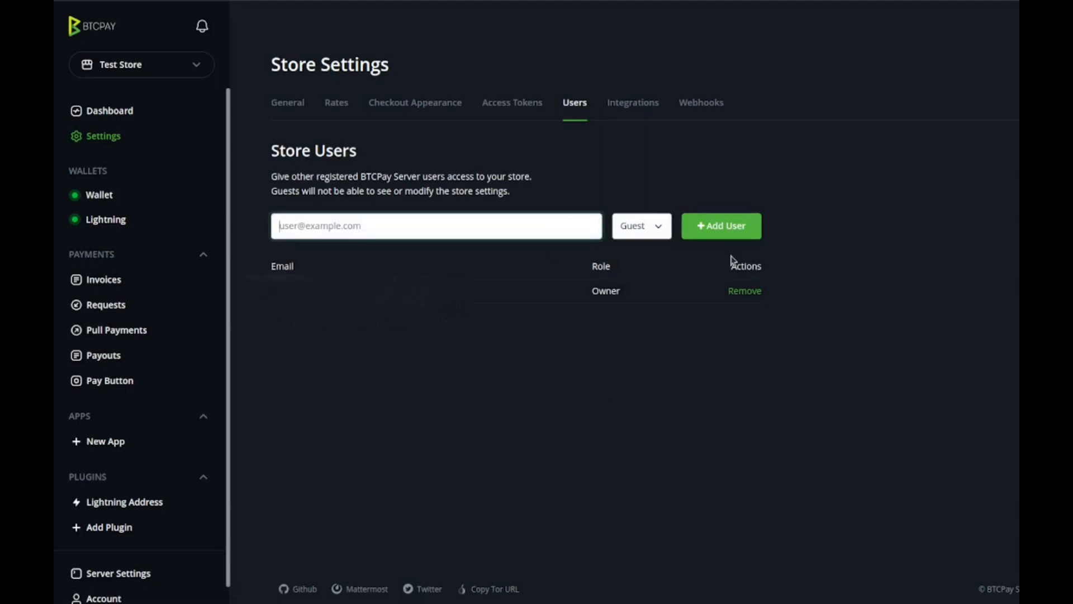
left_click(632, 102)
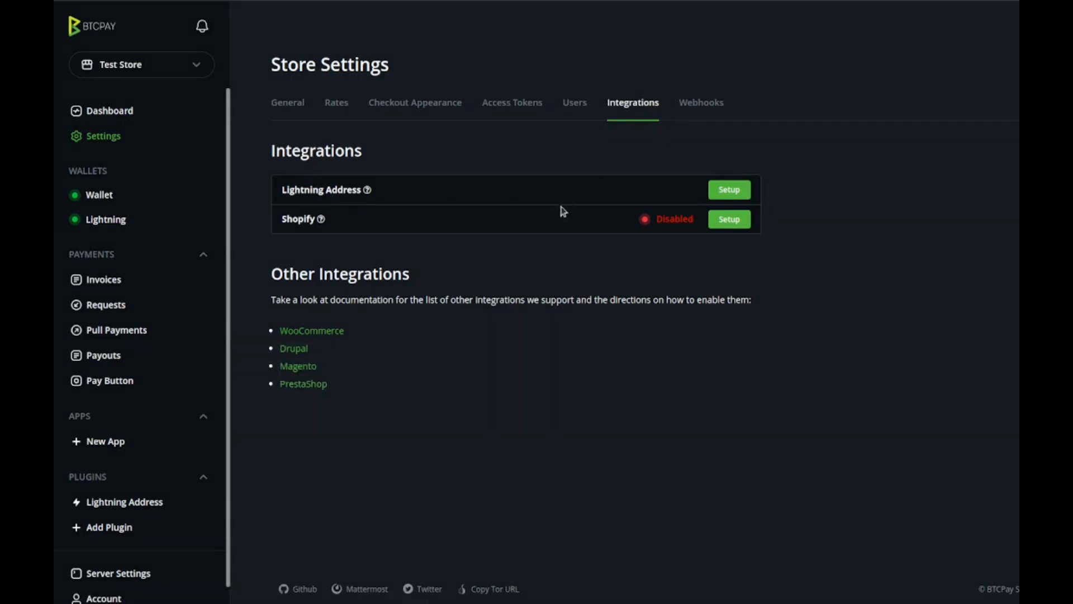
mouse_move(614, 188)
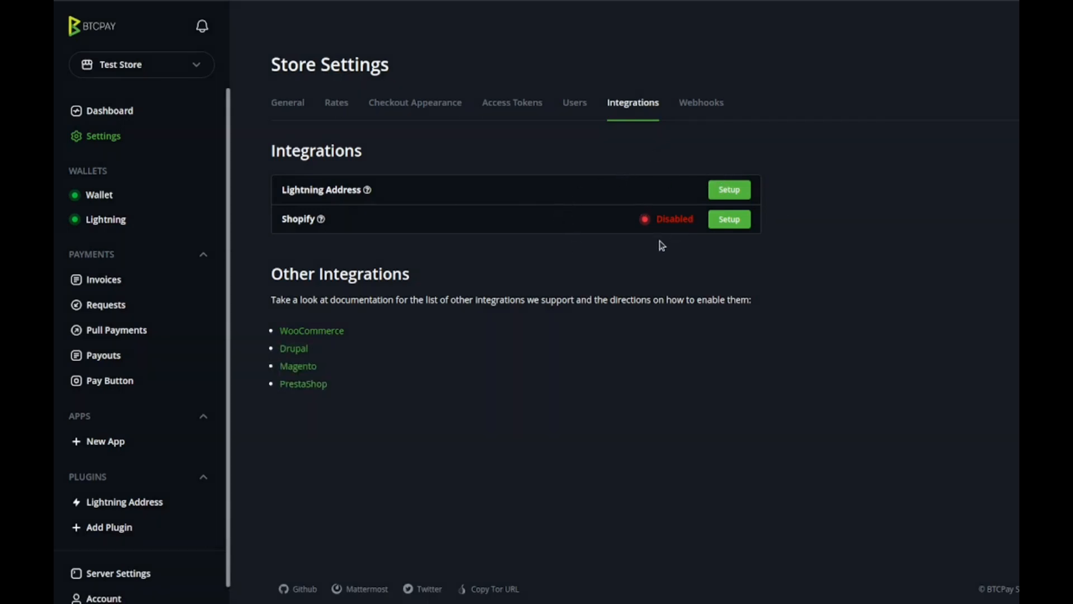
mouse_move(701, 102)
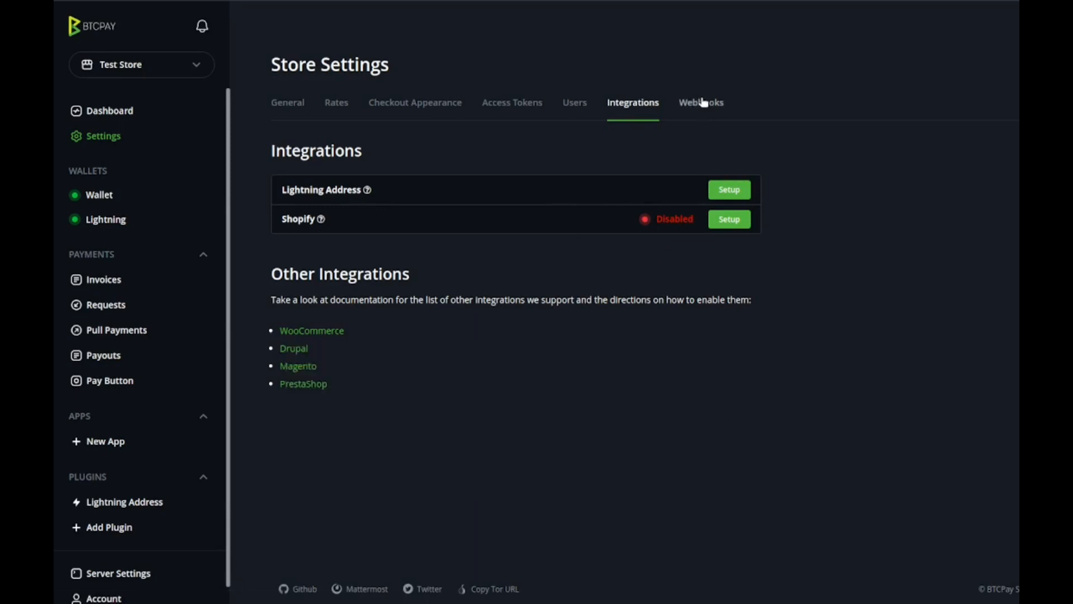
Step: View the store's Webhooks settings, which list no webhooks yet
left_click(701, 102)
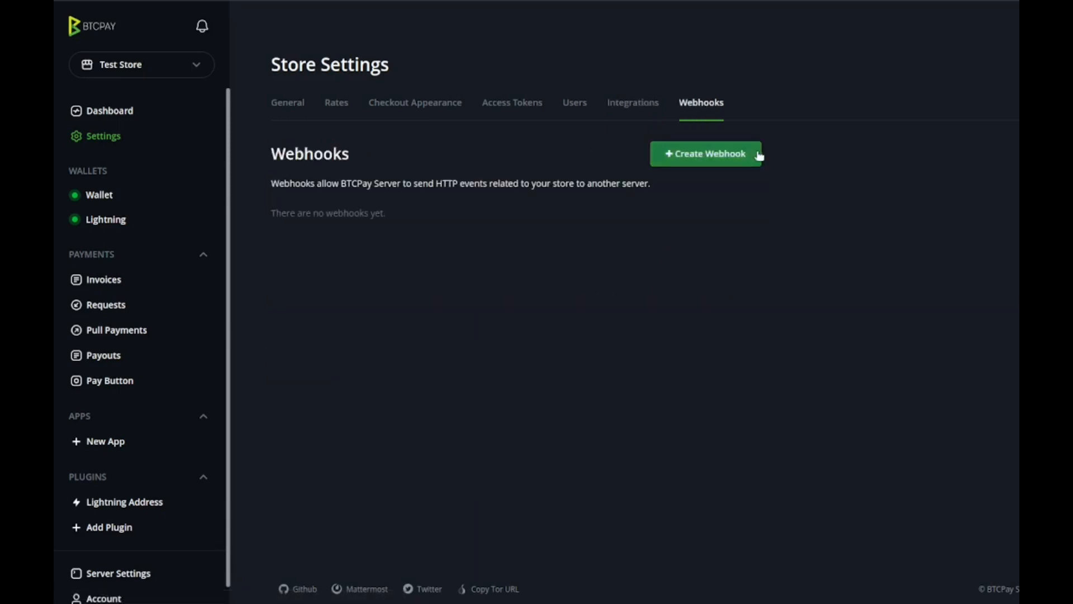
mouse_move(714, 286)
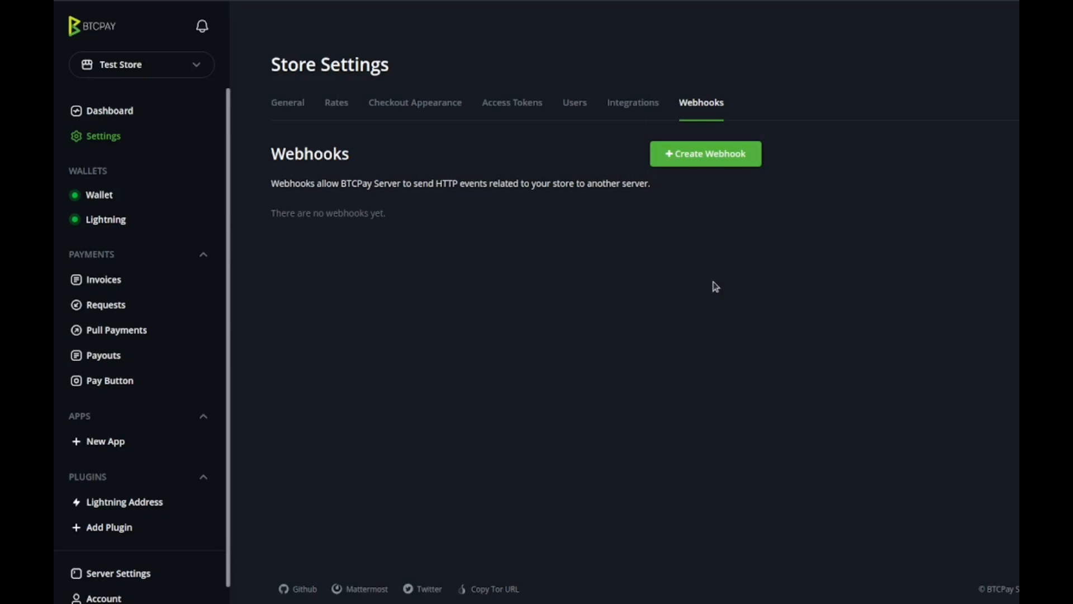
mouse_move(720, 261)
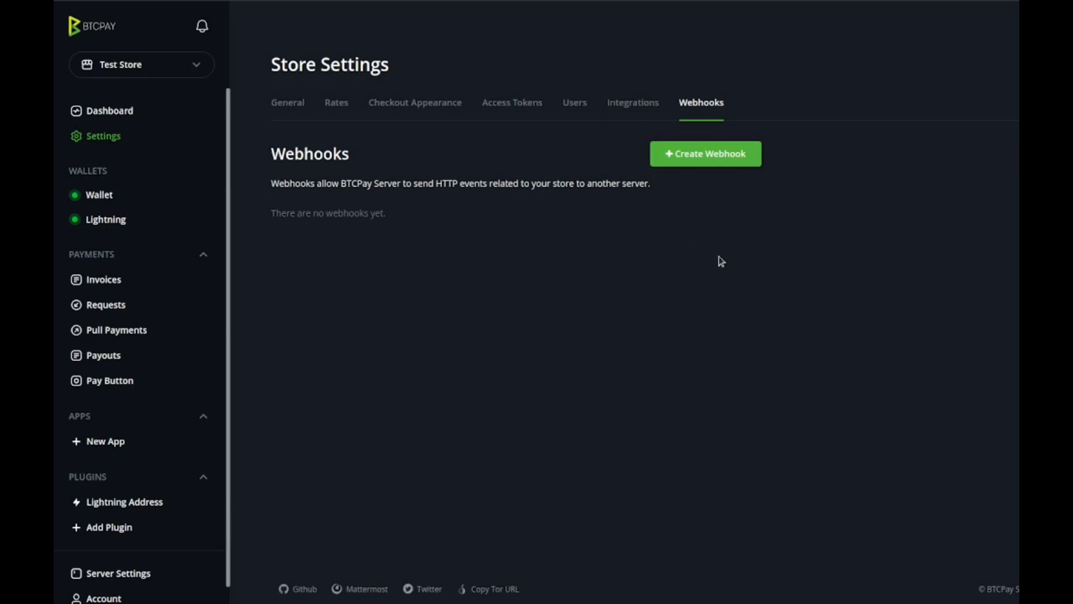